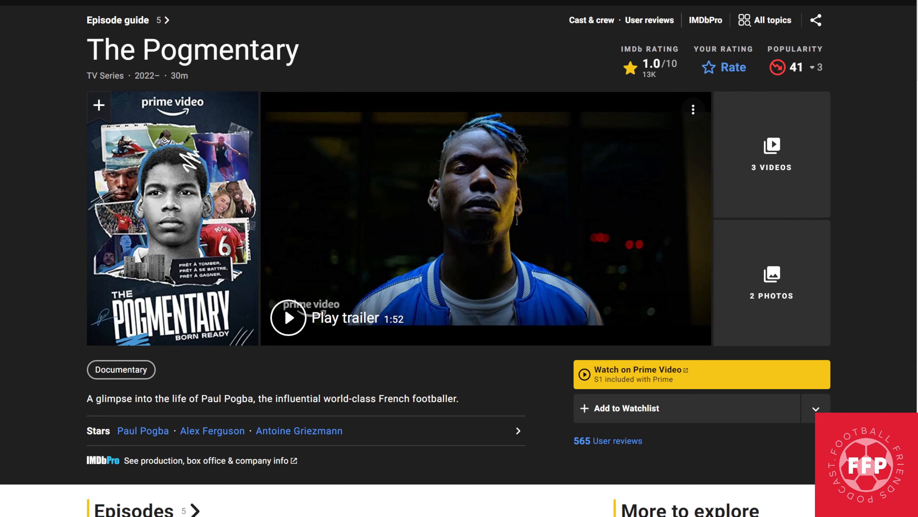
mouse_move(461, 72)
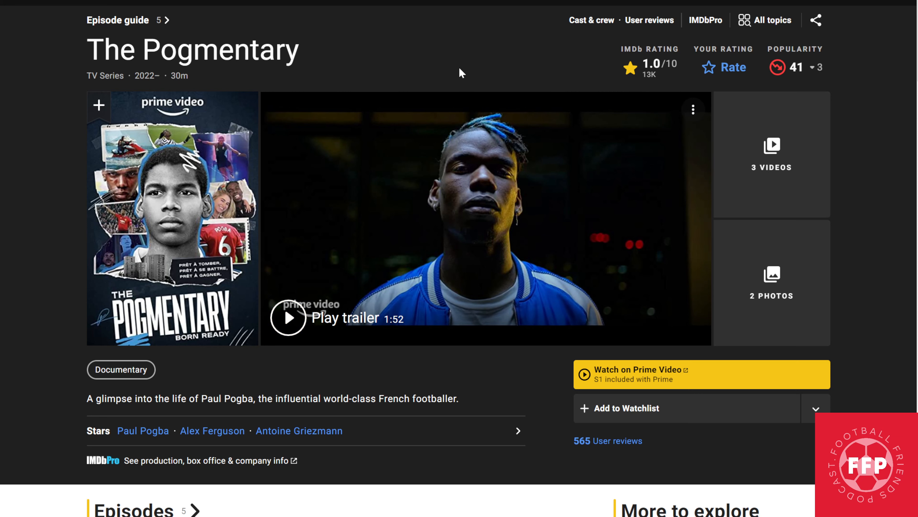
mouse_move(457, 64)
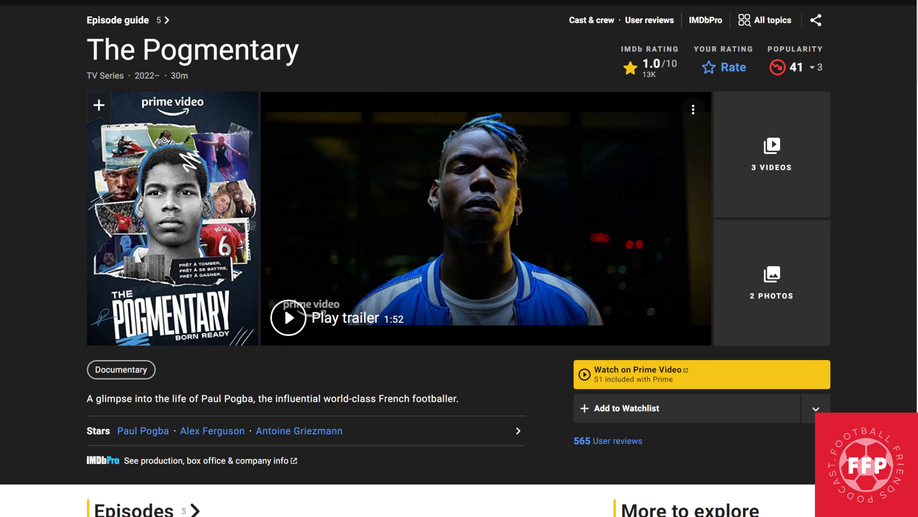
mouse_move(490, 55)
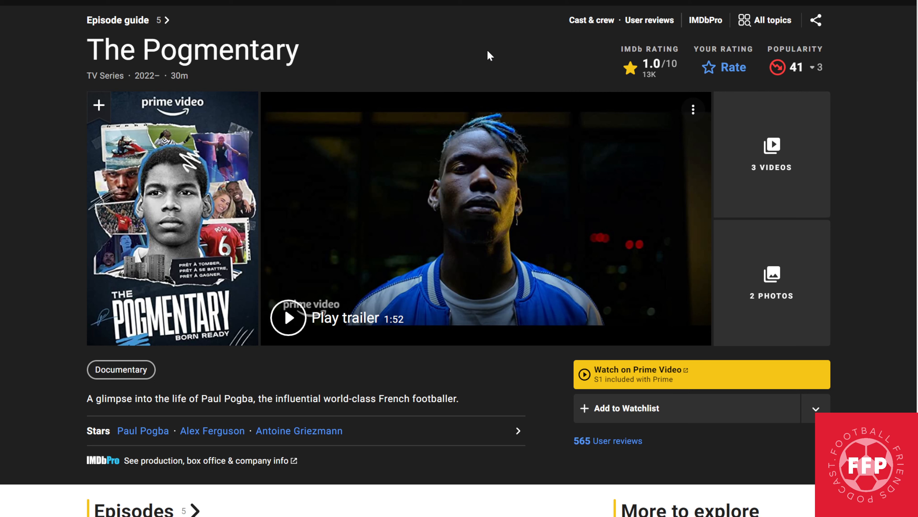
mouse_move(141, 53)
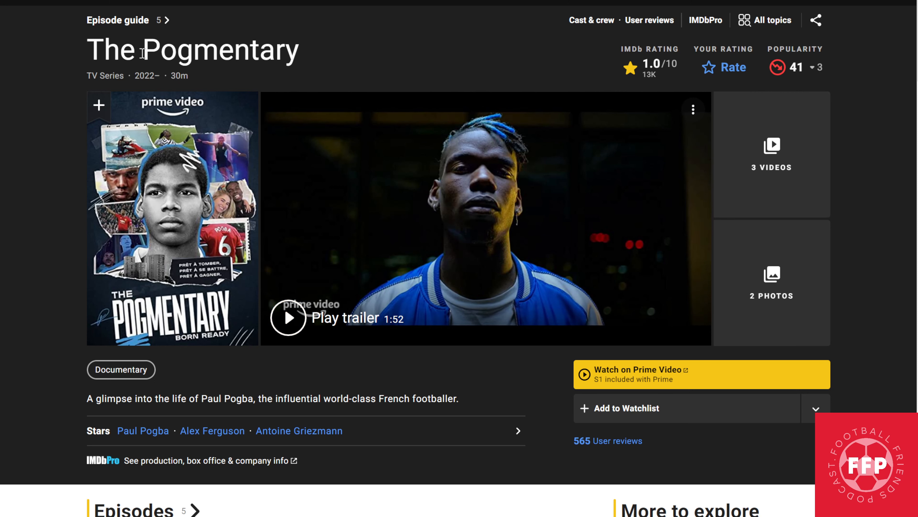
mouse_move(420, 57)
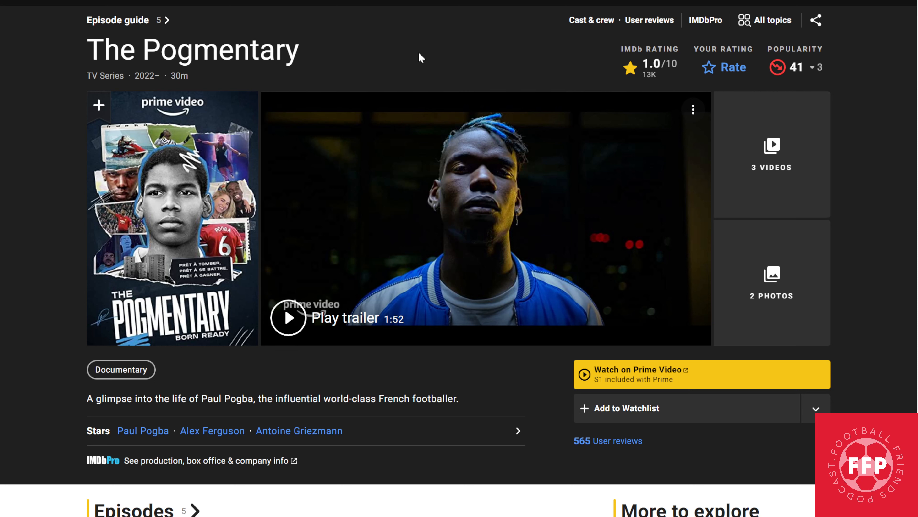
mouse_move(549, 73)
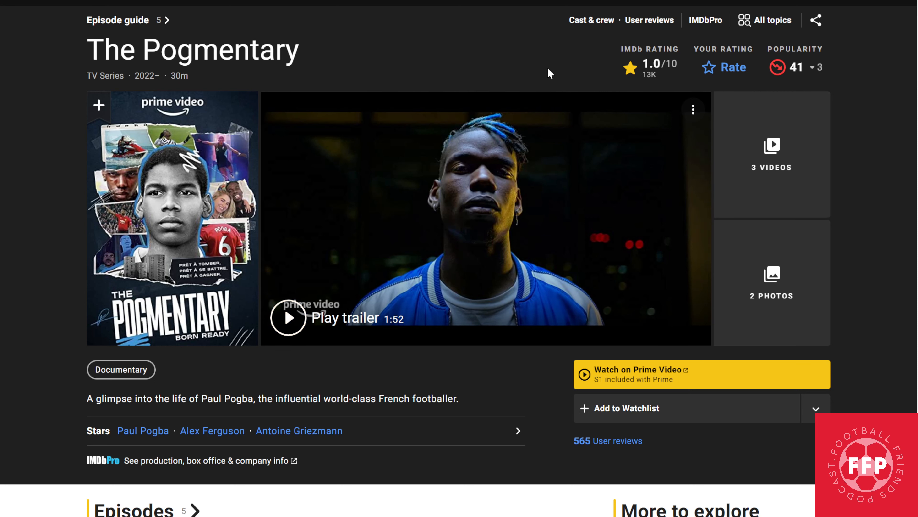
mouse_move(606, 69)
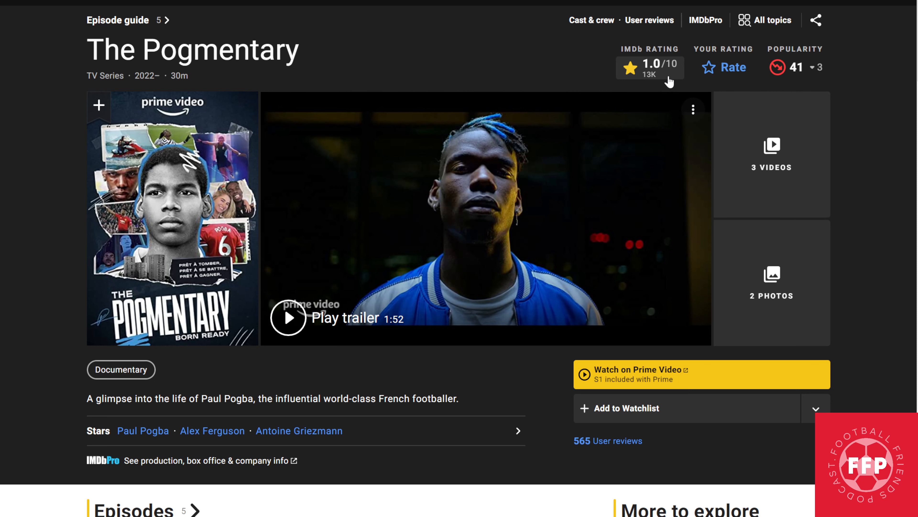
mouse_move(654, 88)
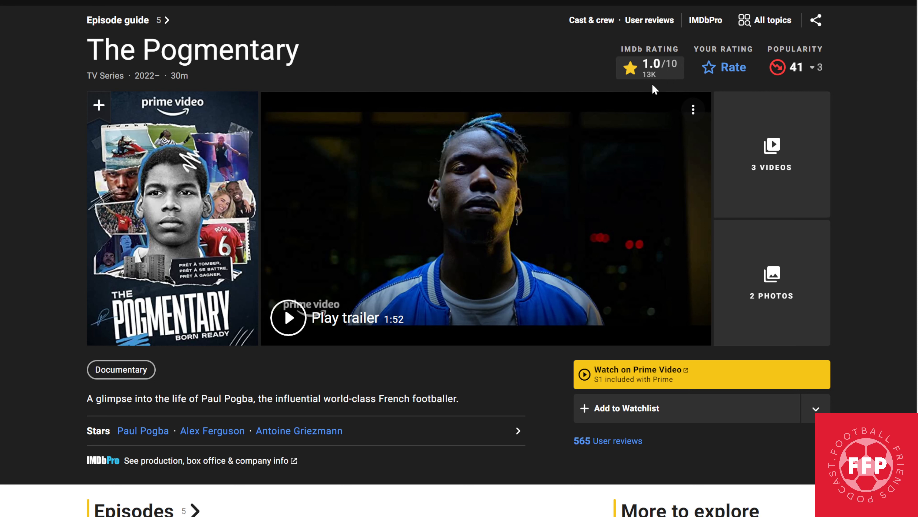
mouse_move(662, 79)
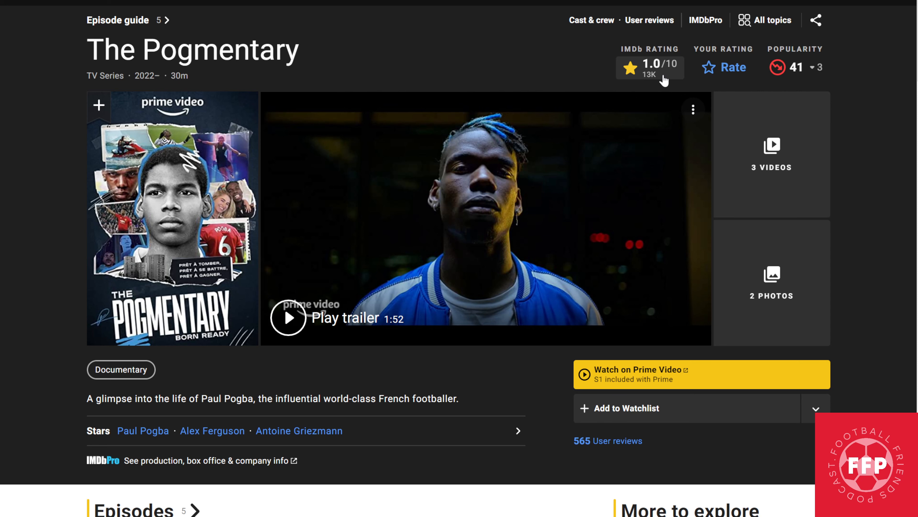
mouse_move(566, 49)
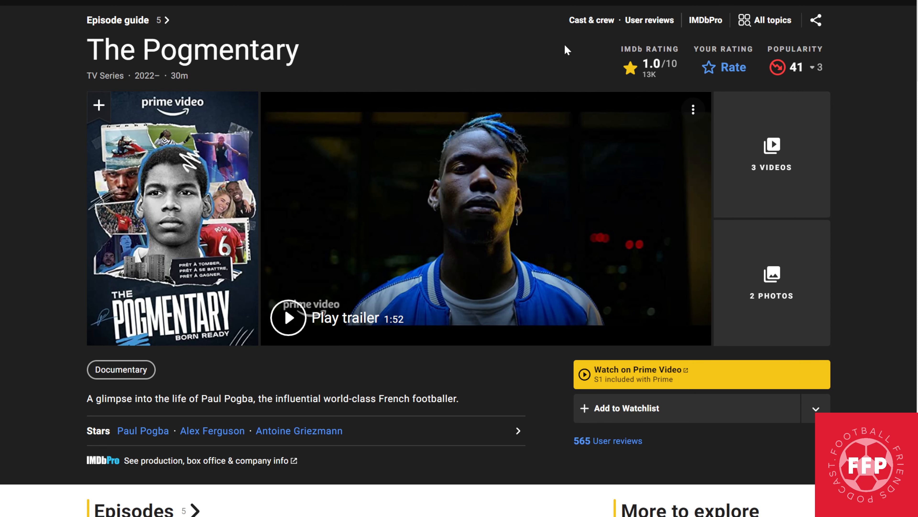
mouse_move(534, 71)
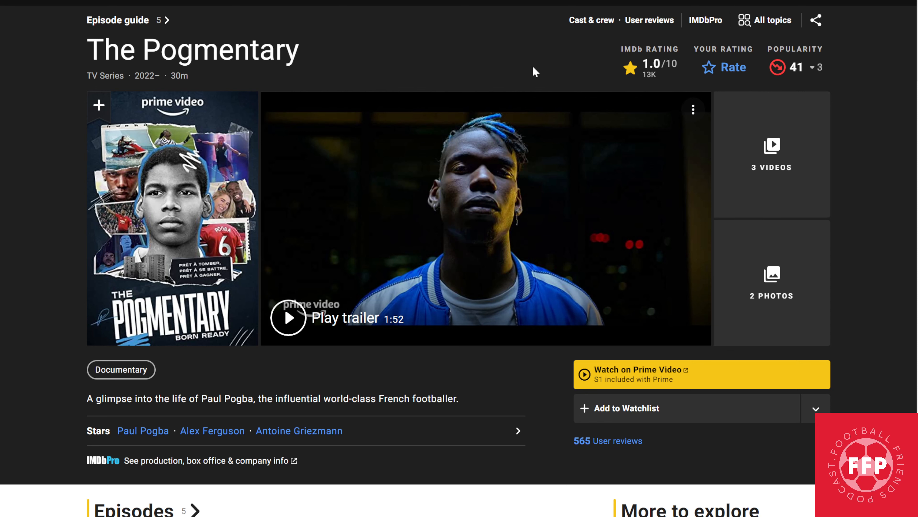
Scroll down past Episodes, Videos, Photos and Top cast to the top 1/10 review "I'd give it a zero if I could"
scroll(down, 3)
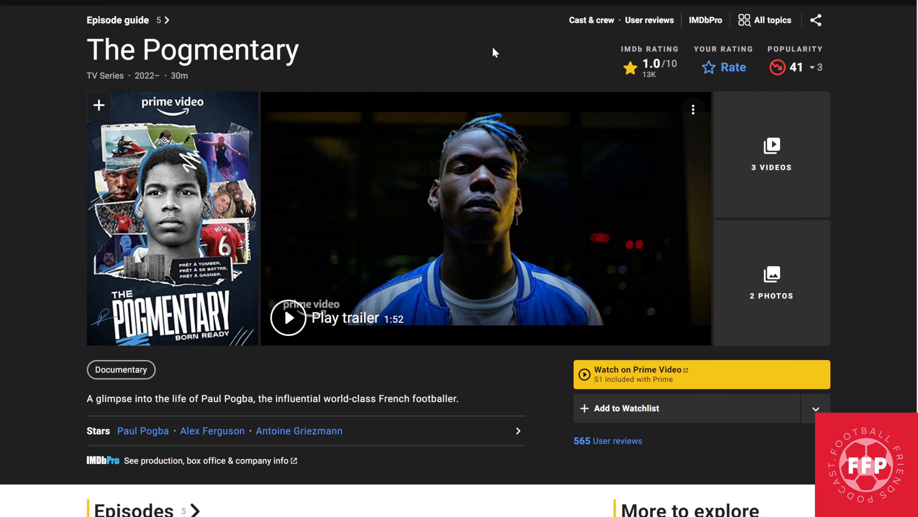
scroll(down, 3)
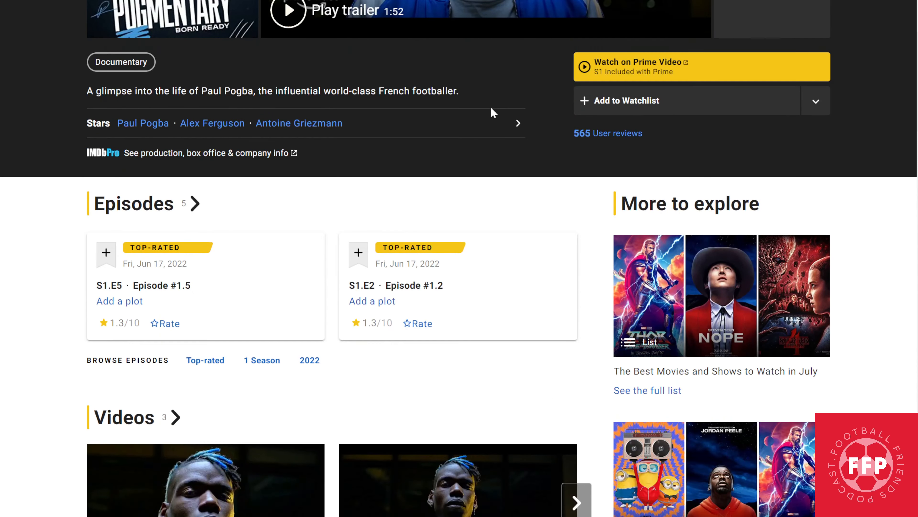
scroll(down, 3)
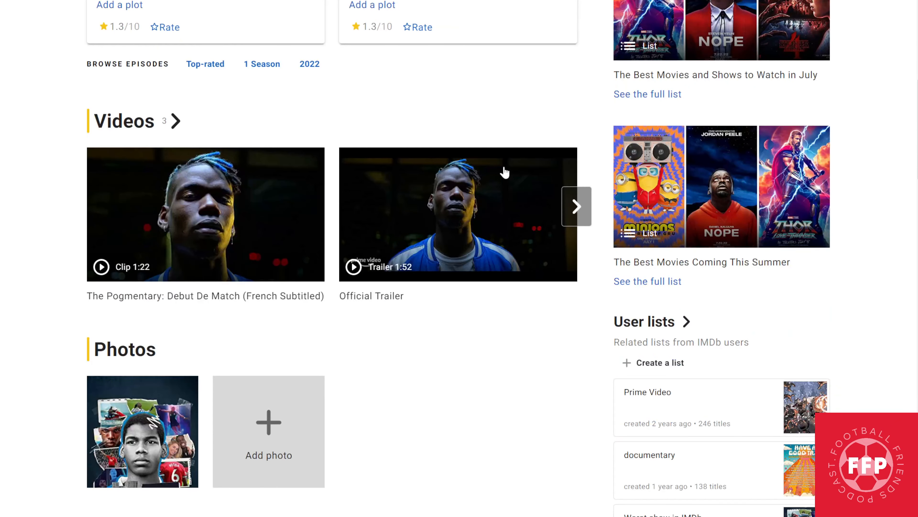
scroll(down, 3)
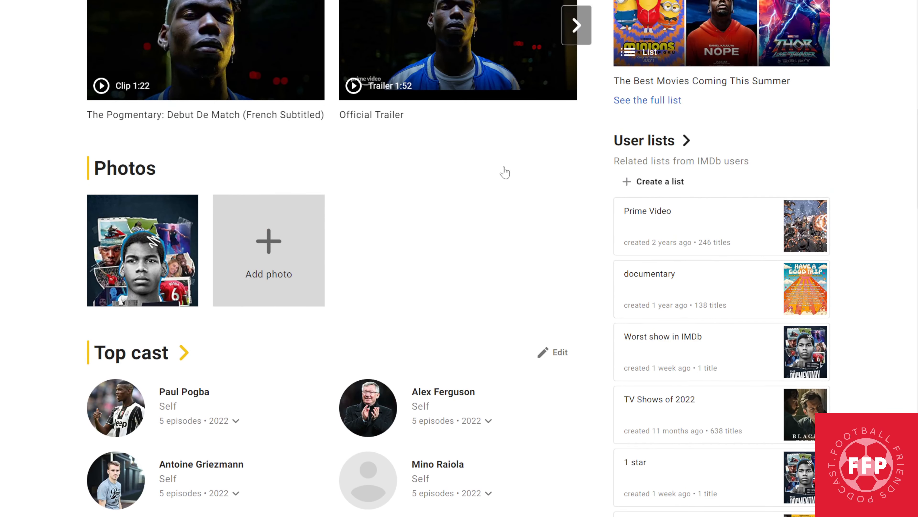
scroll(down, 3)
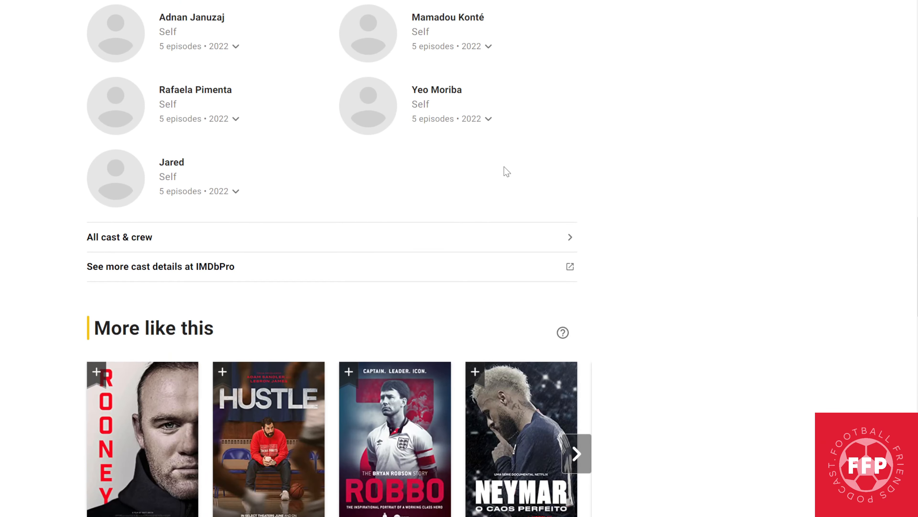
scroll(down, 3)
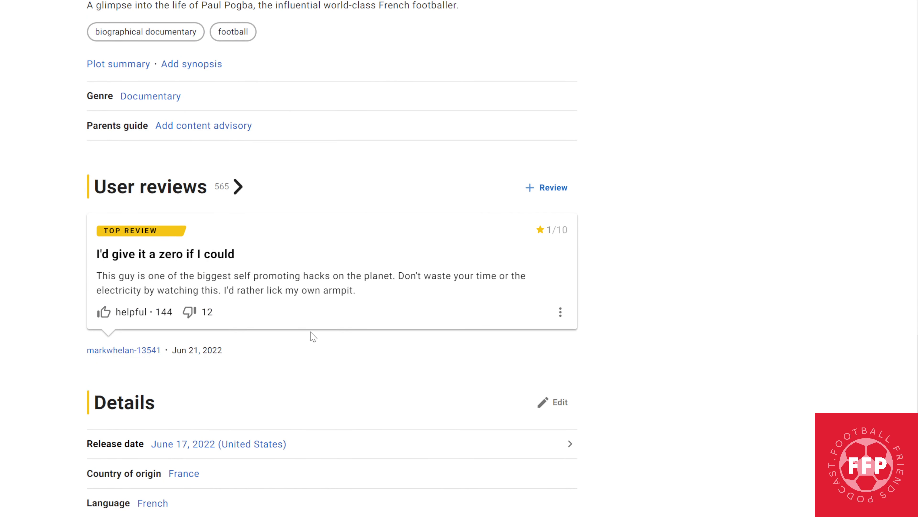
mouse_move(184, 195)
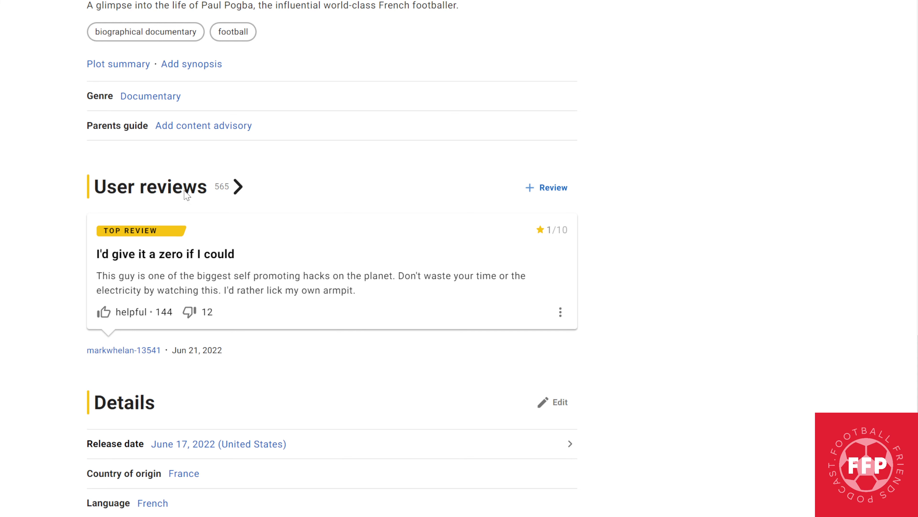
mouse_move(216, 193)
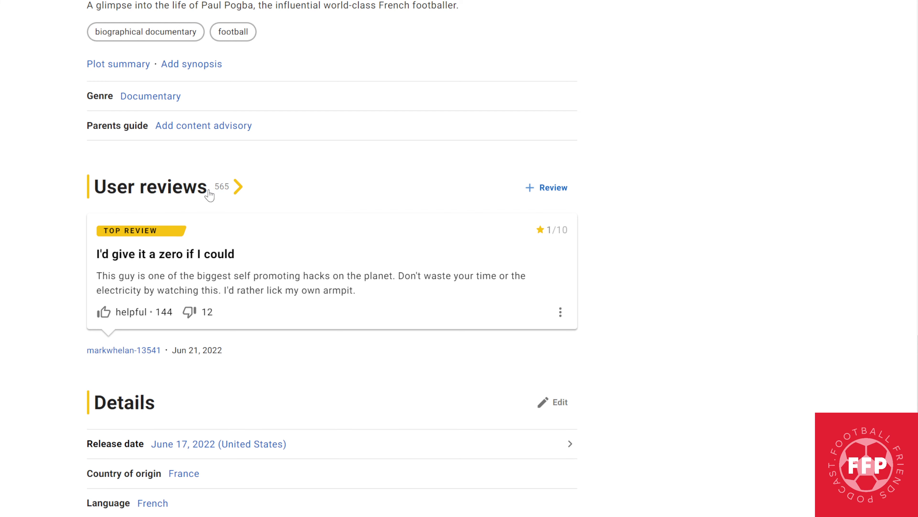
mouse_move(207, 193)
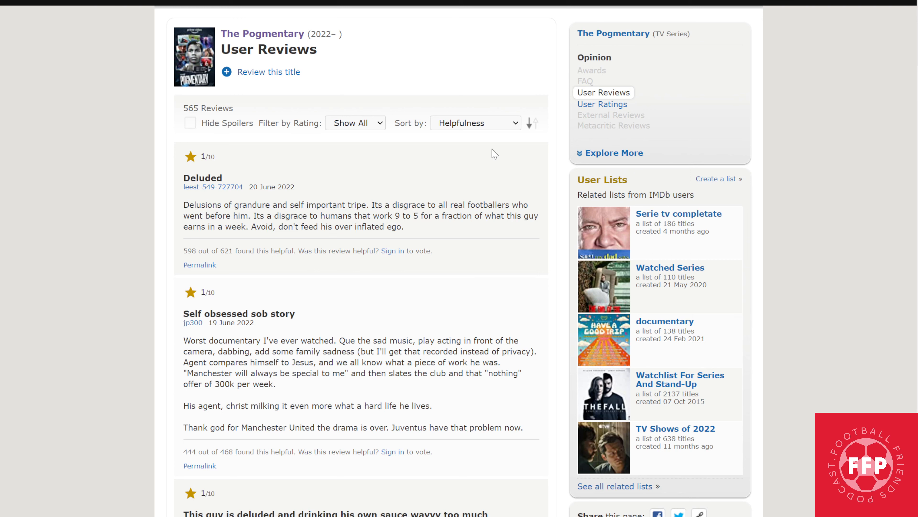
mouse_move(481, 174)
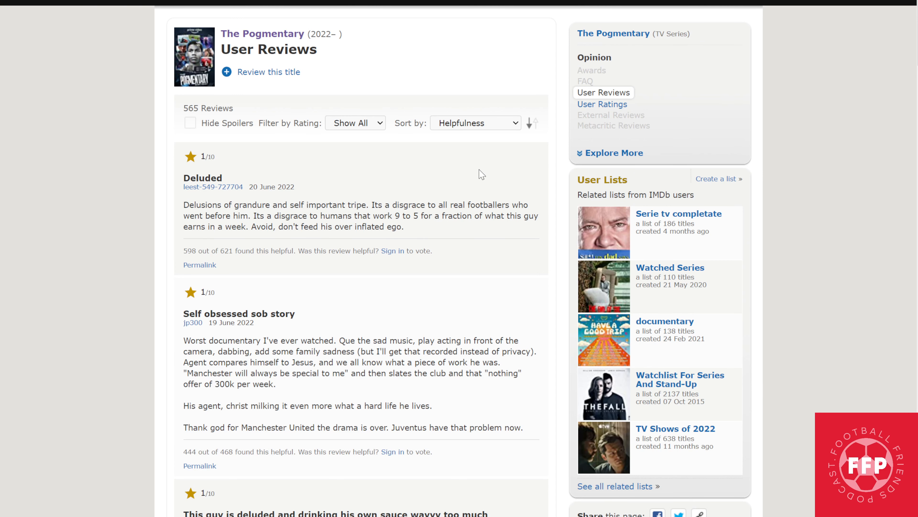
scroll(down, 3)
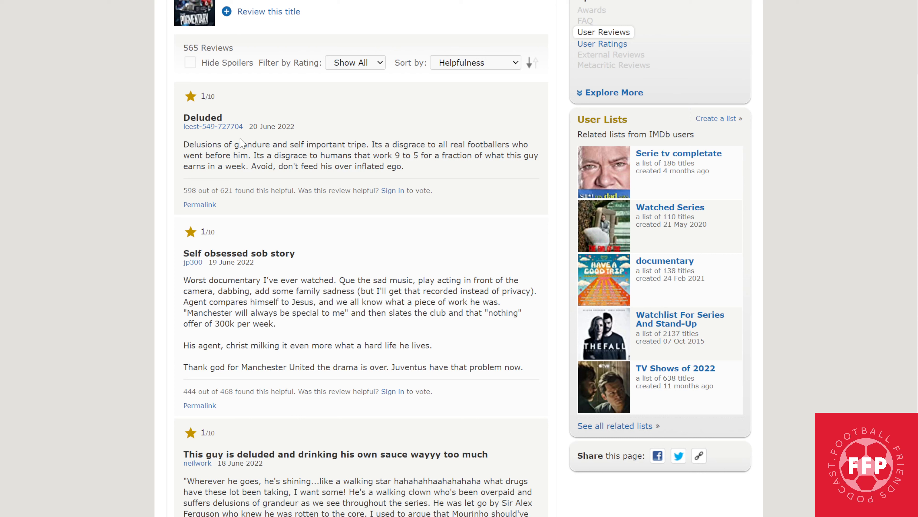
mouse_move(331, 148)
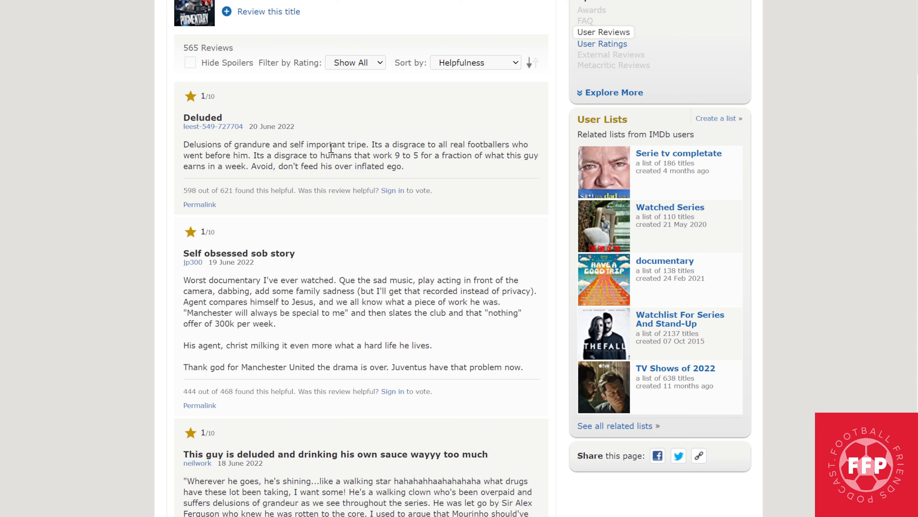
mouse_move(415, 147)
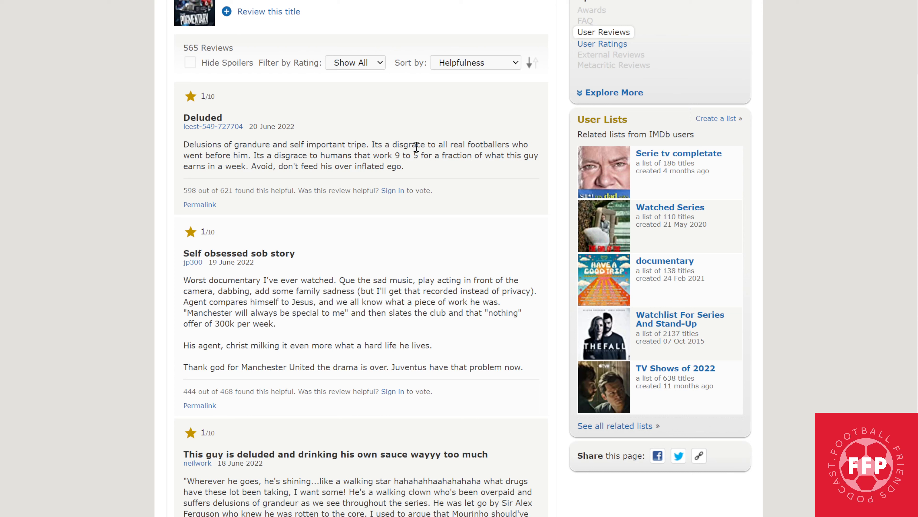
mouse_move(215, 152)
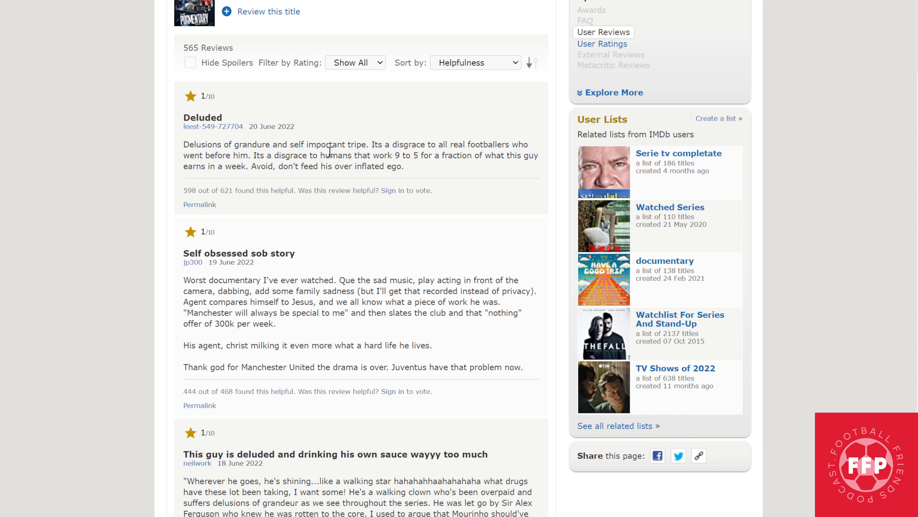
mouse_move(423, 156)
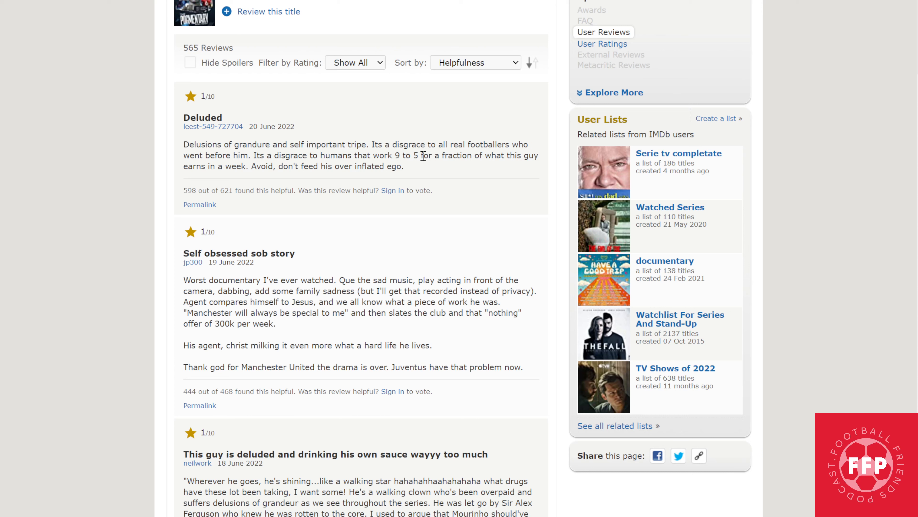
mouse_move(533, 159)
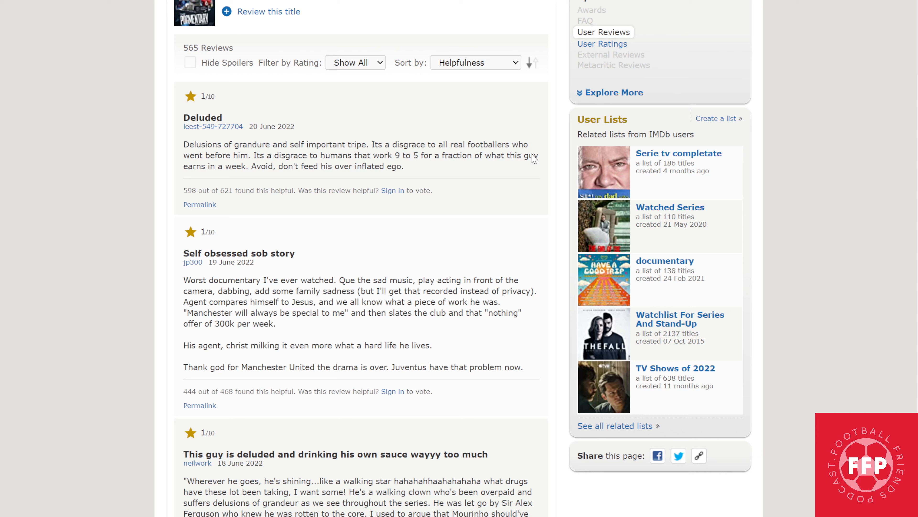
mouse_move(271, 166)
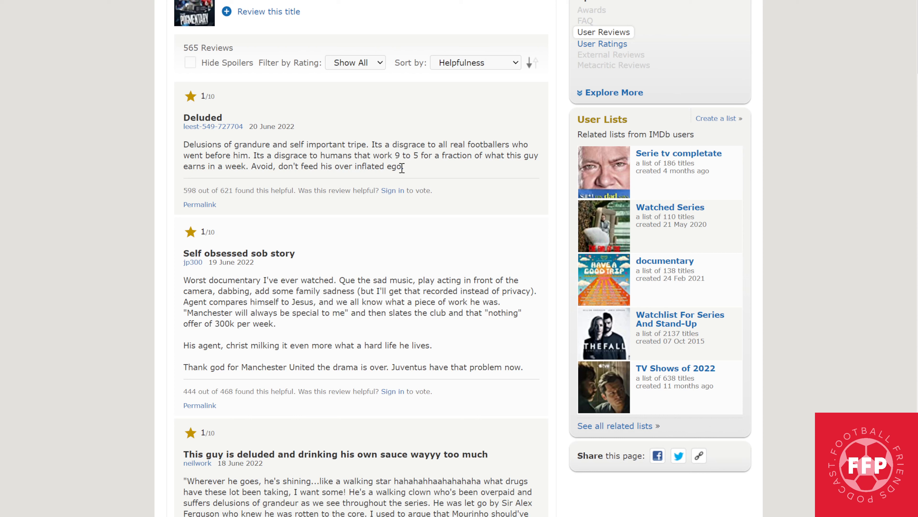
mouse_move(117, 318)
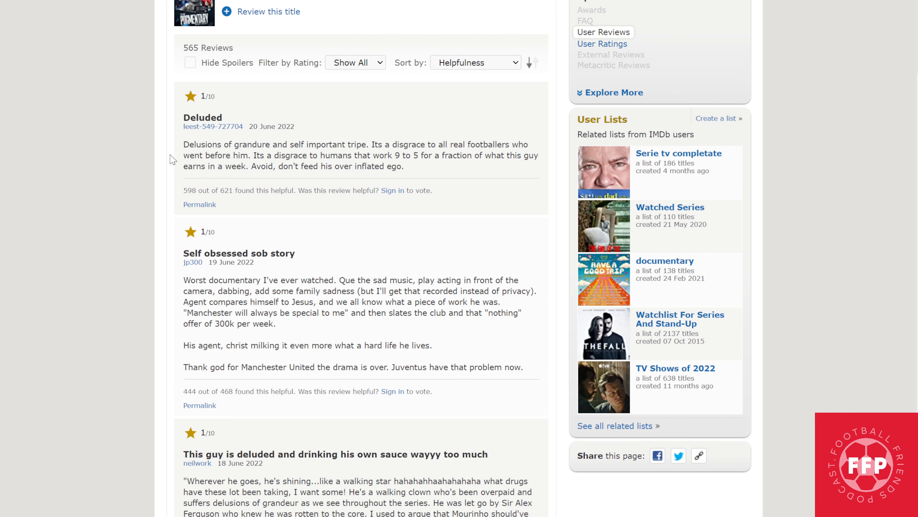
Scroll down so the "Self obsessed sob story" review is fully readable
scroll(down, 3)
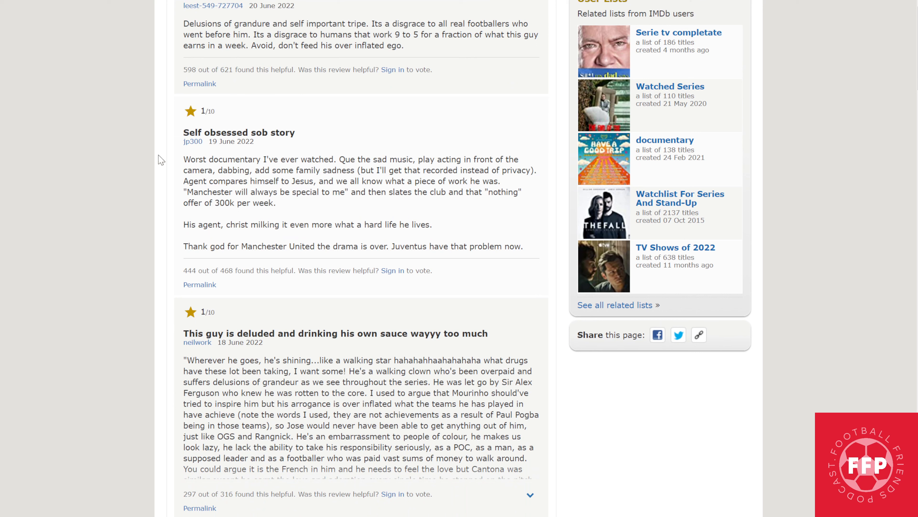
mouse_move(310, 157)
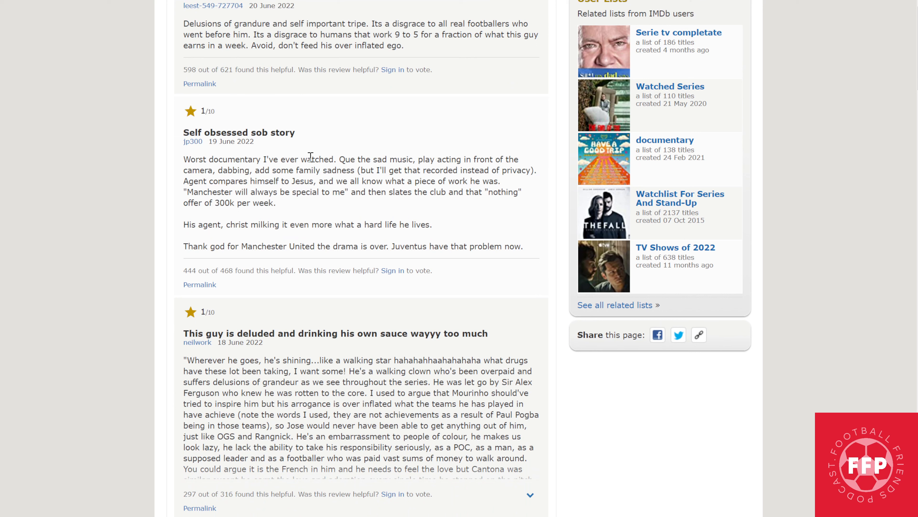
mouse_move(463, 159)
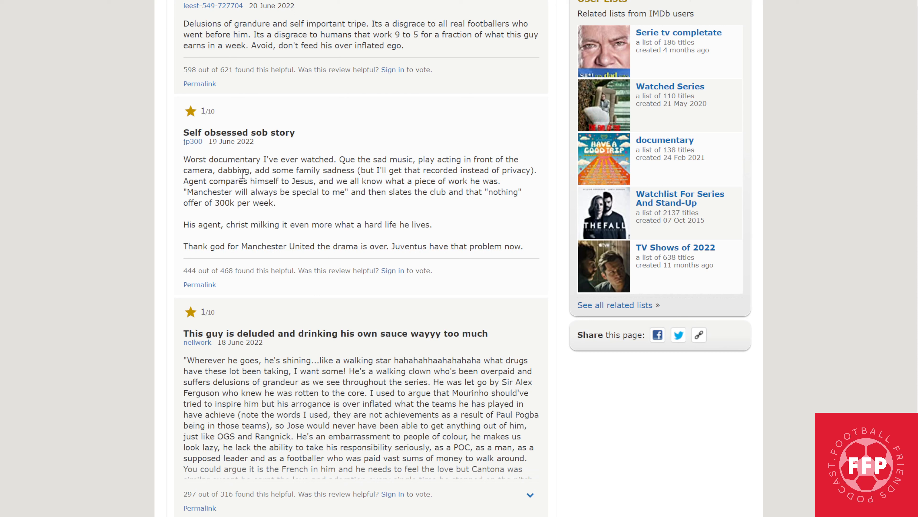
mouse_move(351, 172)
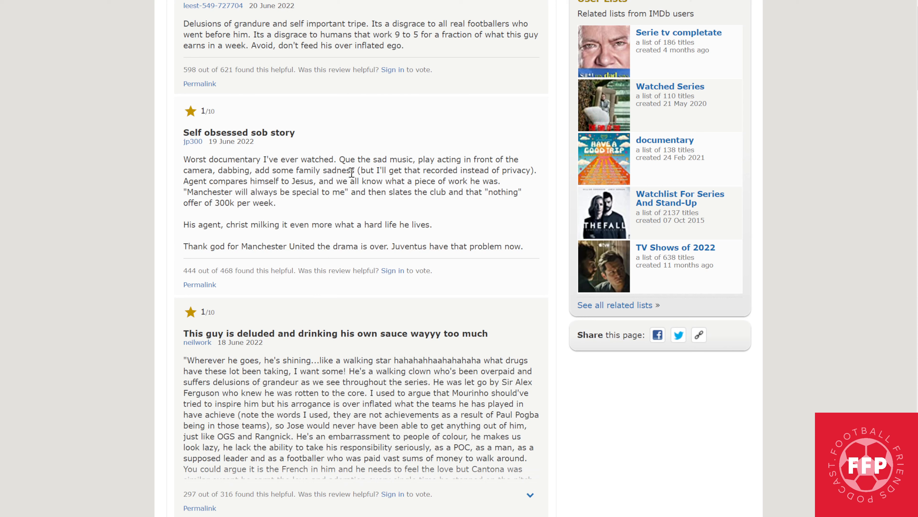
mouse_move(376, 172)
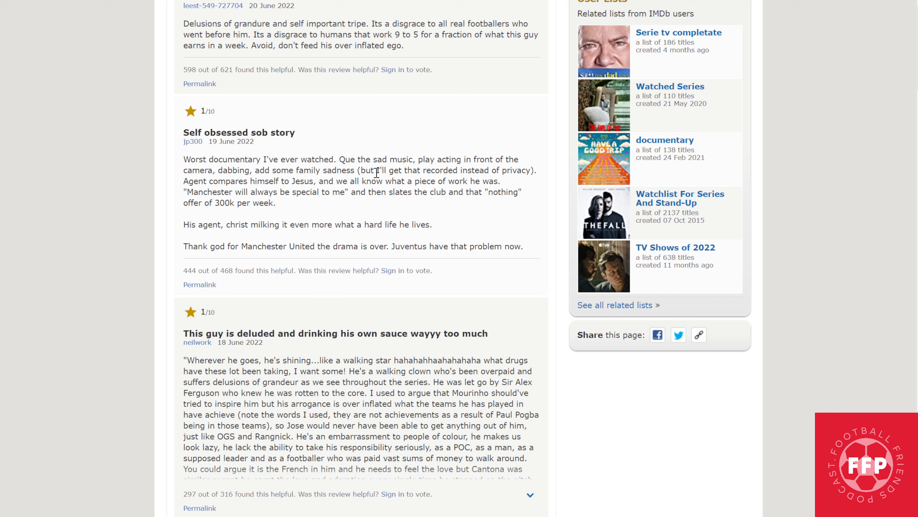
mouse_move(497, 180)
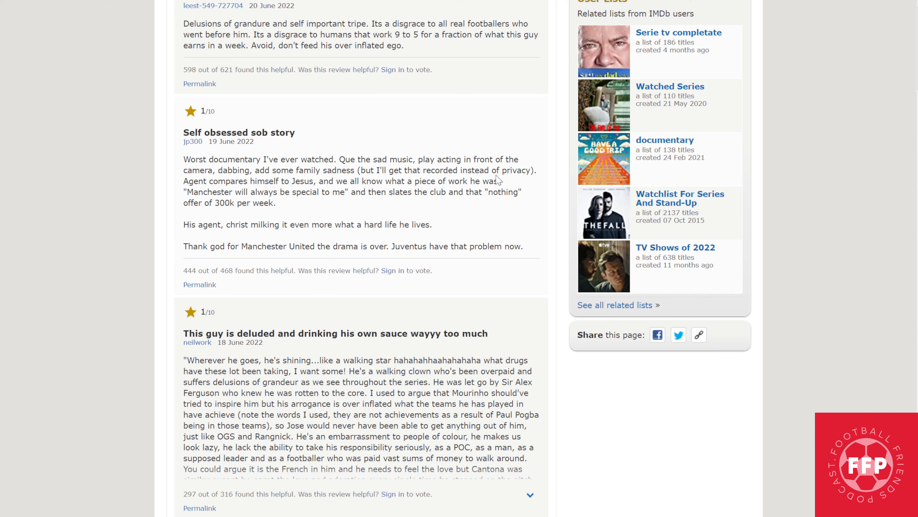
mouse_move(300, 206)
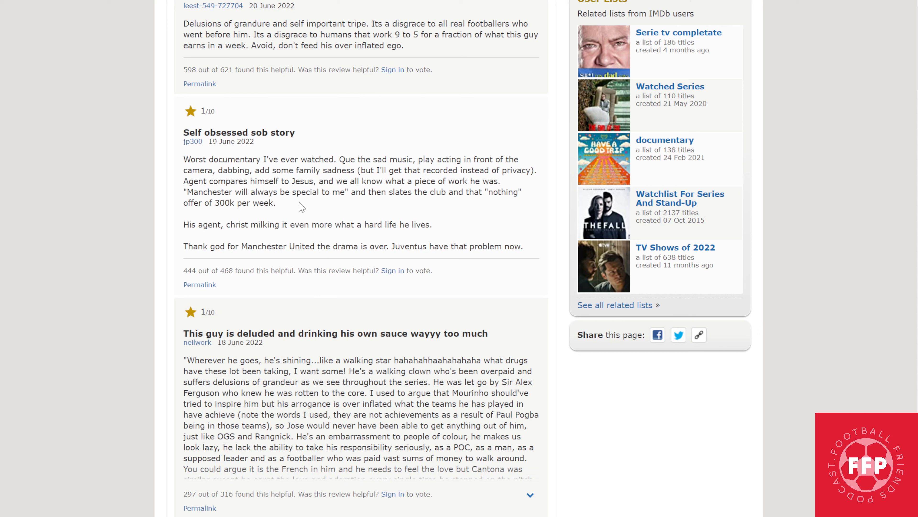
mouse_move(293, 179)
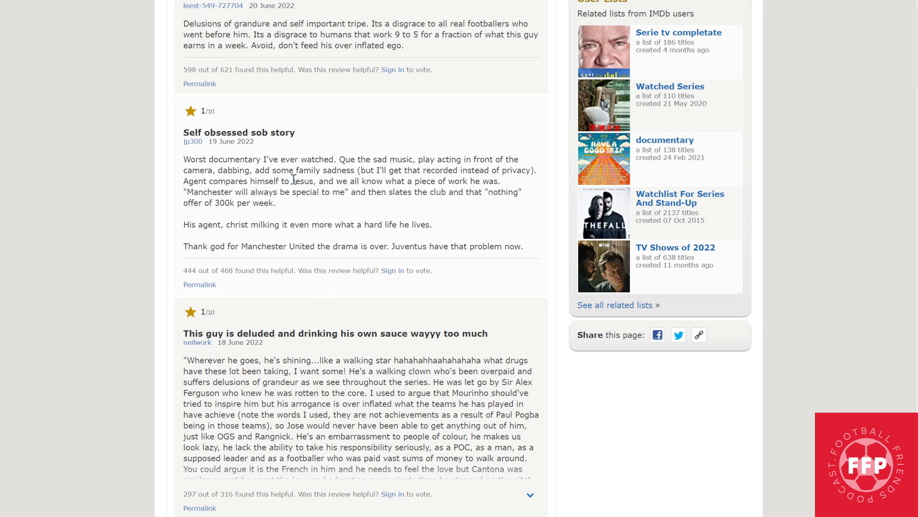
mouse_move(437, 181)
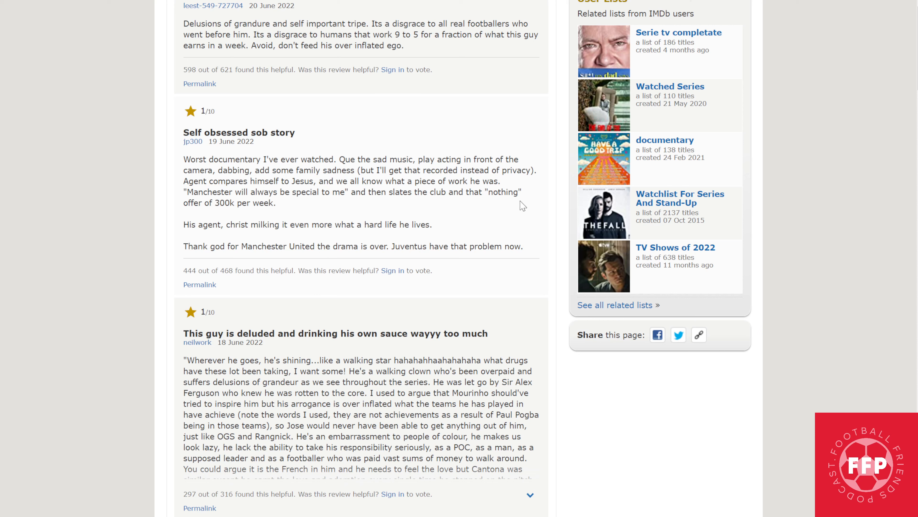
mouse_move(516, 191)
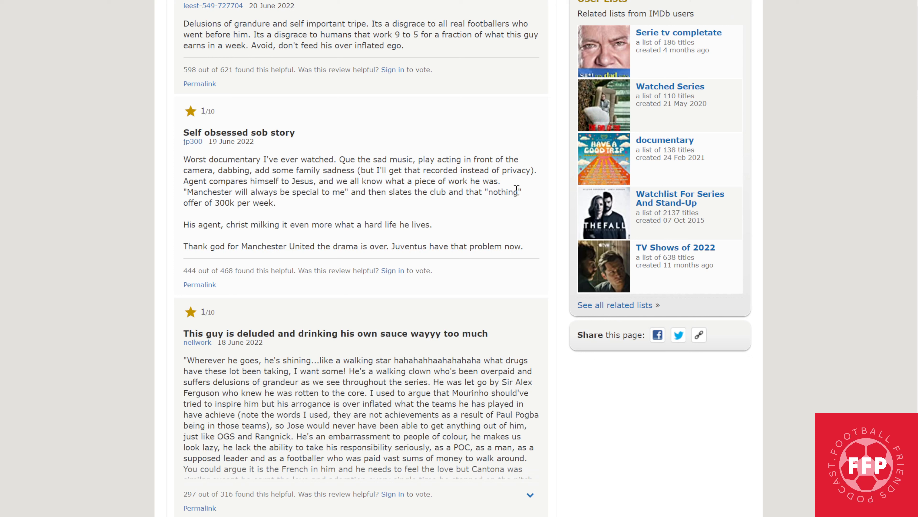
mouse_move(496, 229)
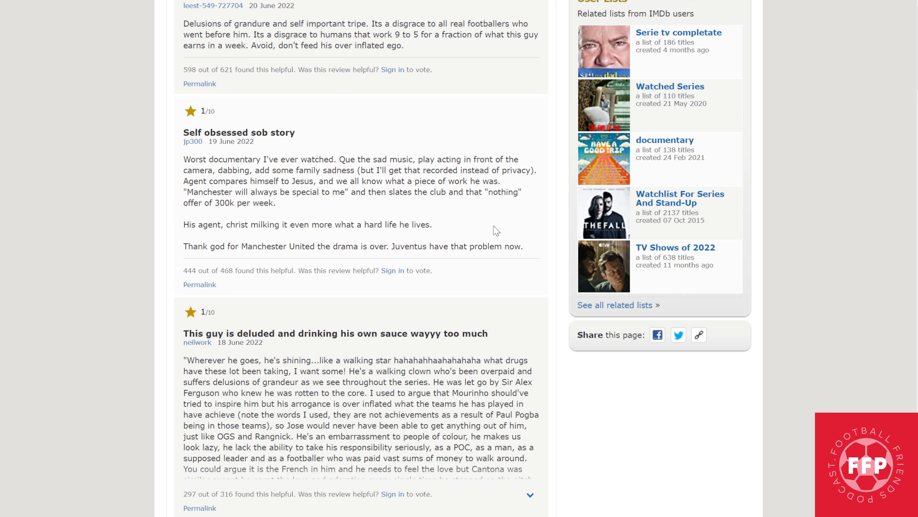
mouse_move(449, 211)
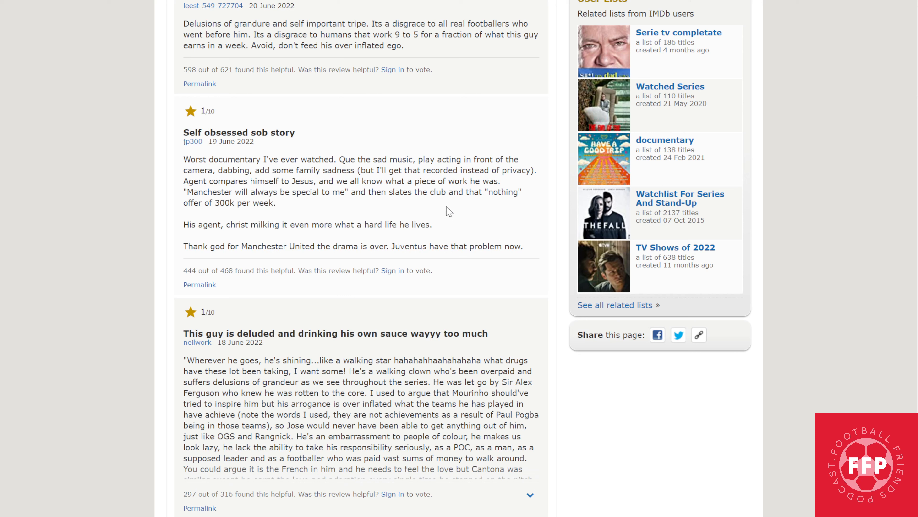
mouse_move(470, 223)
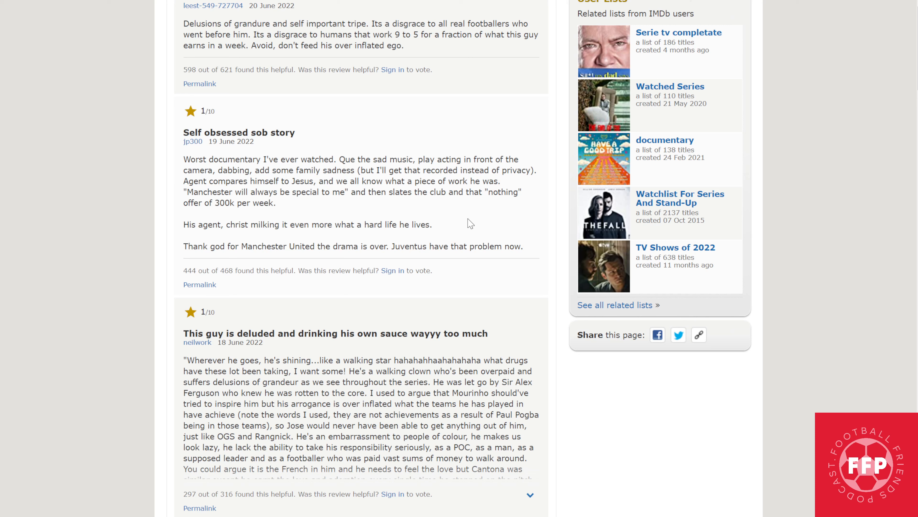
mouse_move(488, 227)
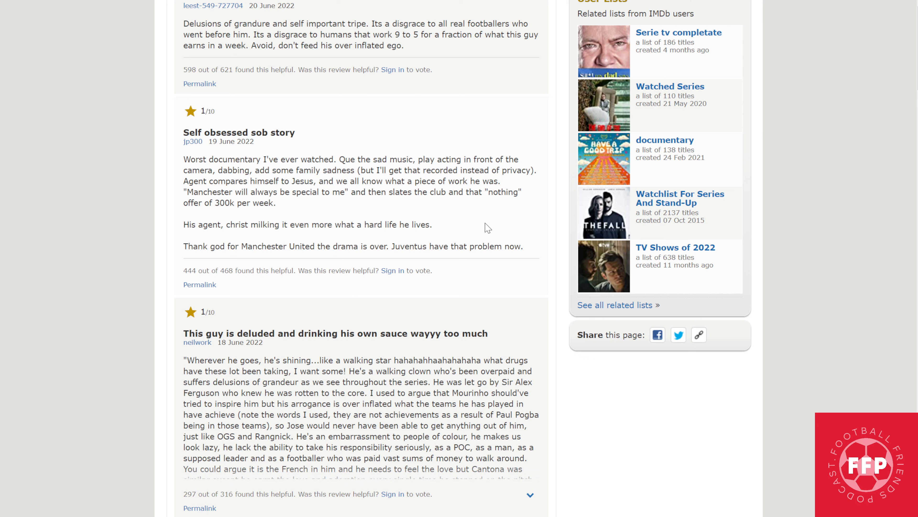
mouse_move(448, 189)
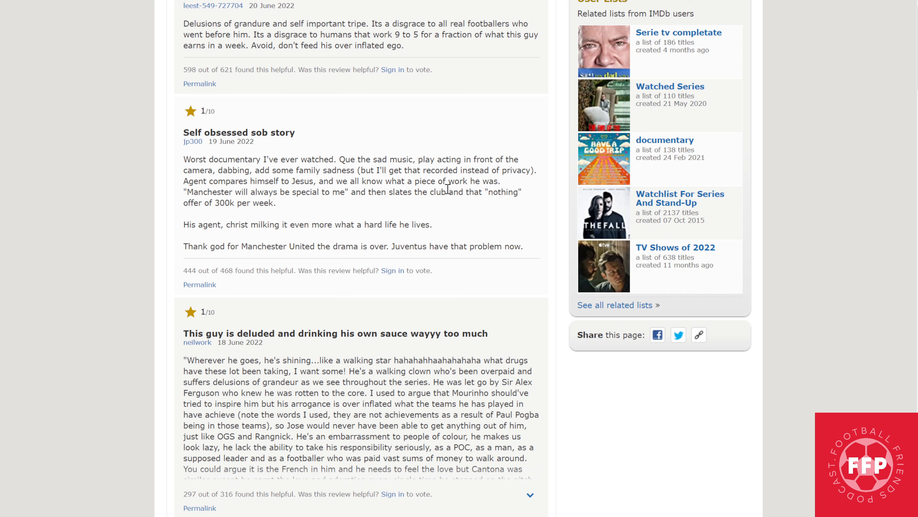
mouse_move(342, 185)
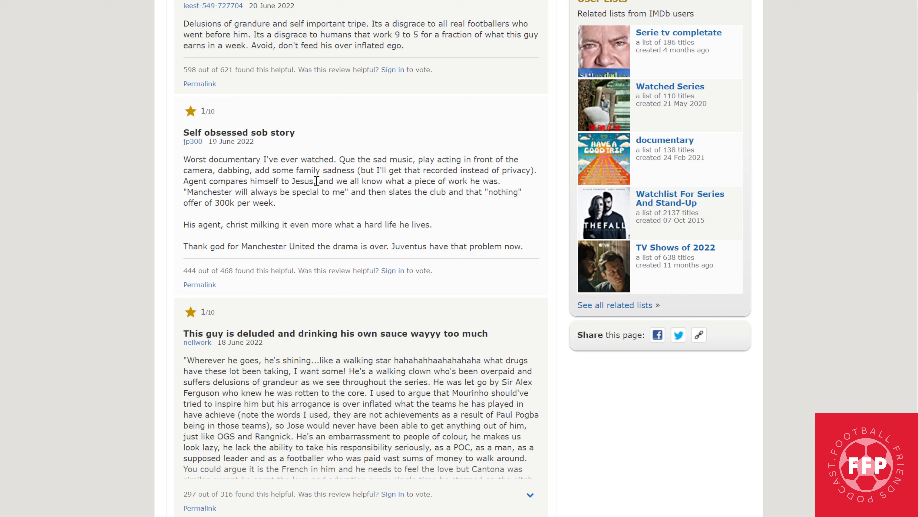
mouse_move(396, 238)
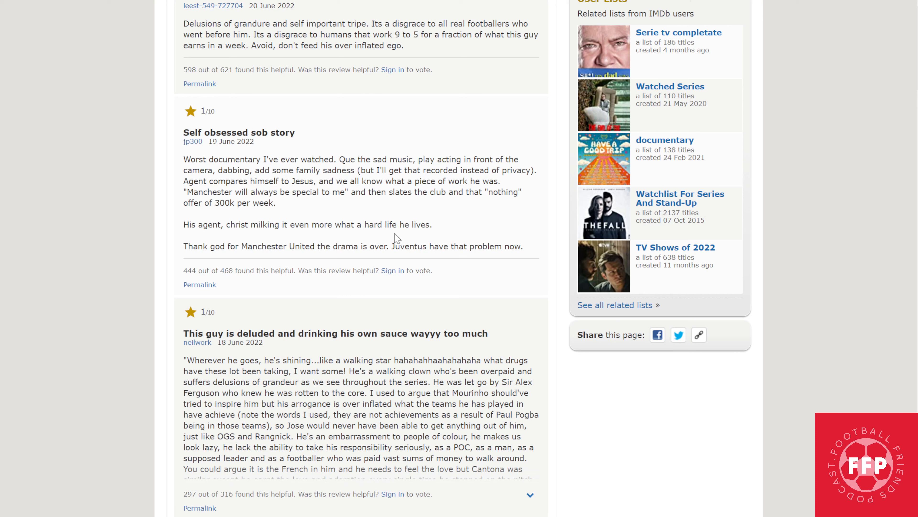
mouse_move(182, 197)
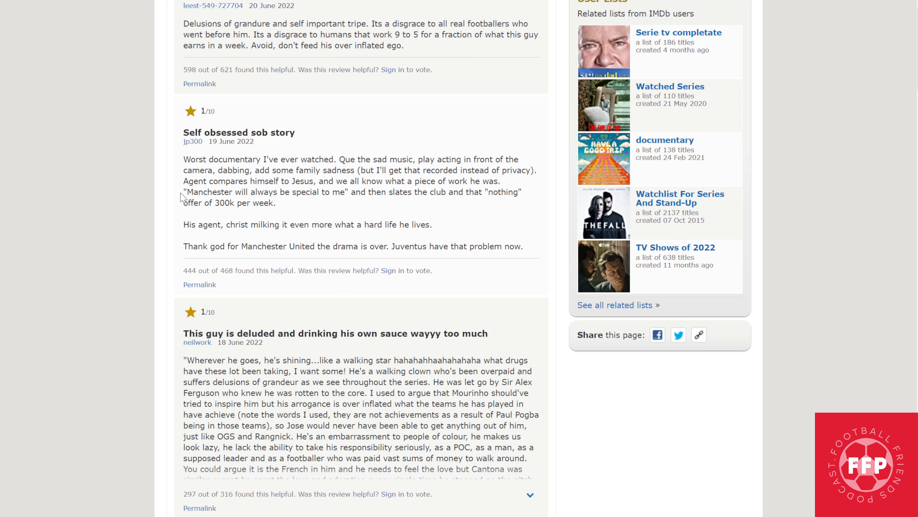
mouse_move(191, 192)
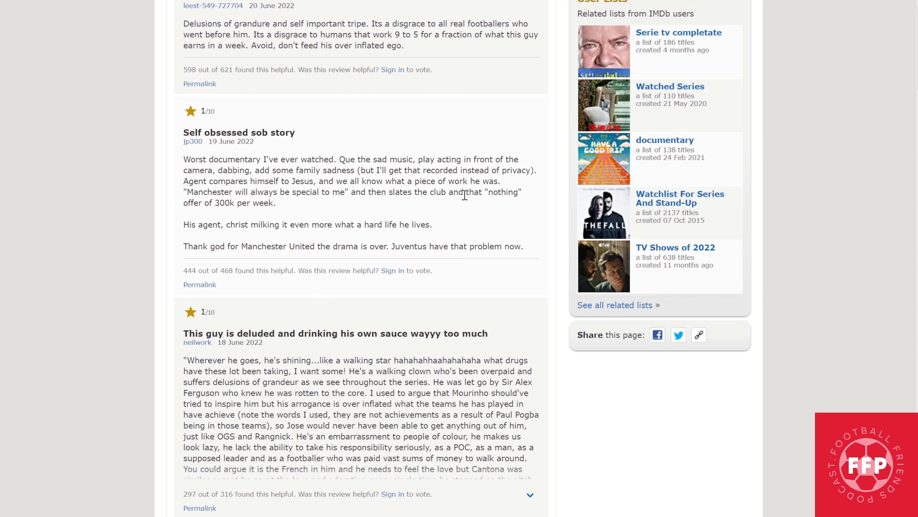
mouse_move(527, 199)
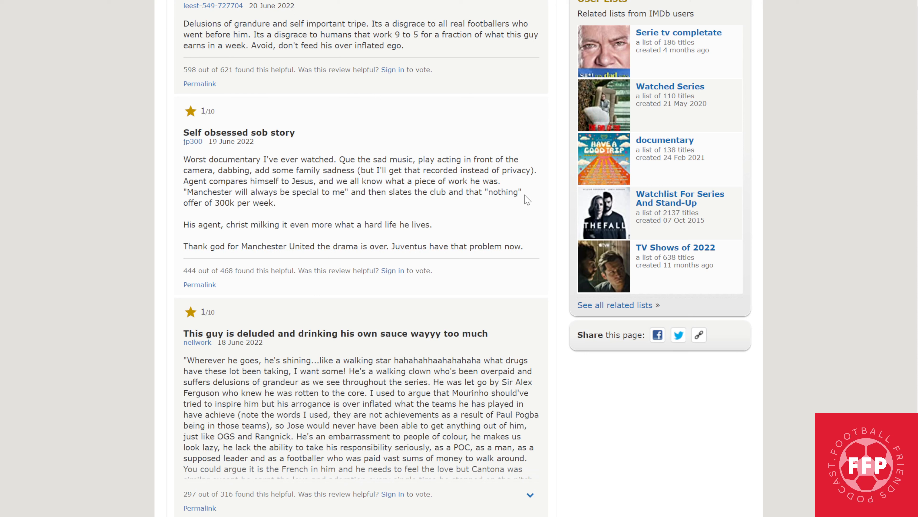
mouse_move(323, 210)
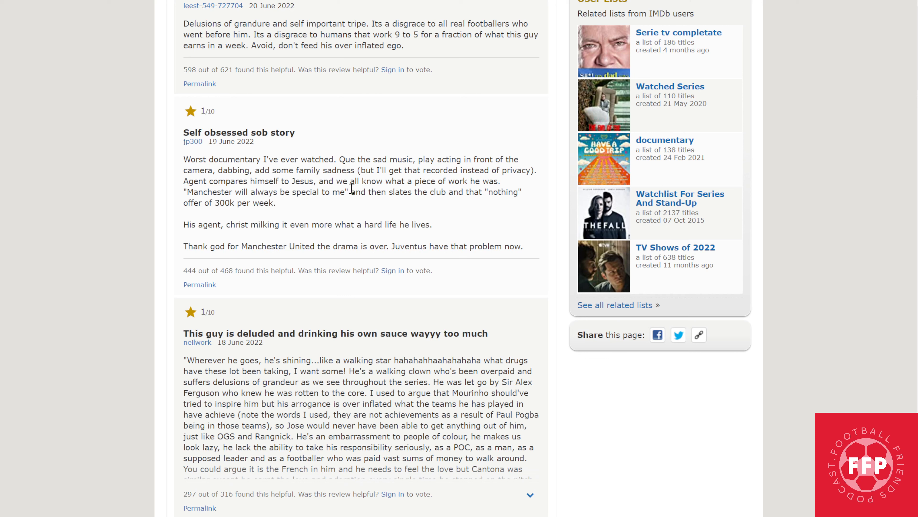
mouse_move(480, 211)
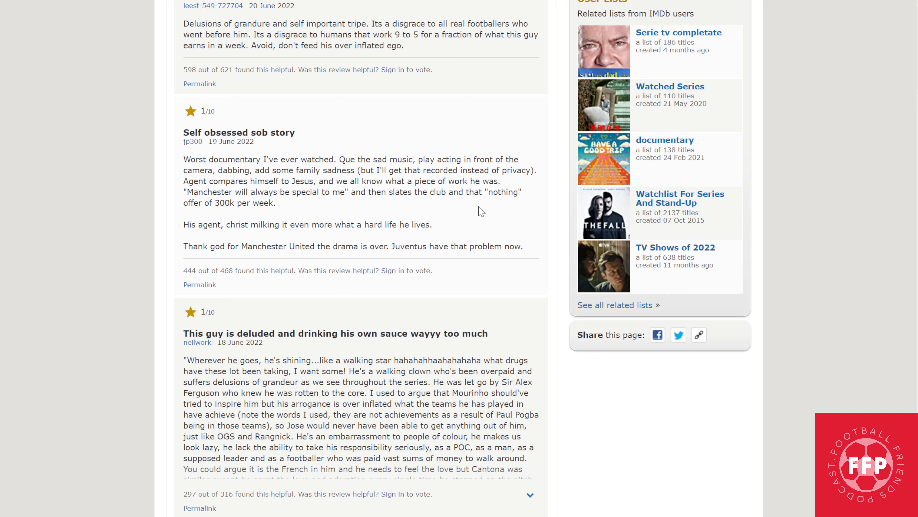
mouse_move(218, 225)
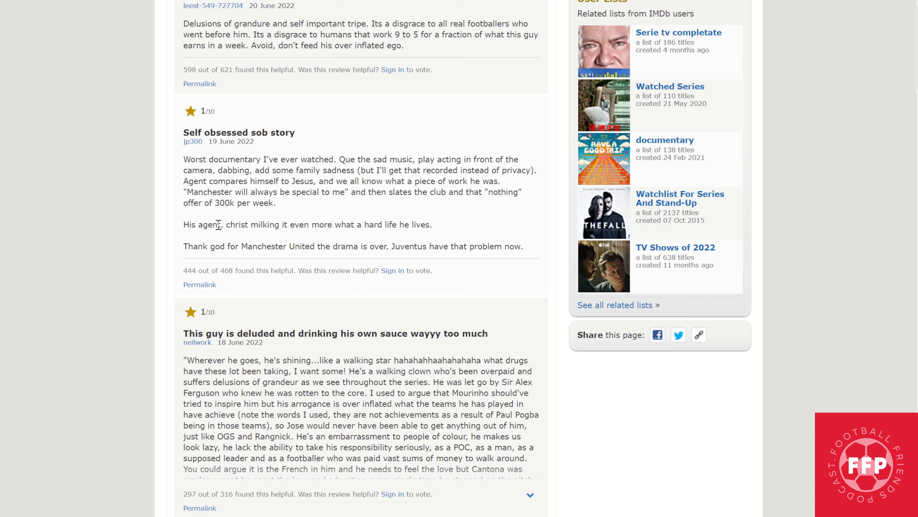
mouse_move(293, 237)
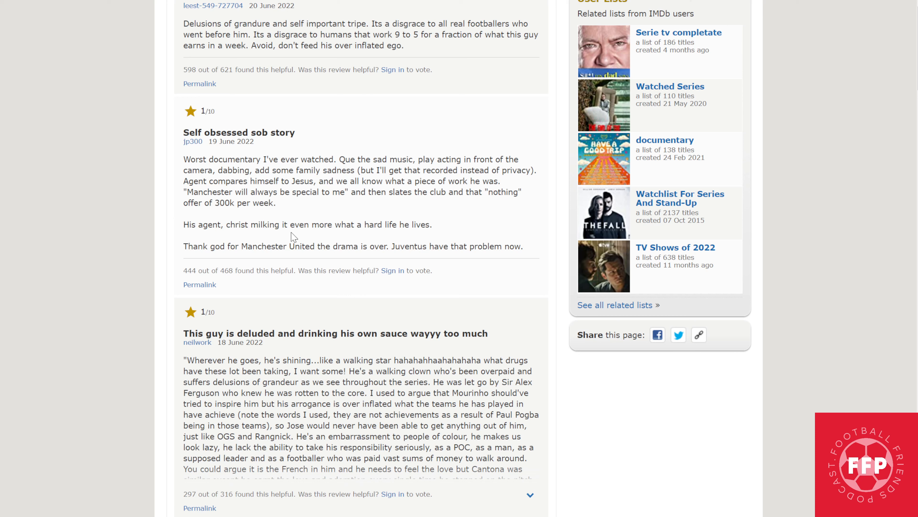
mouse_move(425, 222)
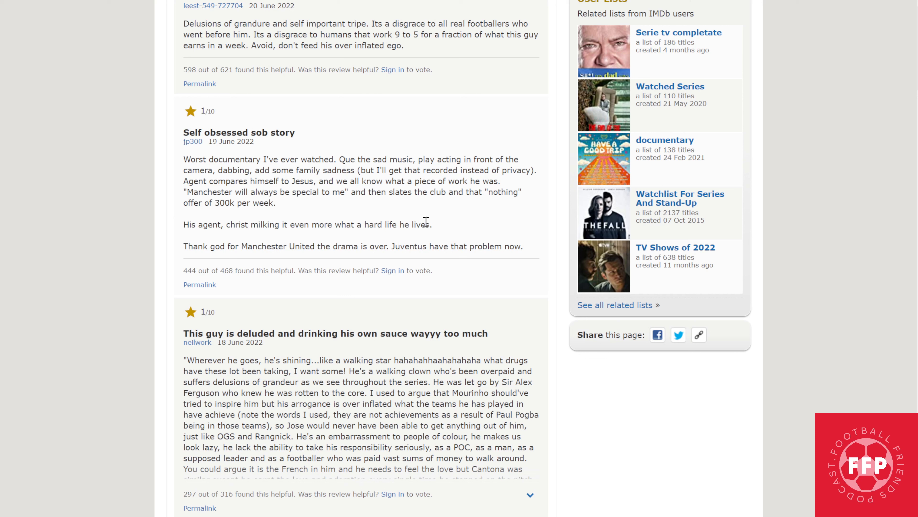
mouse_move(241, 243)
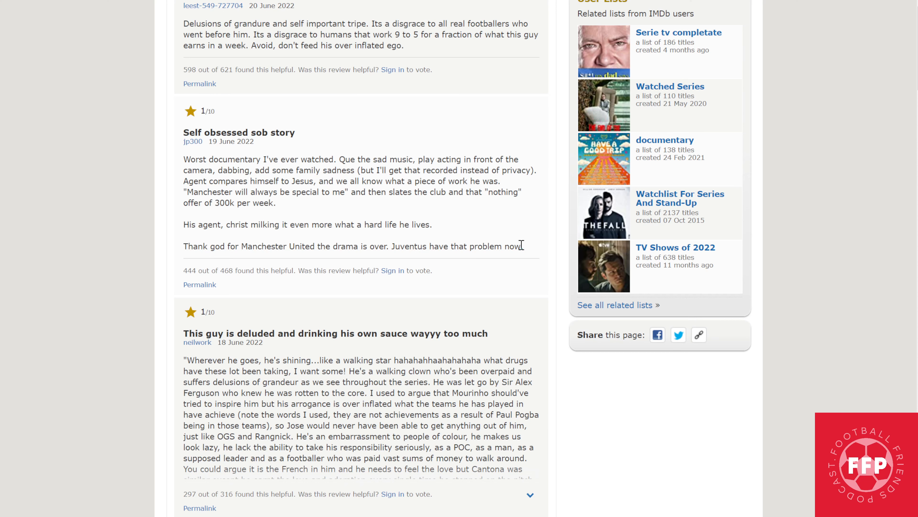
Expand the truncated "This guy is deluded and drinking his own sauce" review to its full text
scroll(down, 3)
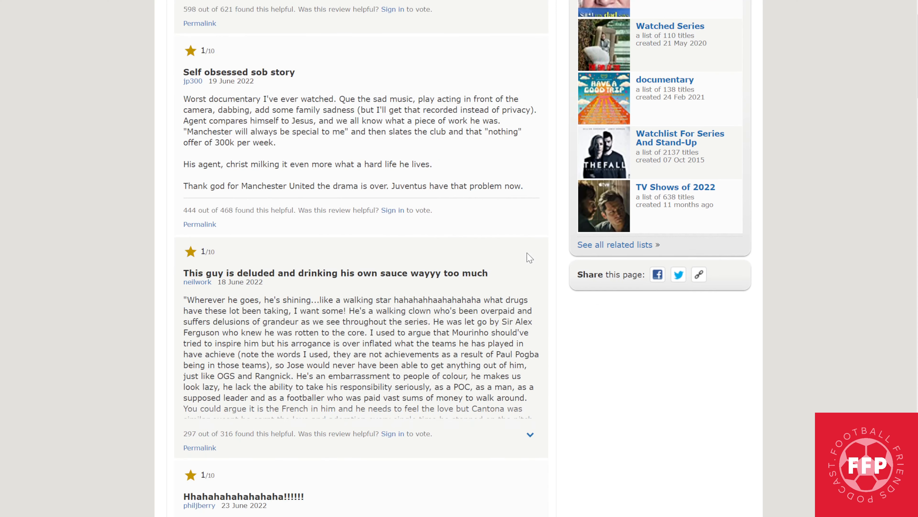
scroll(down, 3)
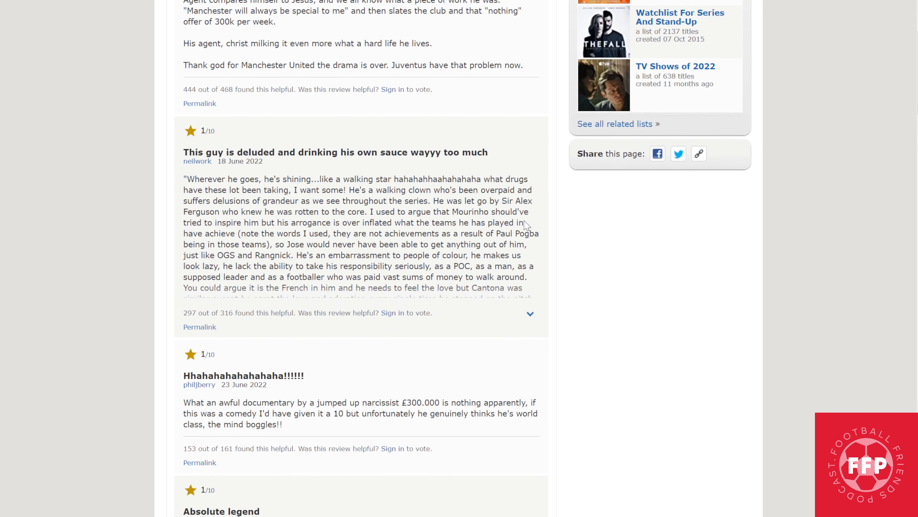
click(530, 313)
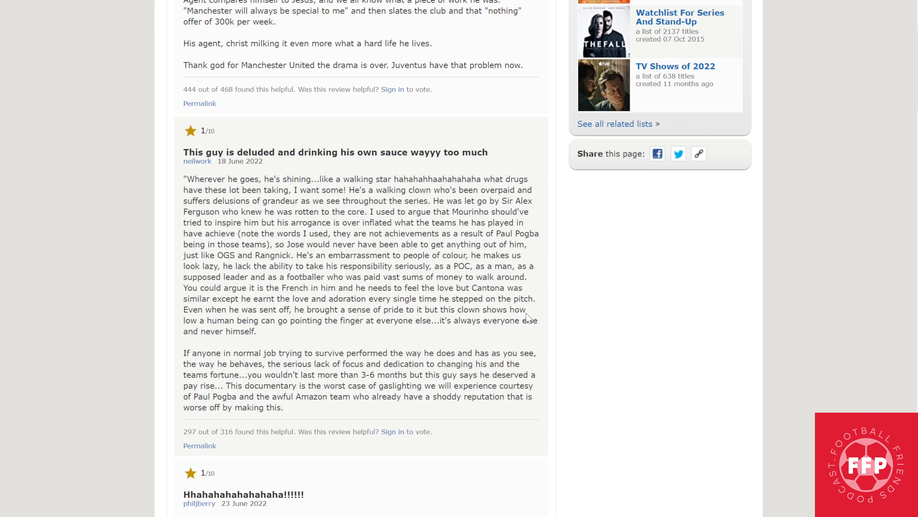
mouse_move(568, 355)
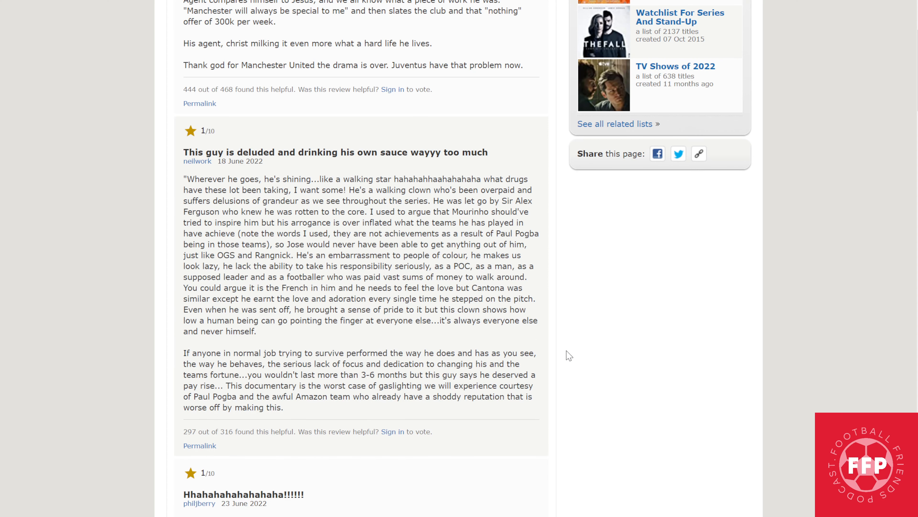
mouse_move(345, 218)
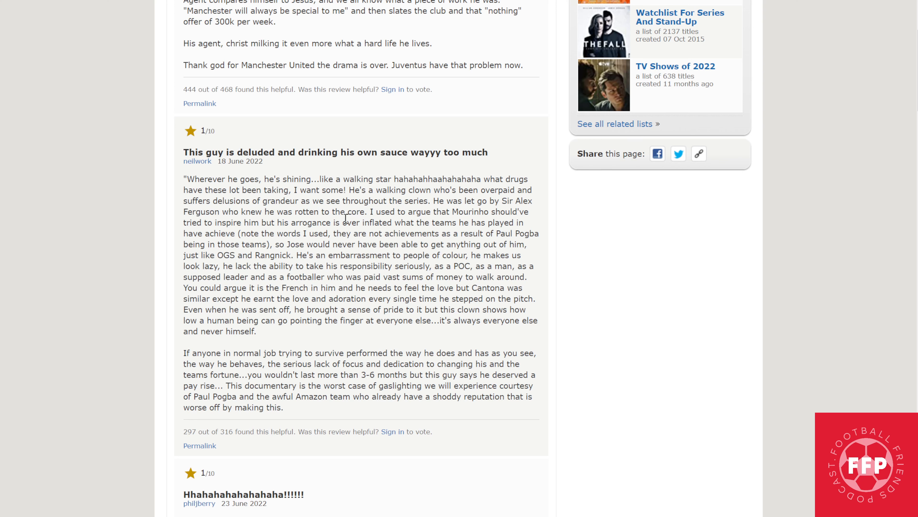
scroll(down, 3)
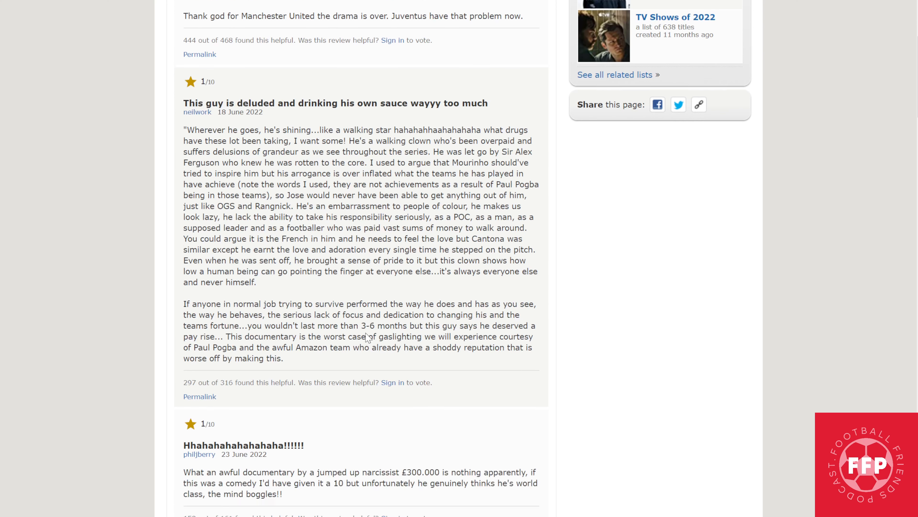
Scroll down to the "Hhahahahahahahaha!!!!!!" and "Absolute legend" reviews
scroll(down, 3)
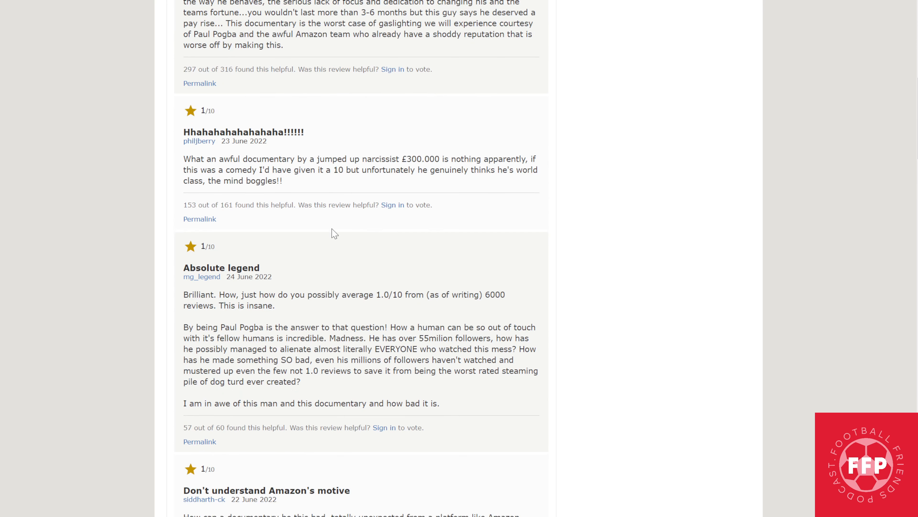
mouse_move(253, 125)
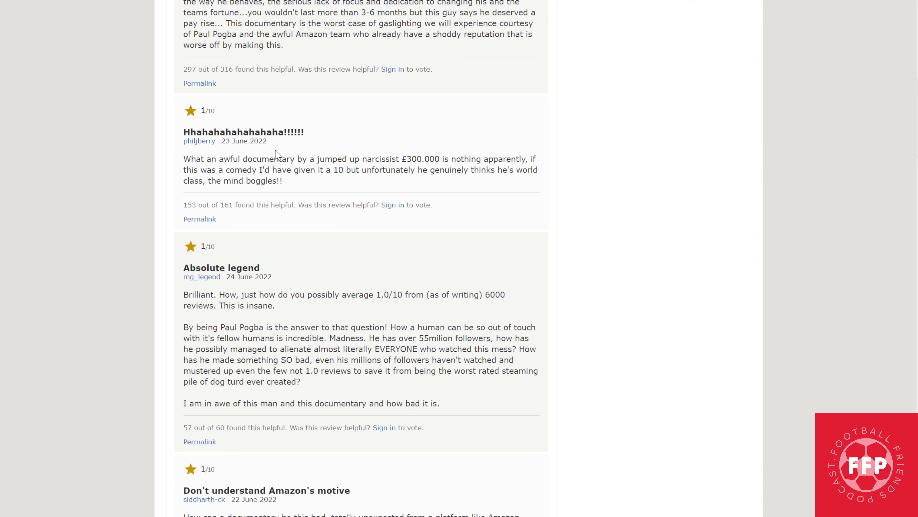
mouse_move(383, 160)
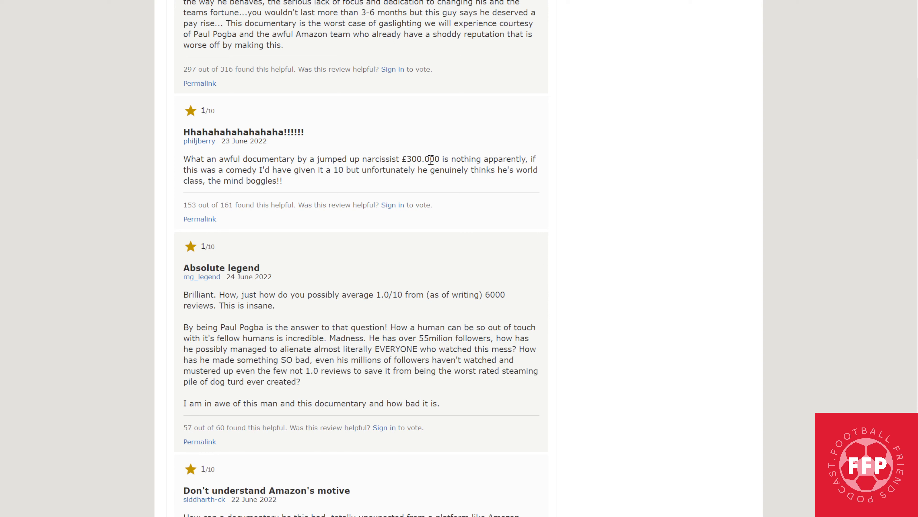
mouse_move(523, 163)
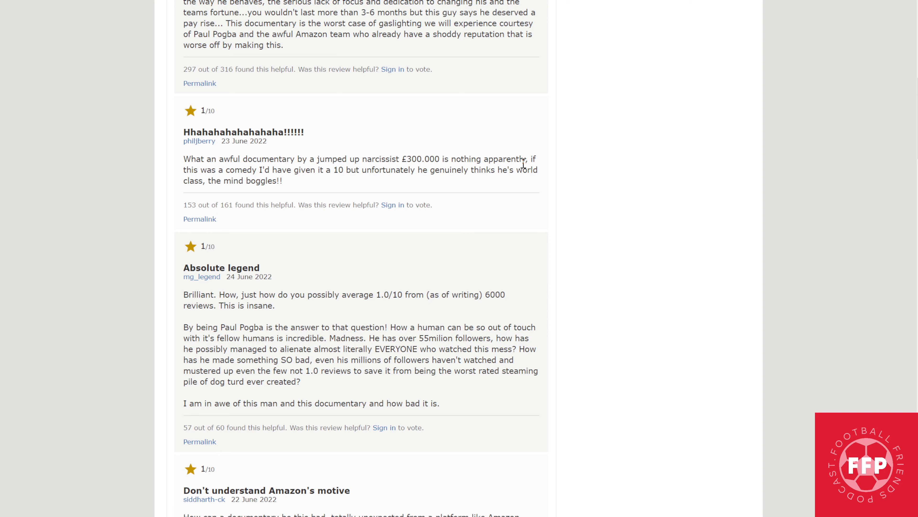
mouse_move(299, 176)
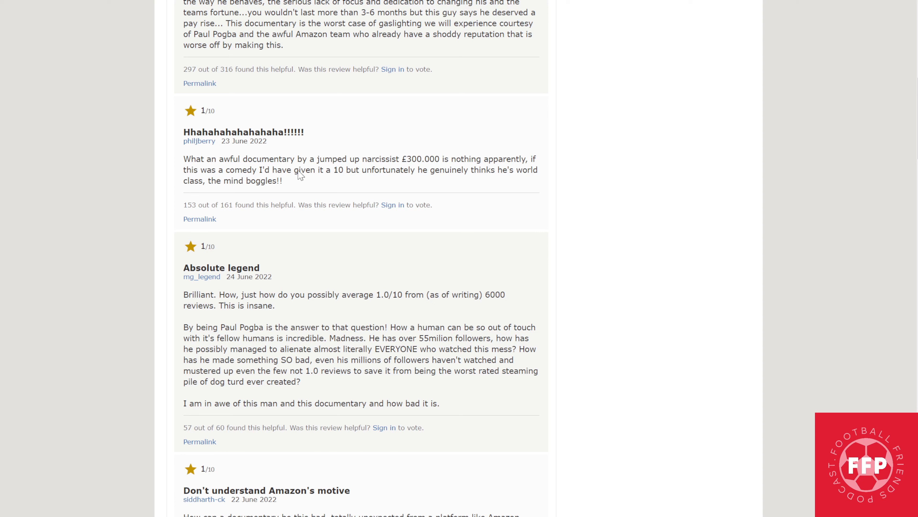
mouse_move(430, 186)
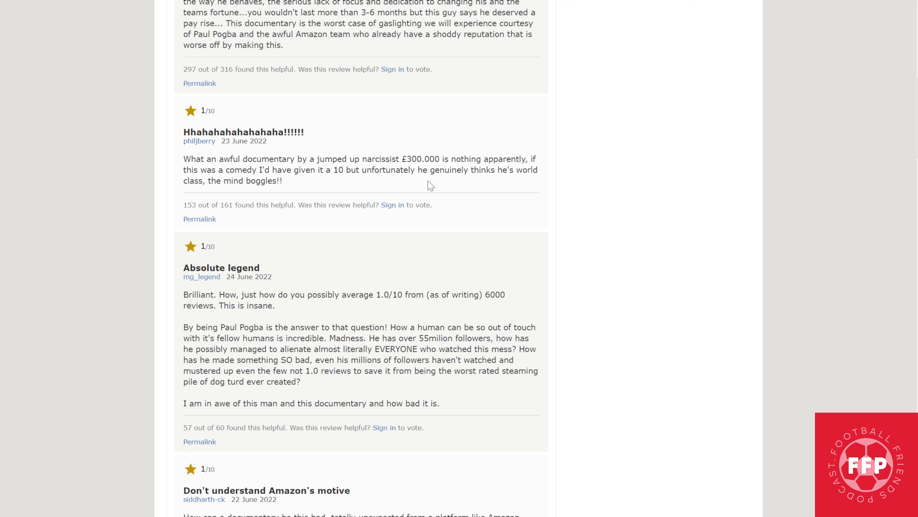
mouse_move(200, 199)
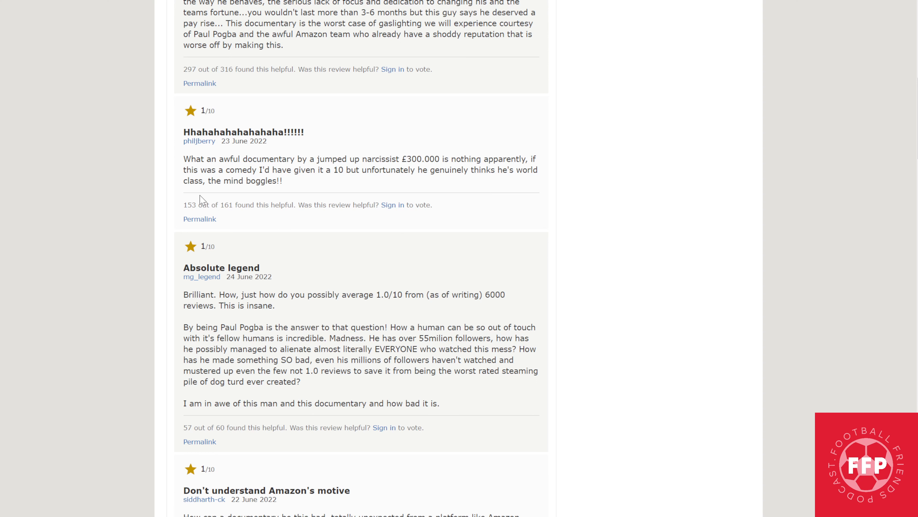
mouse_move(221, 190)
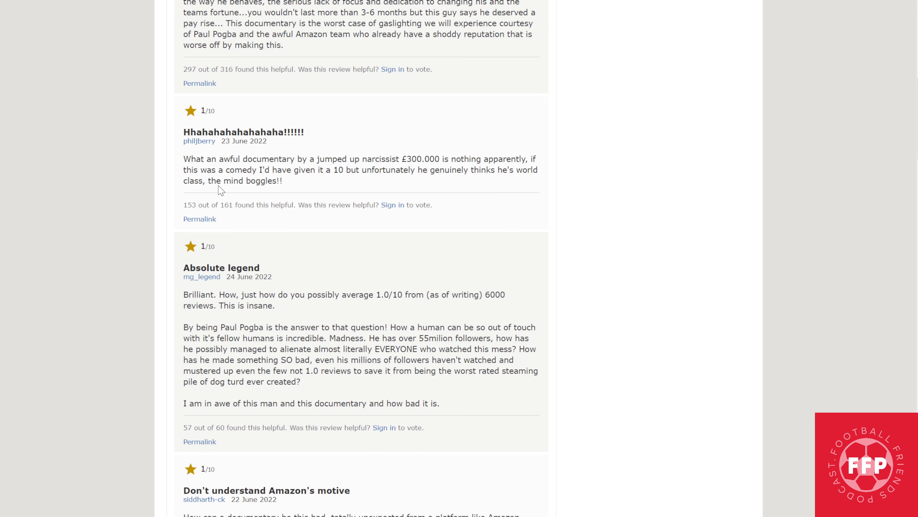
Scroll down to the "Don't understand Amazon's motive" and "Utter self-serving drivel" reviews
scroll(down, 3)
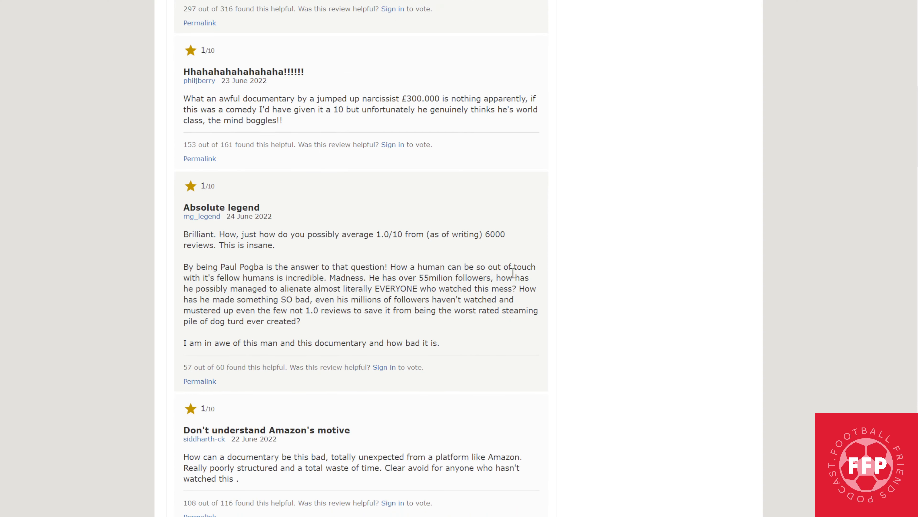
scroll(down, 3)
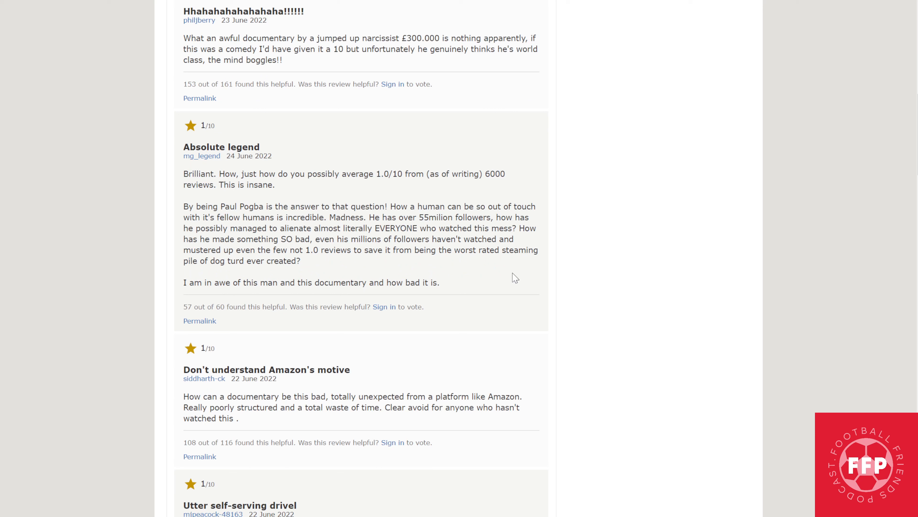
mouse_move(183, 152)
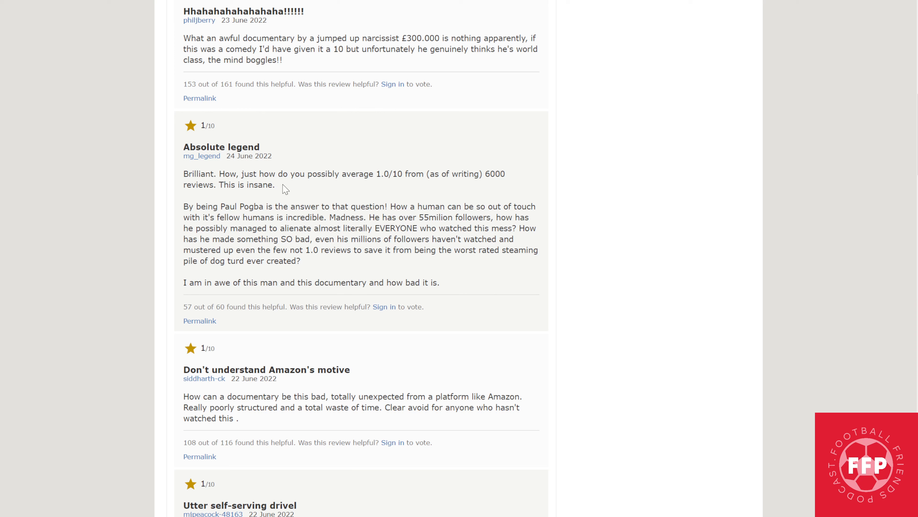
mouse_move(389, 190)
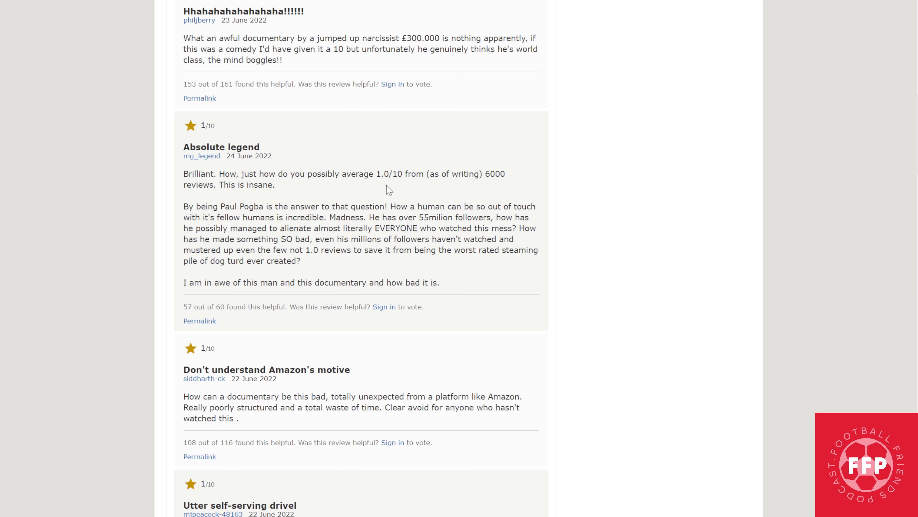
mouse_move(477, 194)
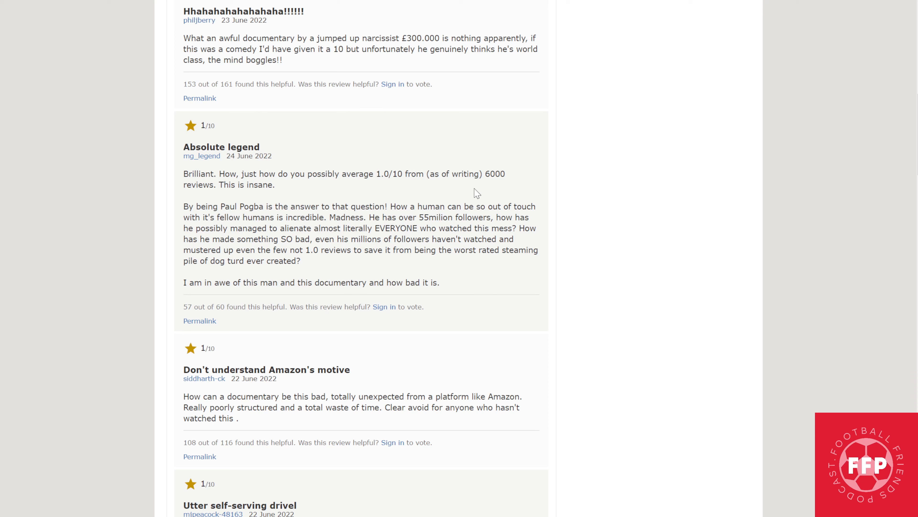
mouse_move(458, 195)
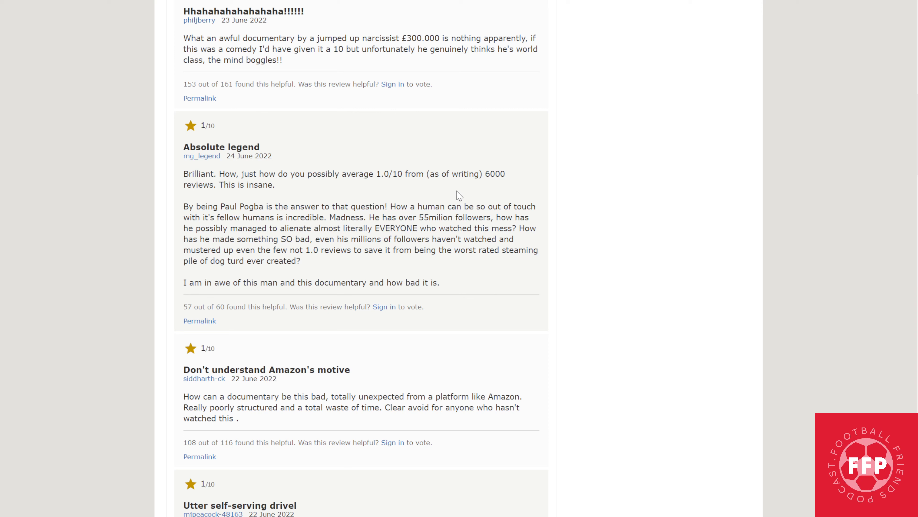
mouse_move(268, 206)
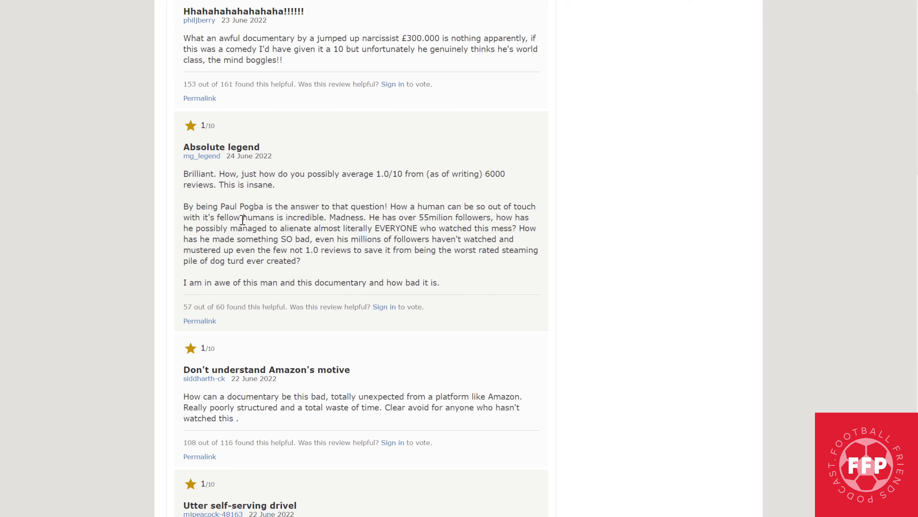
mouse_move(343, 217)
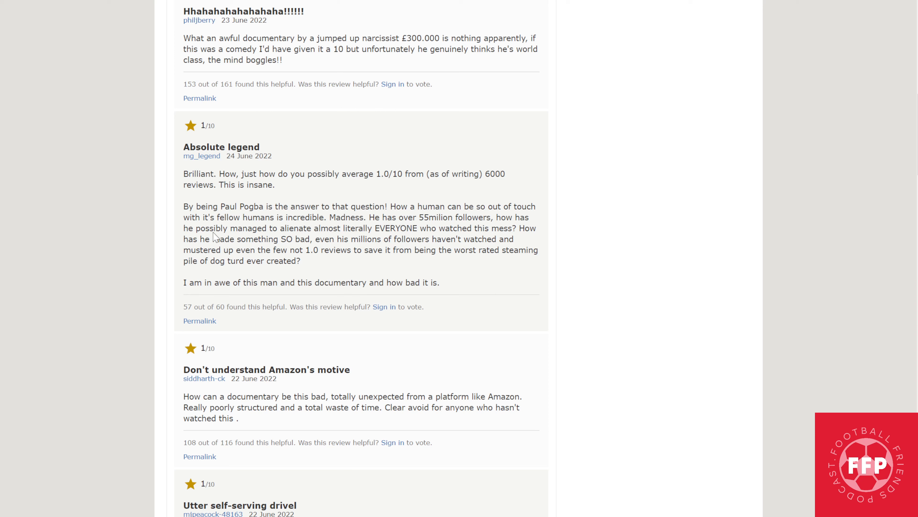
mouse_move(369, 230)
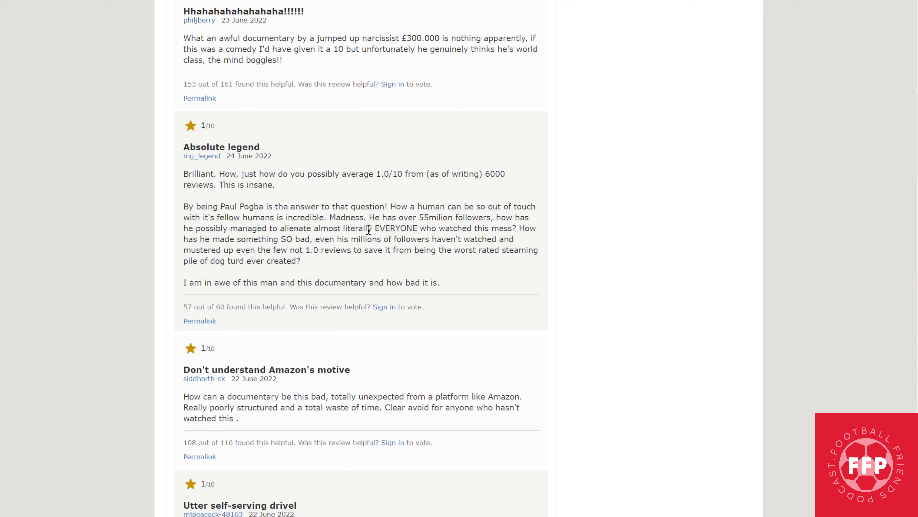
mouse_move(478, 232)
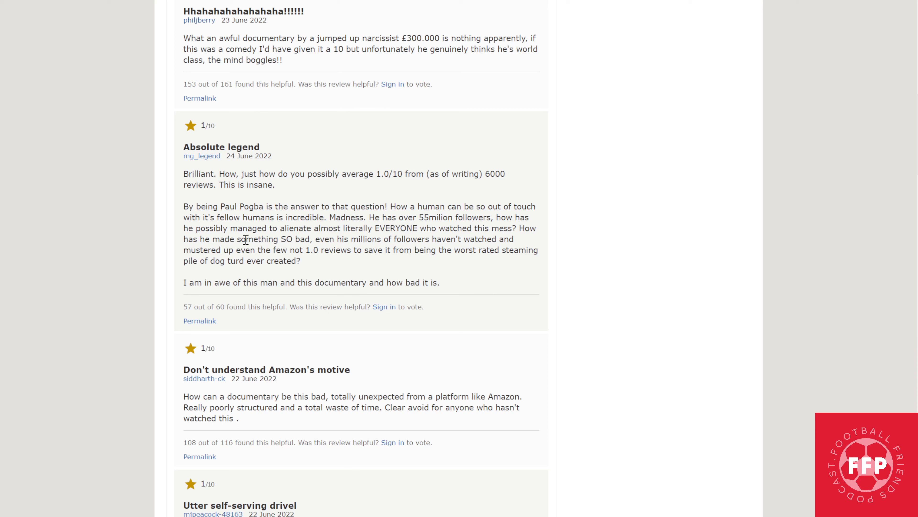
mouse_move(369, 243)
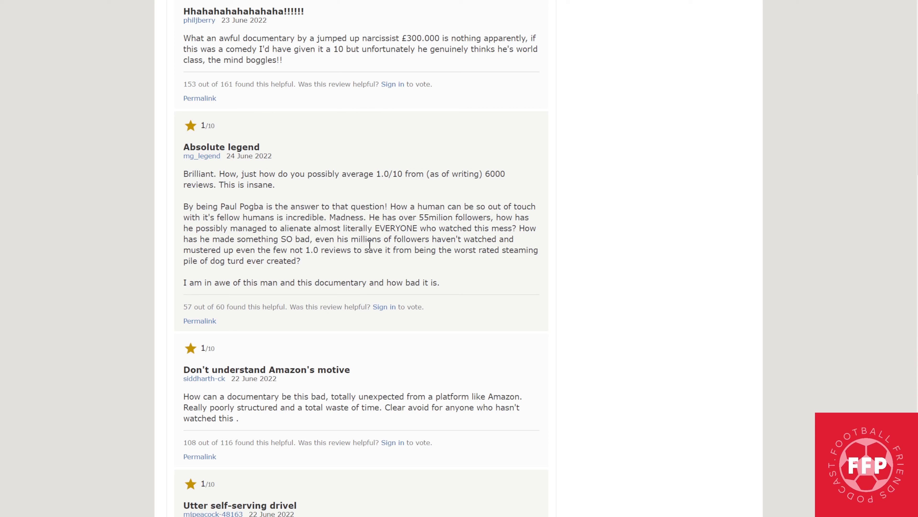
mouse_move(391, 250)
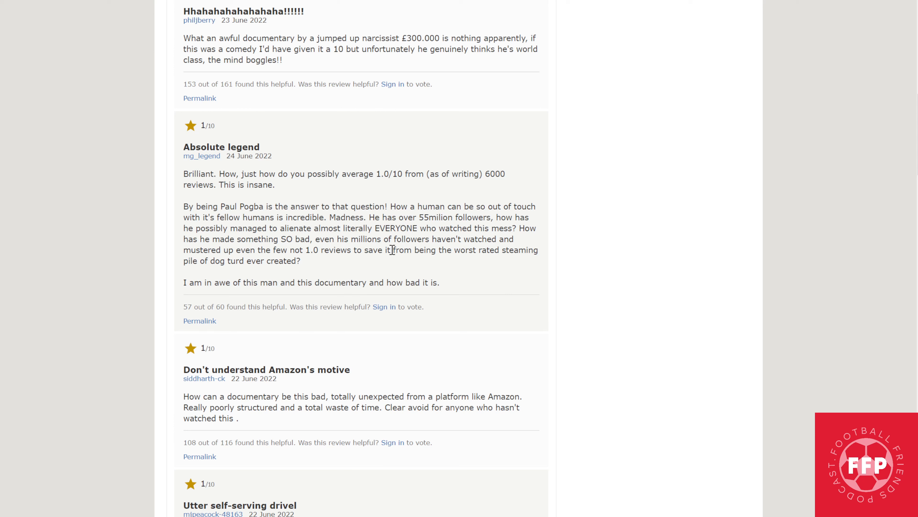
mouse_move(268, 246)
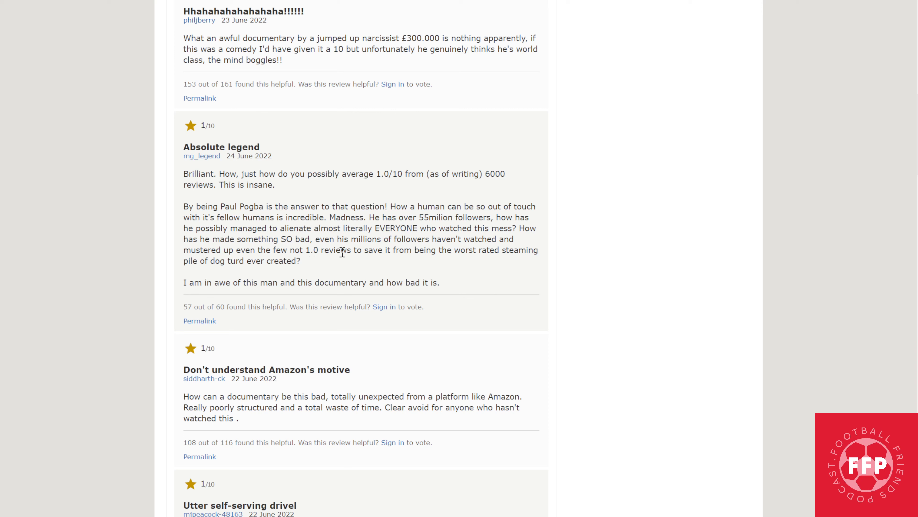
mouse_move(493, 248)
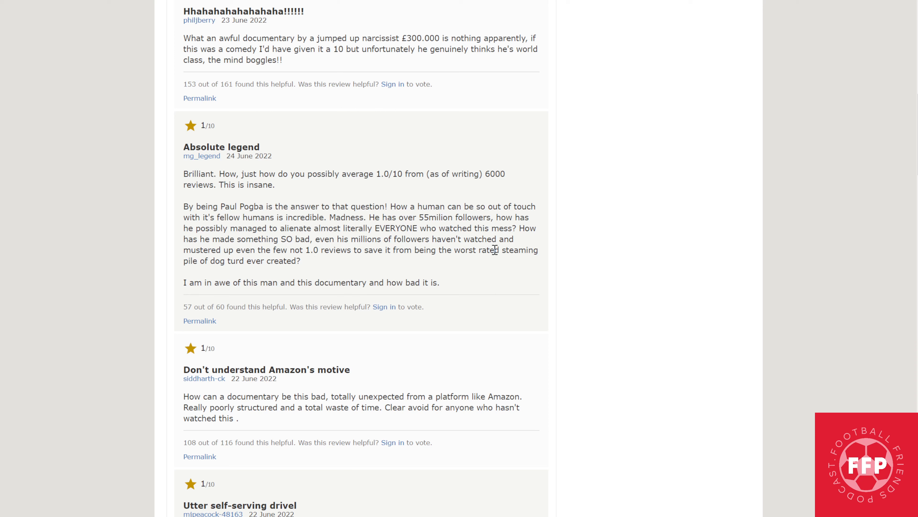
mouse_move(286, 265)
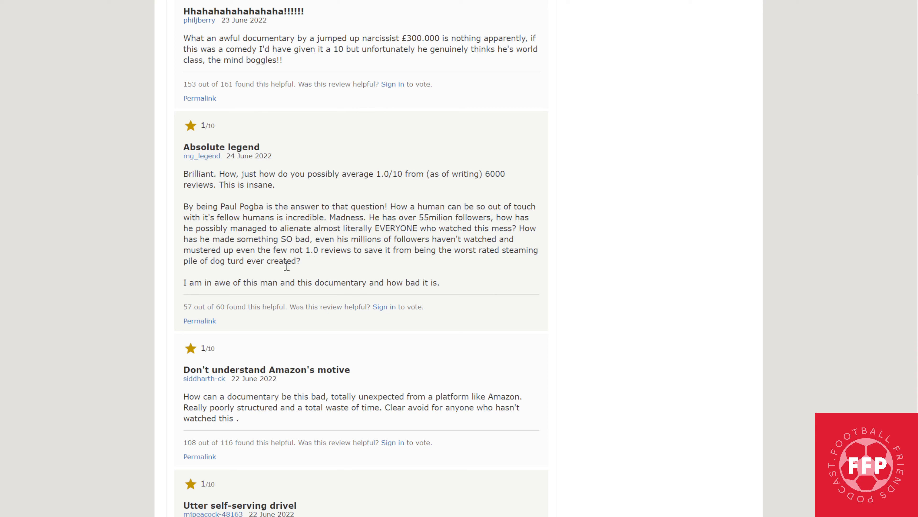
mouse_move(209, 303)
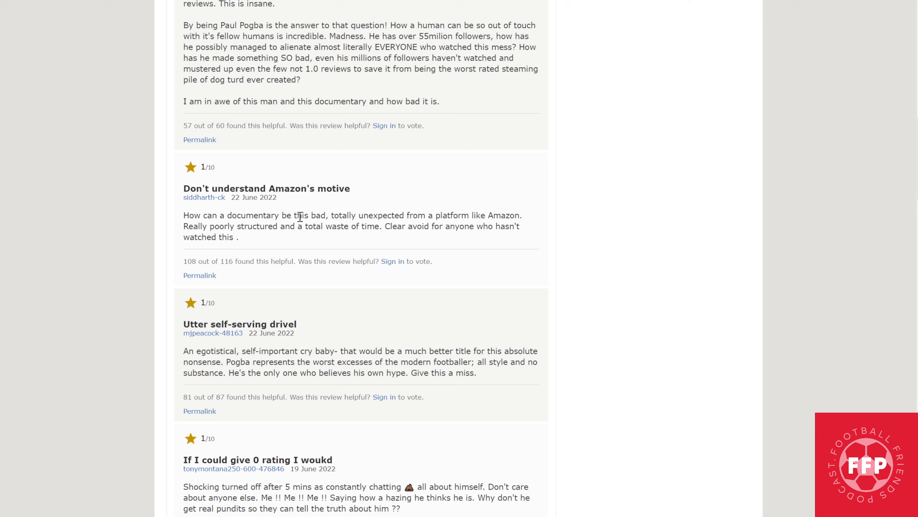
mouse_move(399, 219)
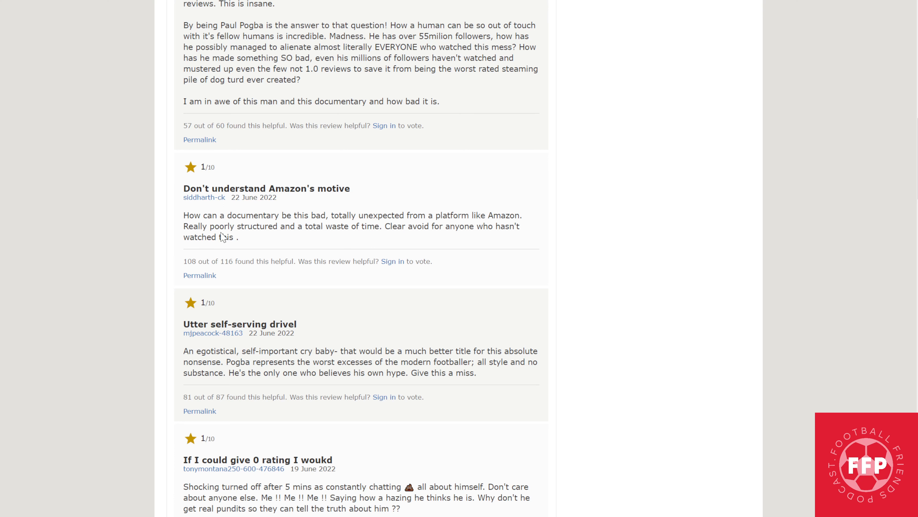
mouse_move(382, 241)
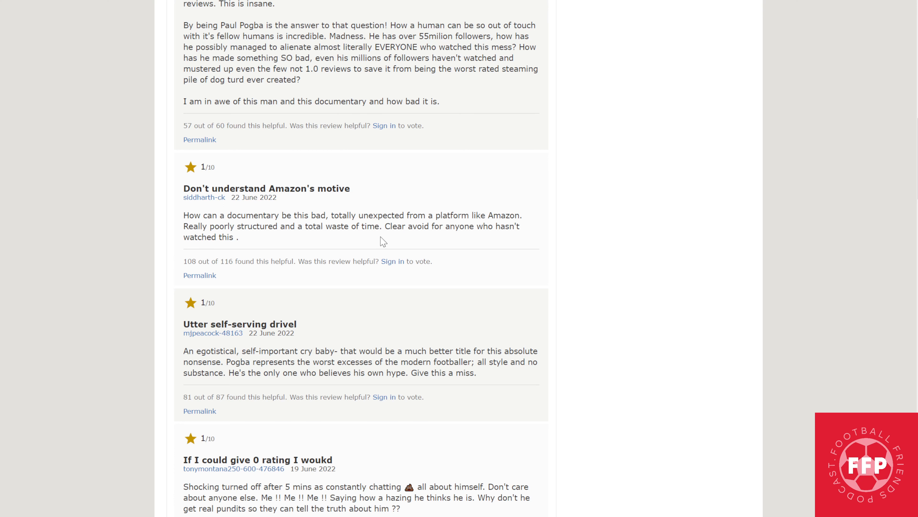
mouse_move(240, 251)
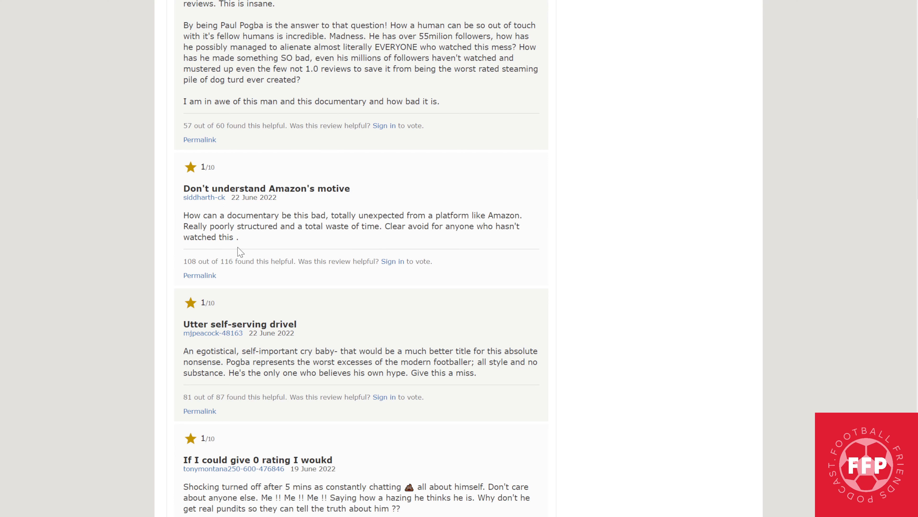
Scroll down to "If I could give 0 rating I woukd" and the start of "Pogone!"
scroll(down, 3)
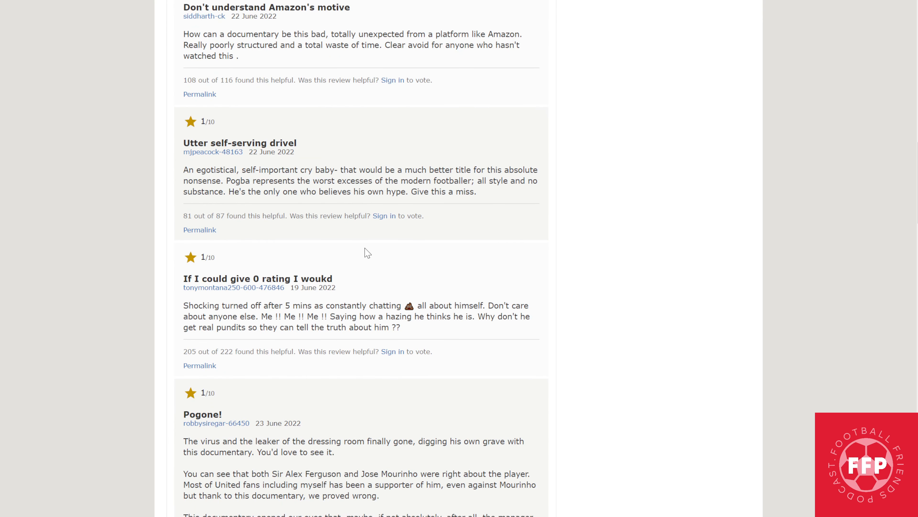
mouse_move(235, 139)
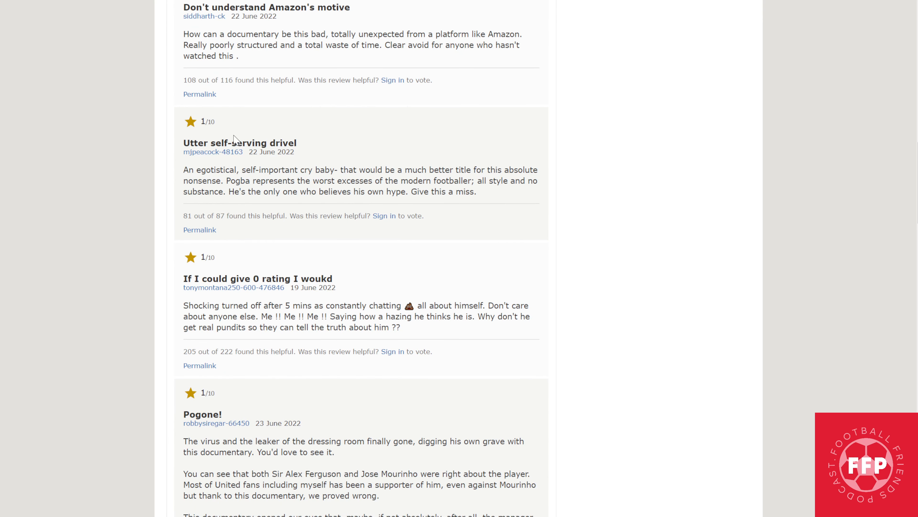
mouse_move(276, 170)
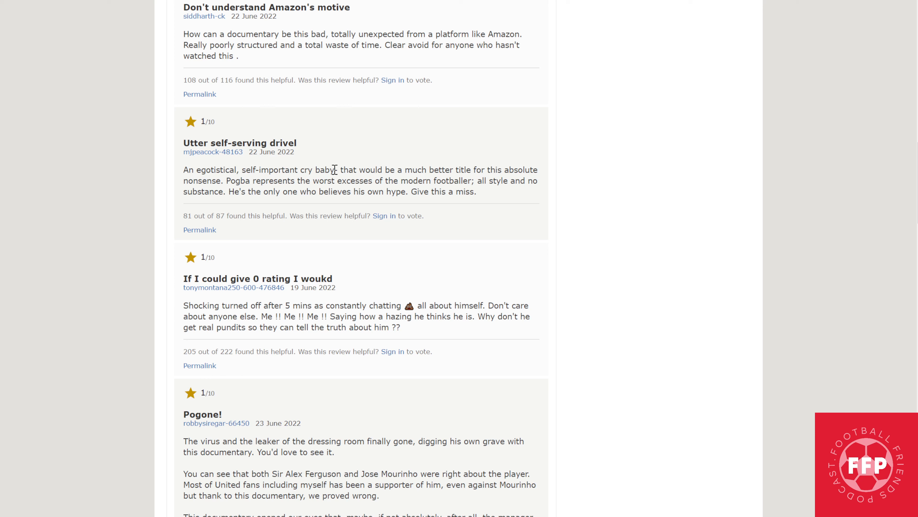
mouse_move(545, 166)
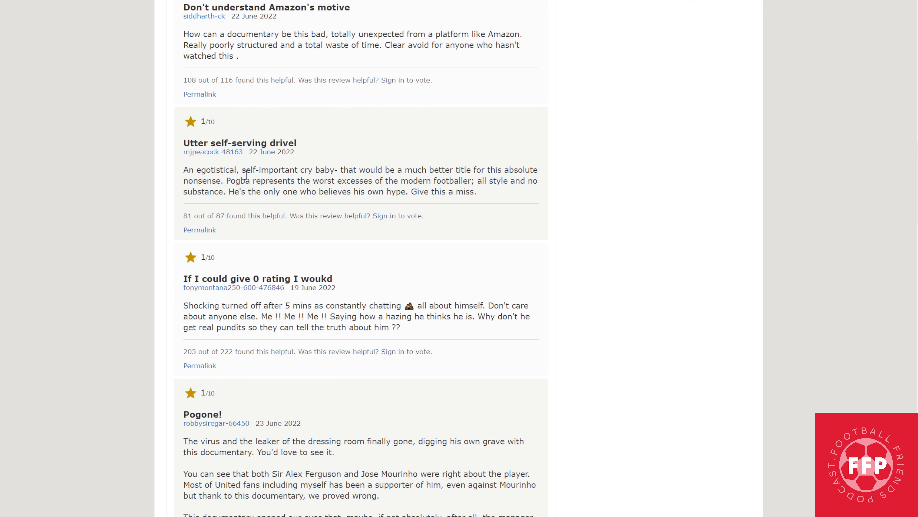
mouse_move(385, 183)
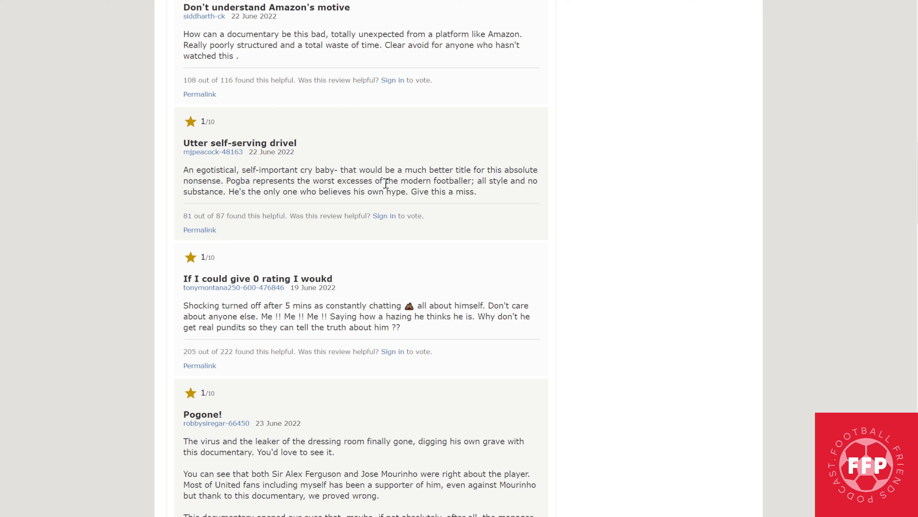
mouse_move(496, 183)
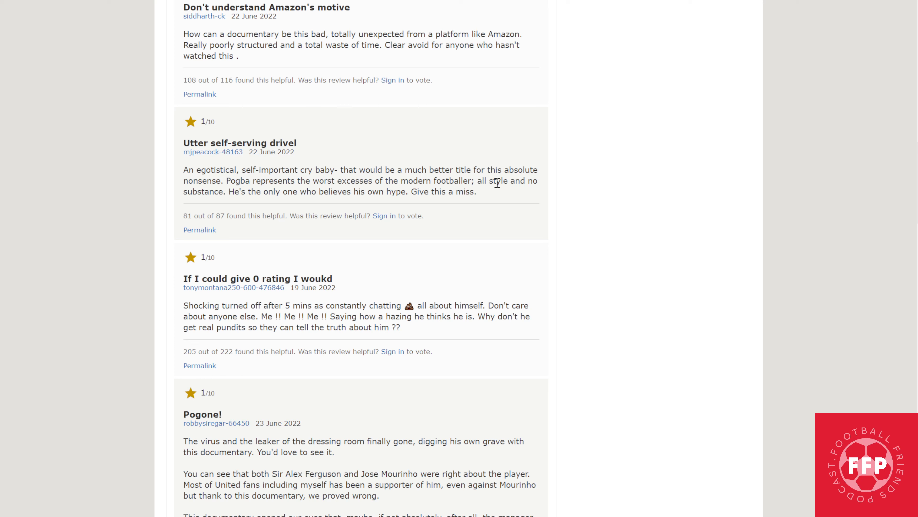
mouse_move(242, 215)
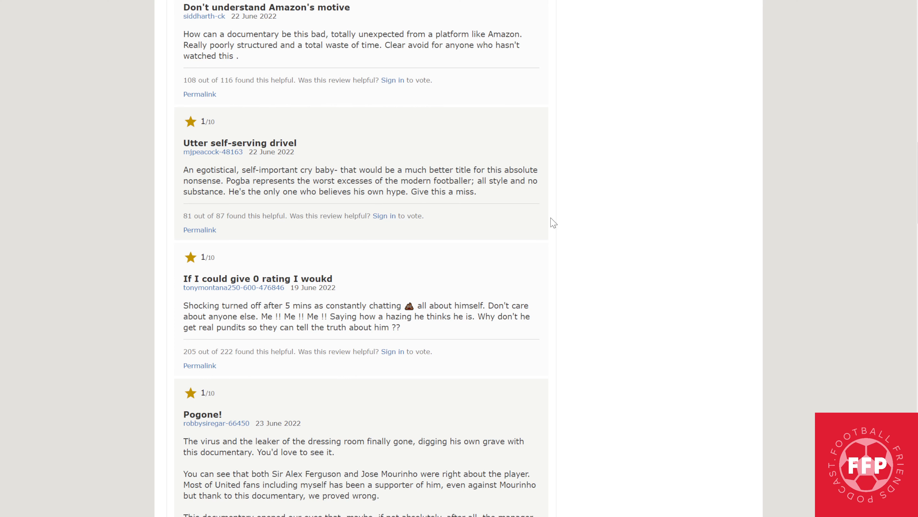
Scroll down to show the whole "Pogone!" review with "I'd give it a zero if I could" below
scroll(down, 3)
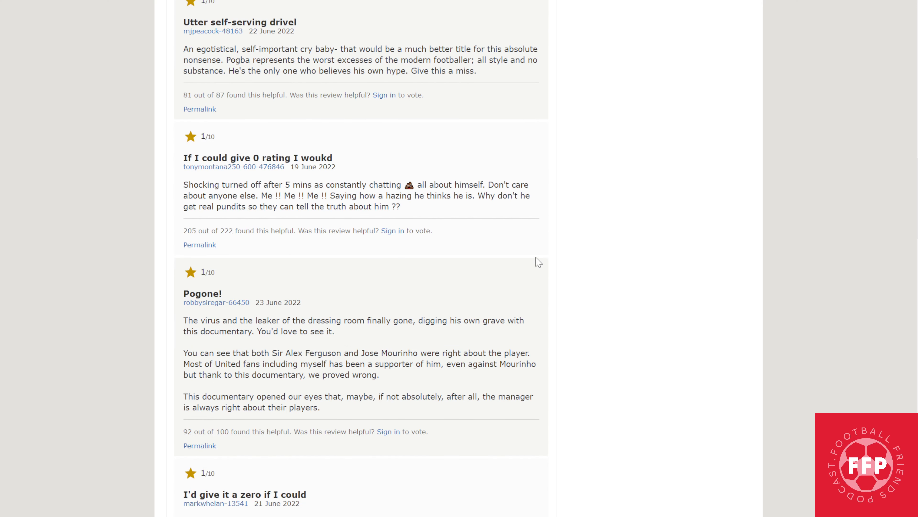
mouse_move(214, 164)
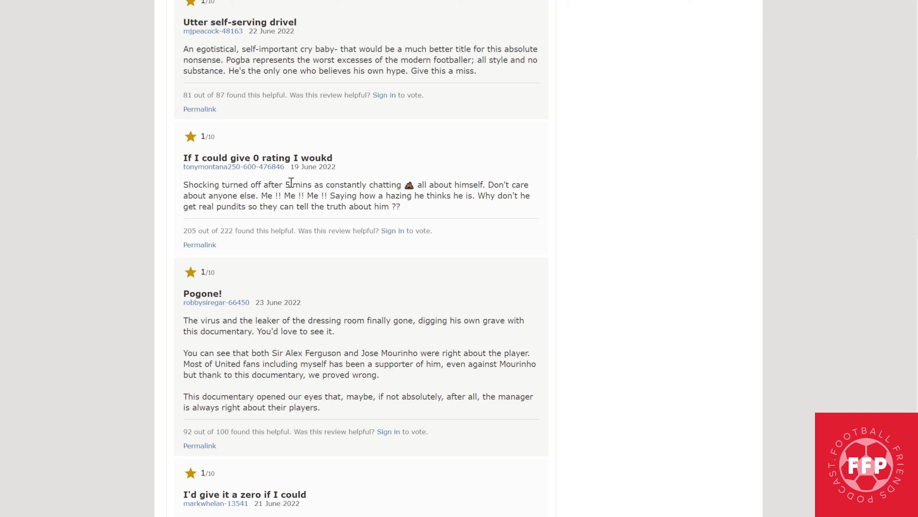
mouse_move(282, 196)
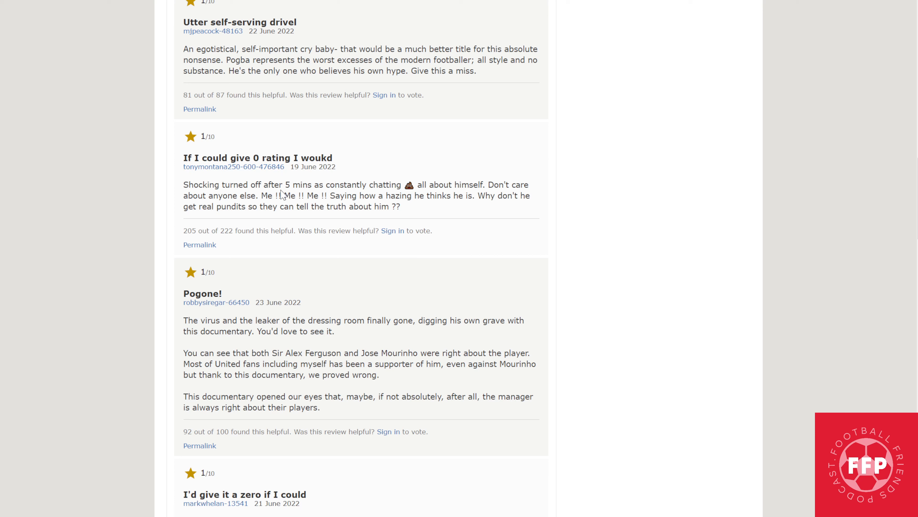
mouse_move(387, 184)
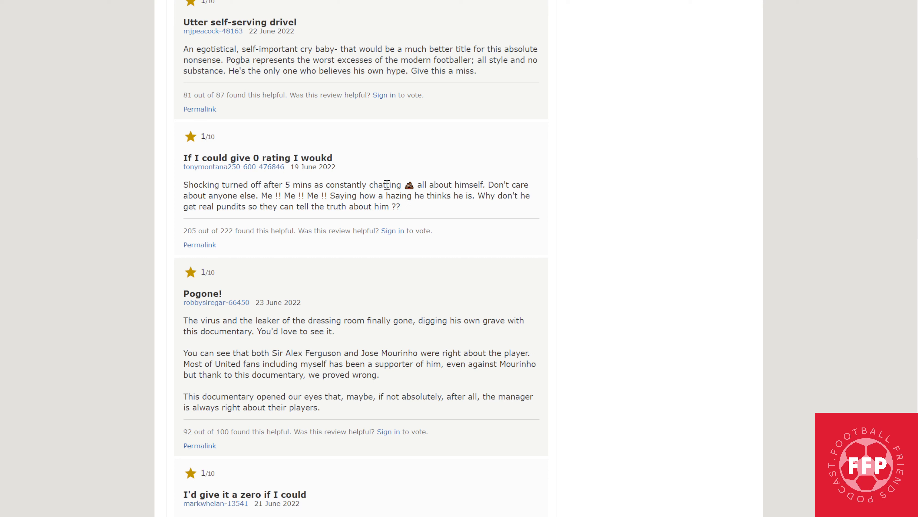
mouse_move(532, 192)
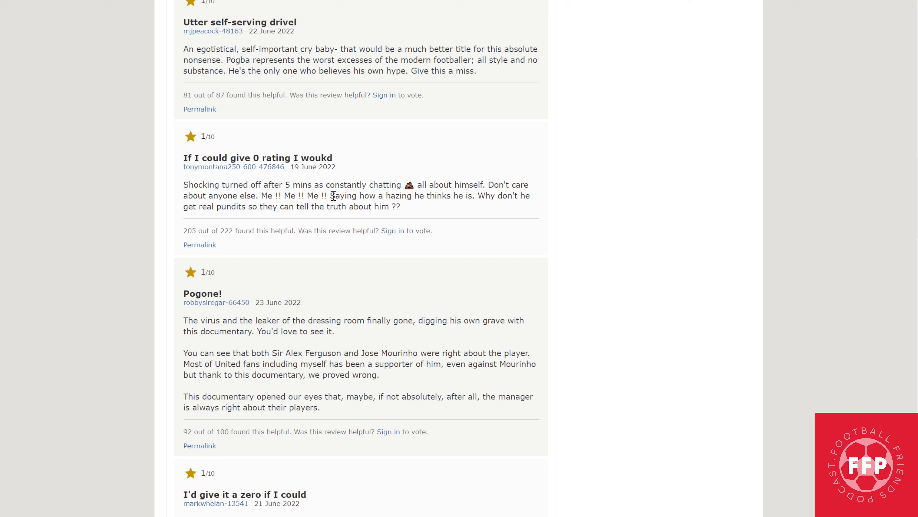
mouse_move(391, 194)
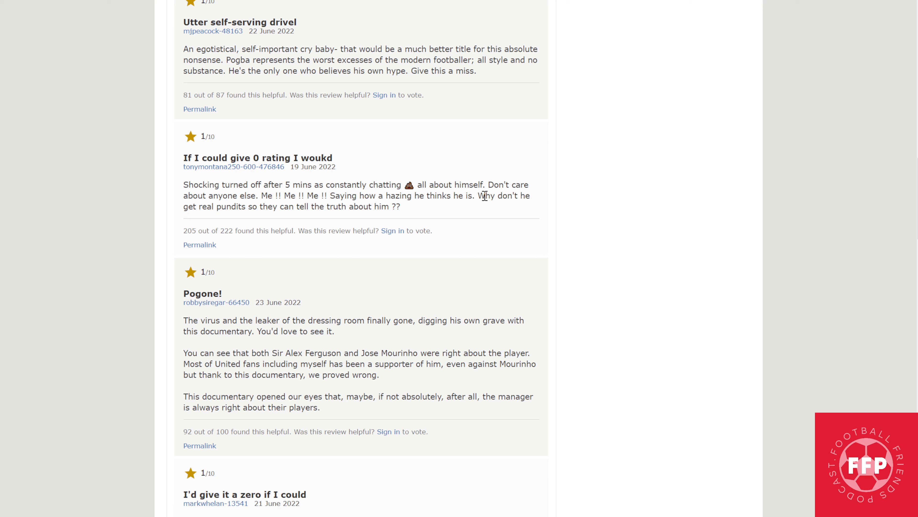
mouse_move(270, 219)
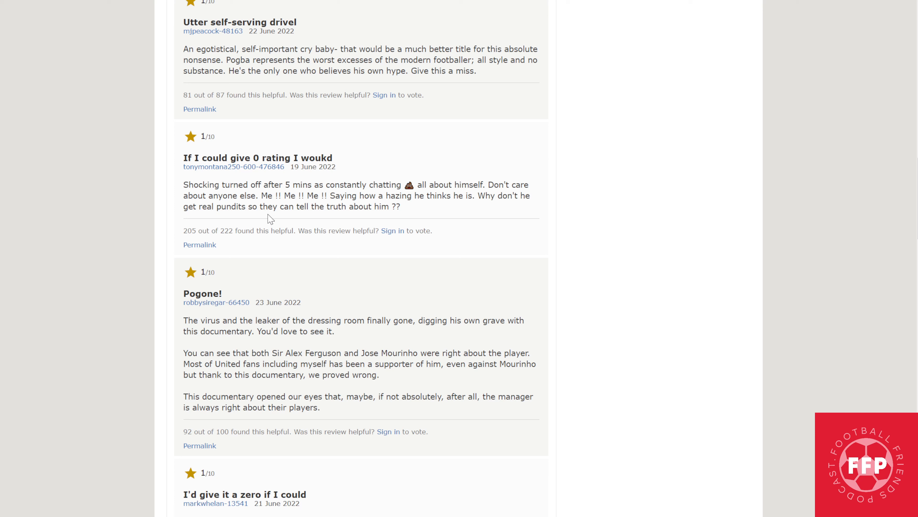
mouse_move(601, 221)
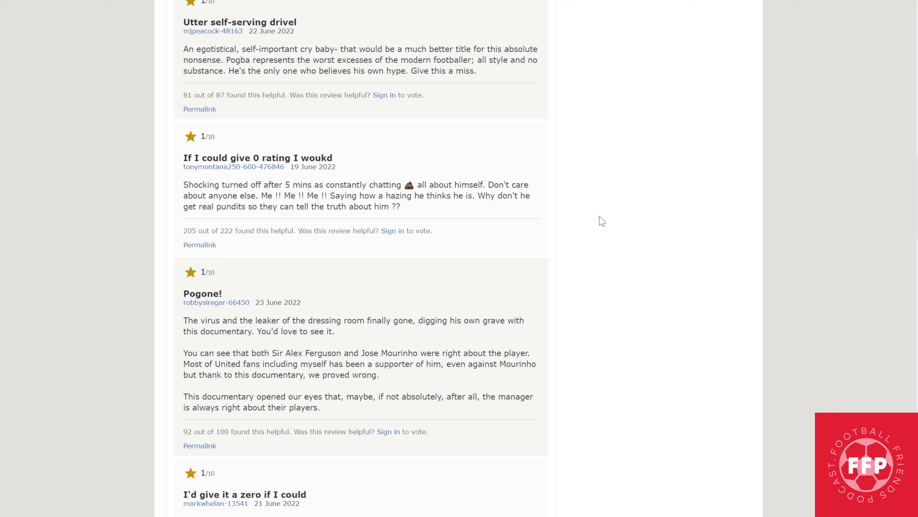
scroll(down, 3)
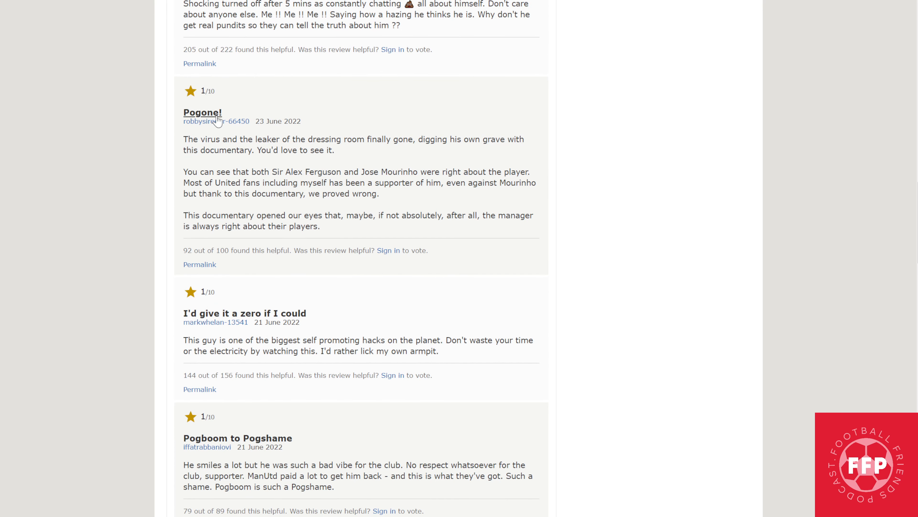
mouse_move(289, 141)
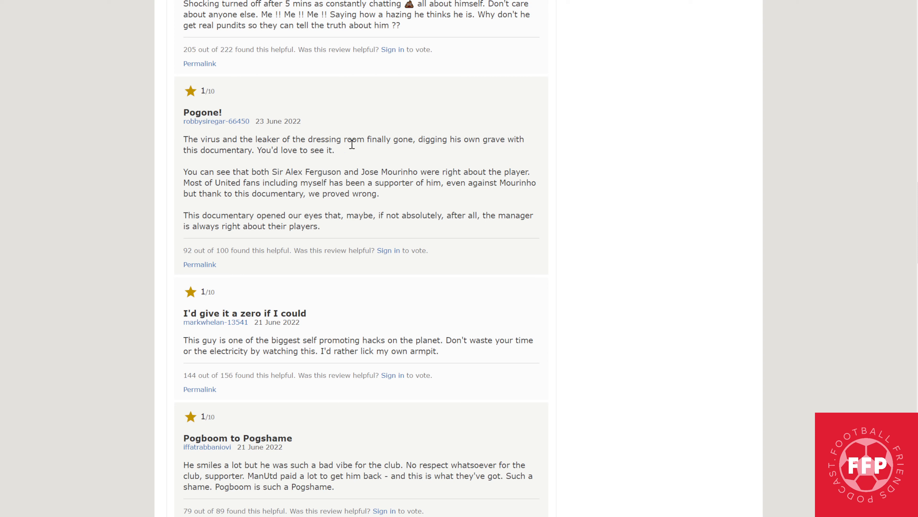
mouse_move(491, 154)
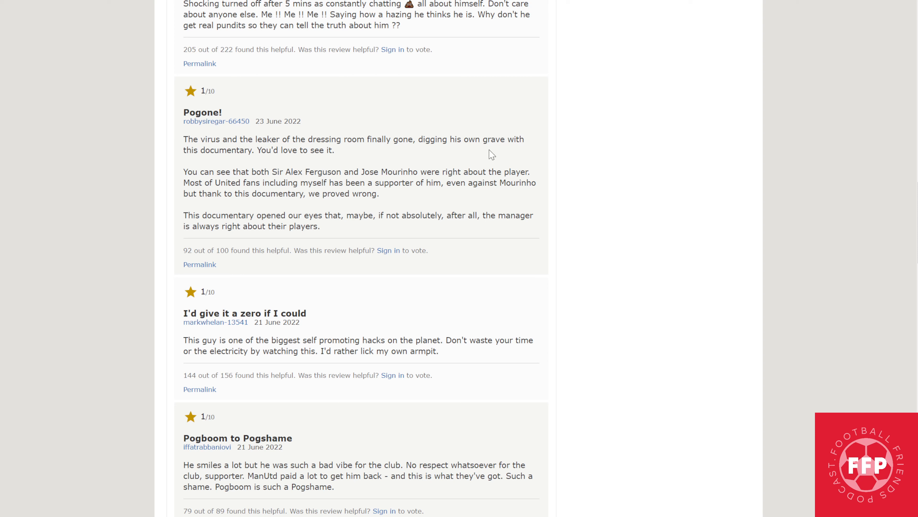
mouse_move(305, 153)
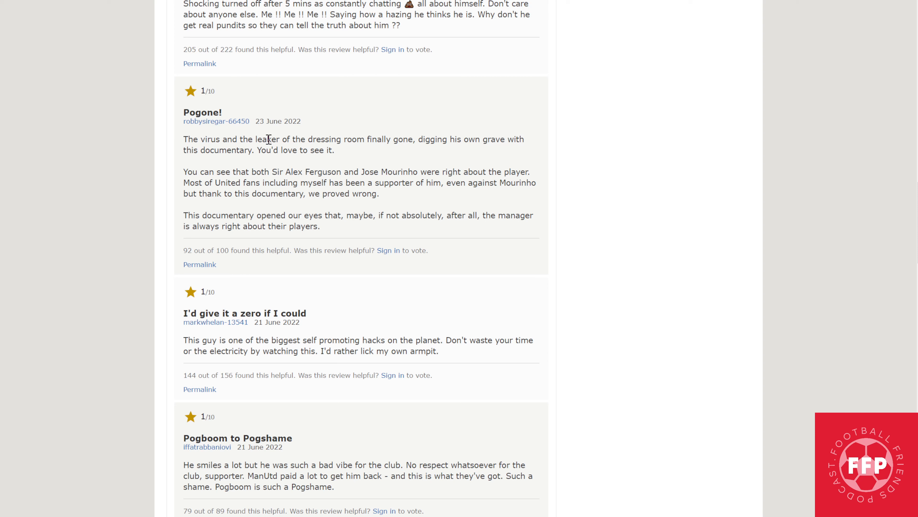
mouse_move(361, 156)
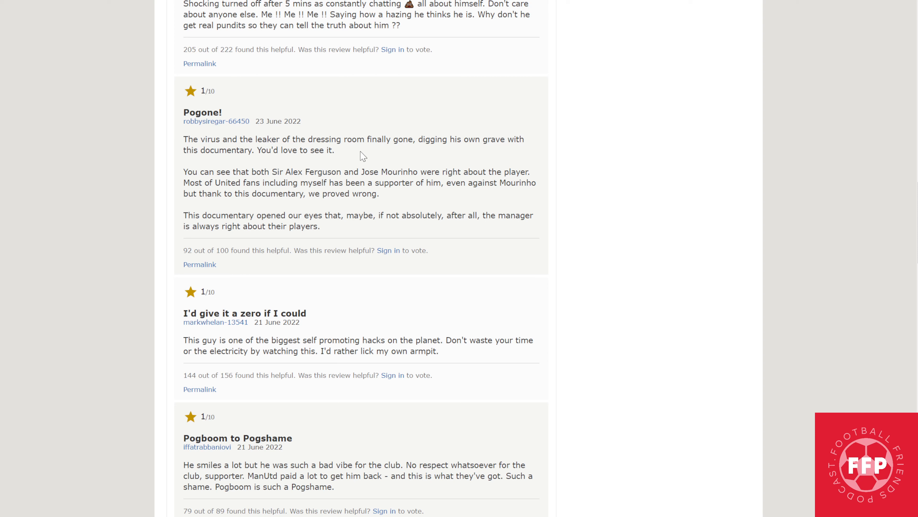
mouse_move(344, 154)
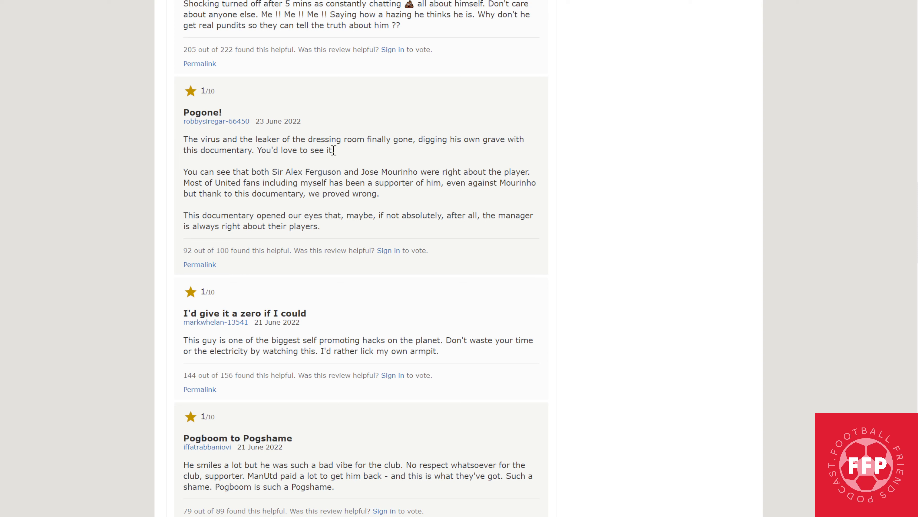
mouse_move(360, 141)
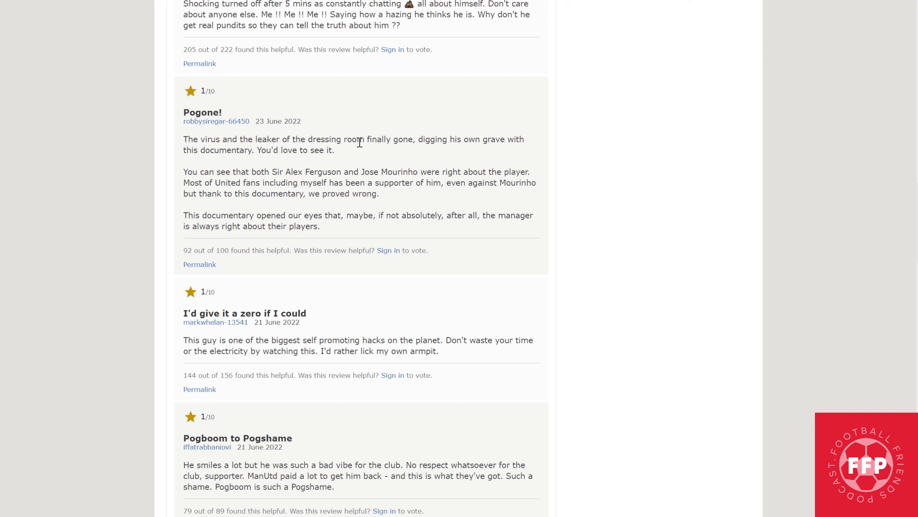
mouse_move(326, 147)
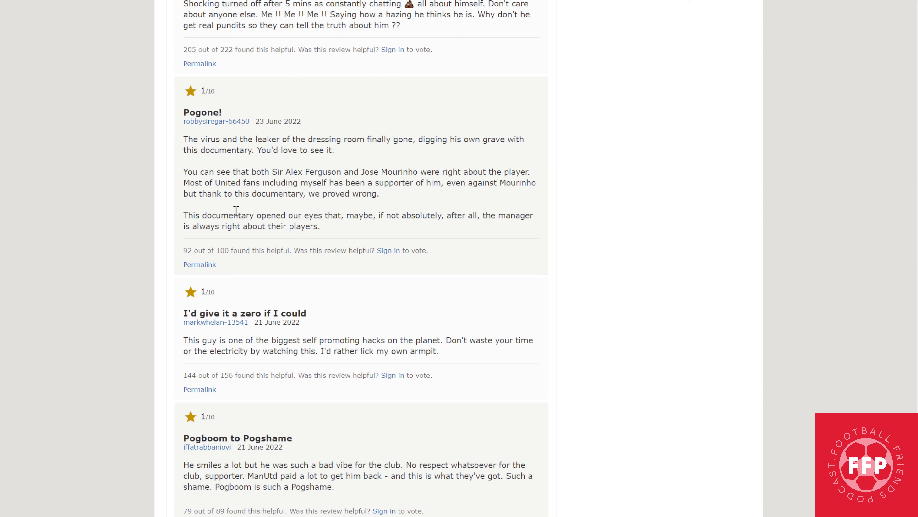
mouse_move(287, 175)
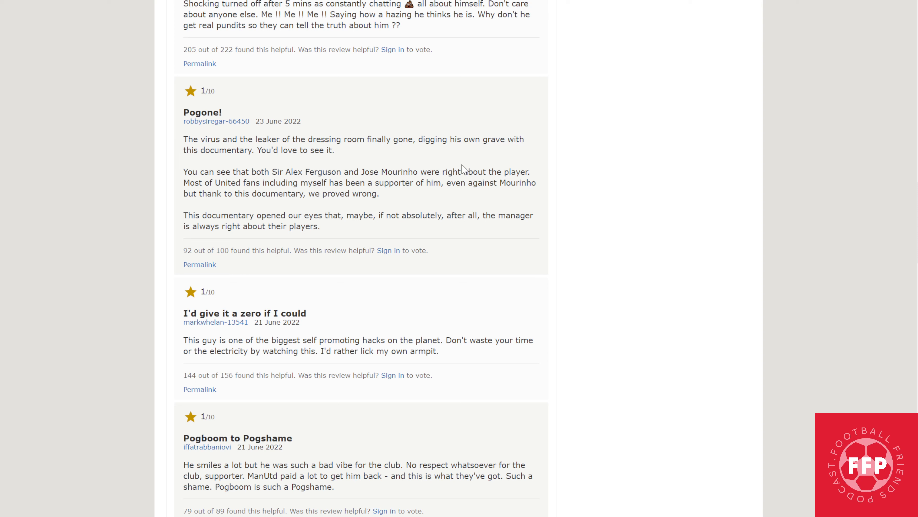
mouse_move(466, 179)
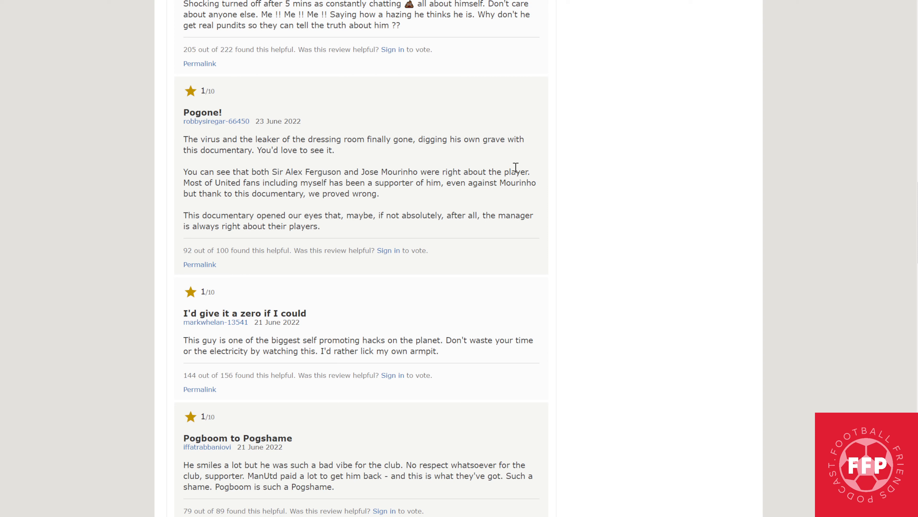
mouse_move(509, 180)
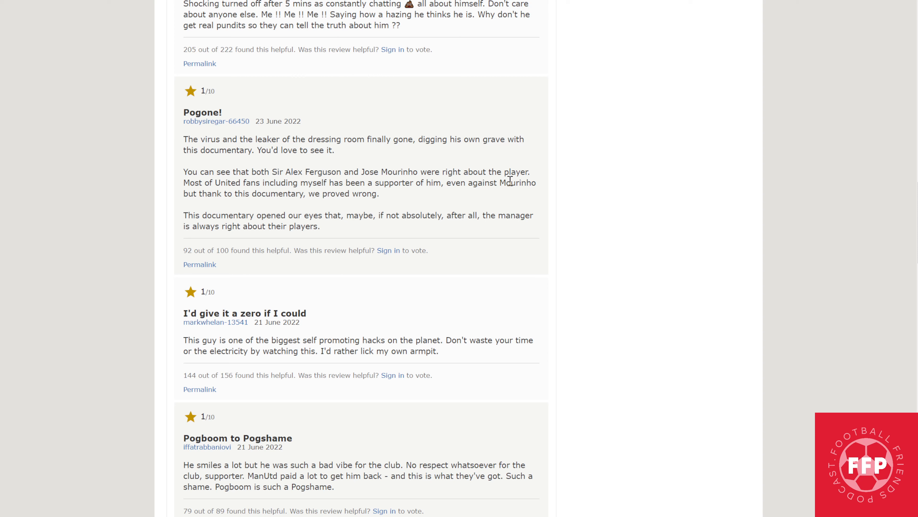
mouse_move(517, 170)
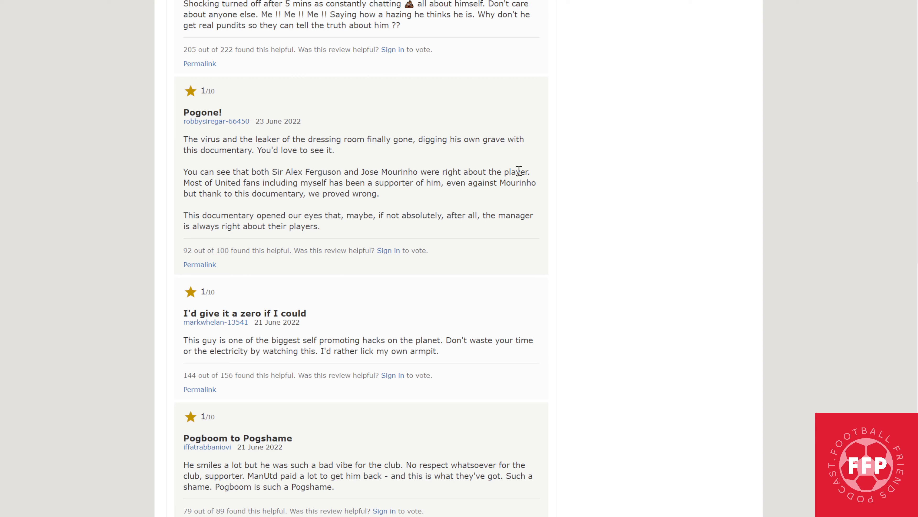
mouse_move(245, 188)
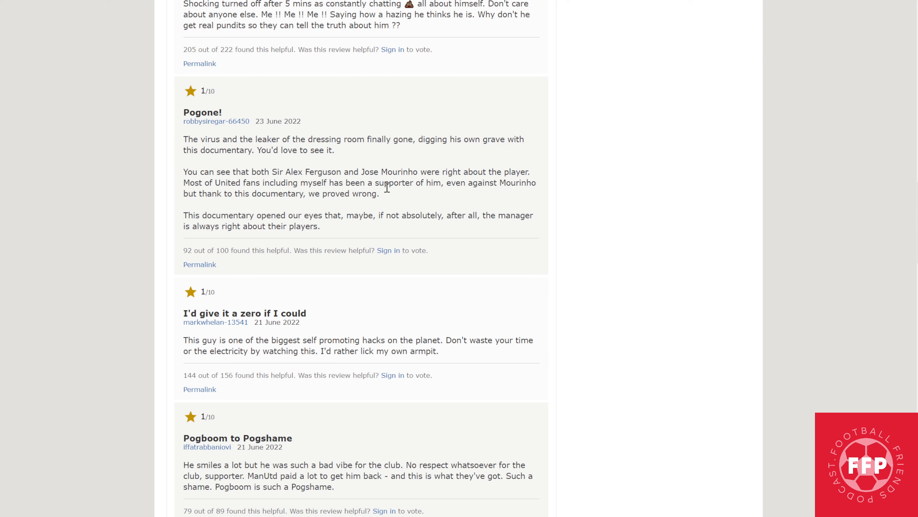
mouse_move(190, 194)
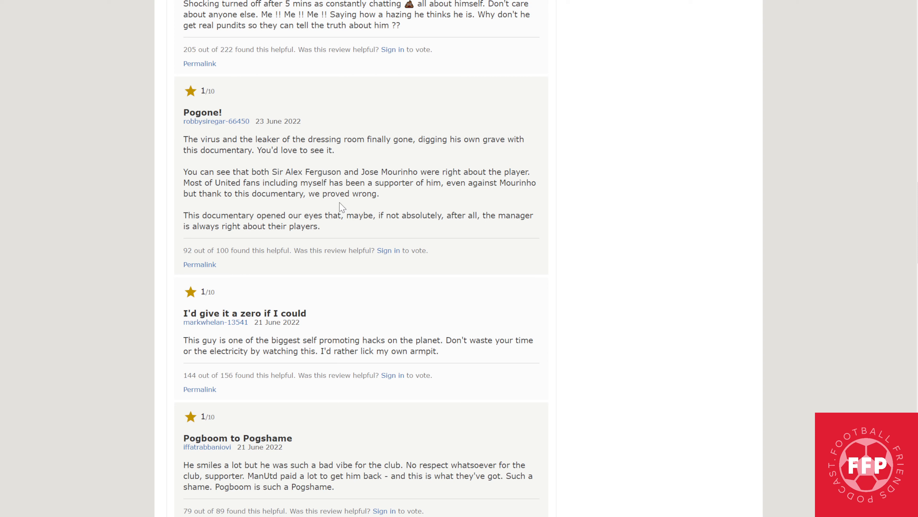
mouse_move(233, 219)
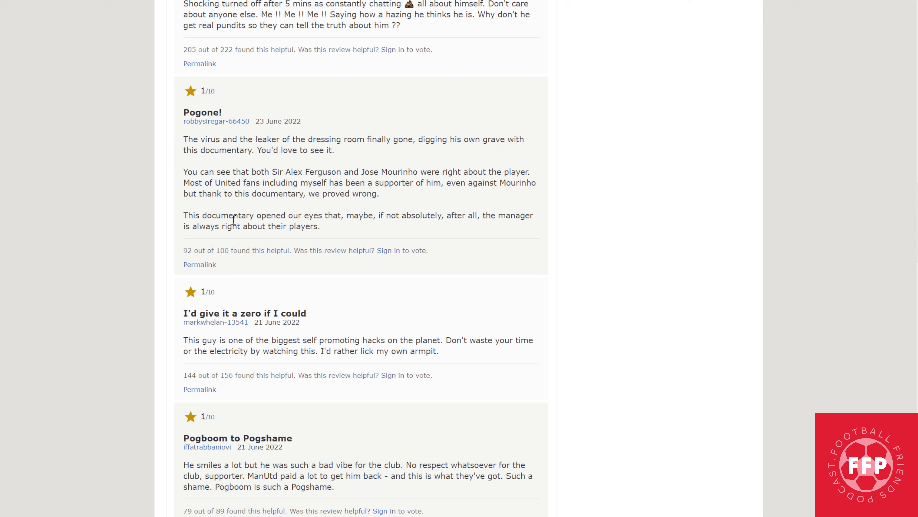
mouse_move(409, 218)
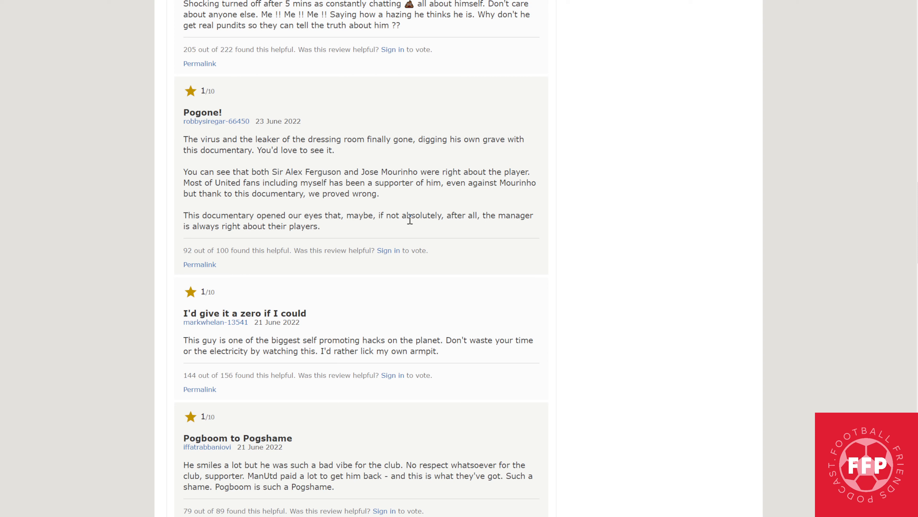
mouse_move(487, 225)
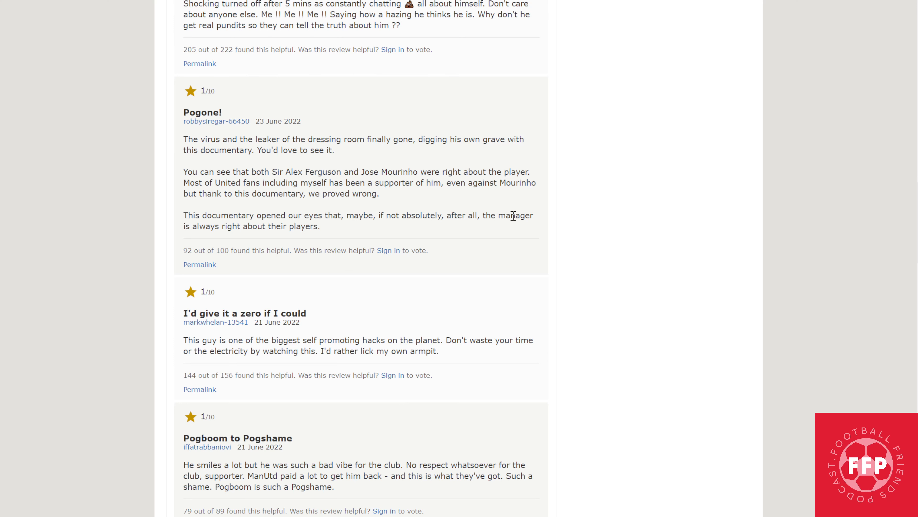
Scroll past "Pogboom to Pogshame" to the "Me Me Me Me Me Me", "Terrible" and "Self Obsessed Person" reviews
scroll(down, 3)
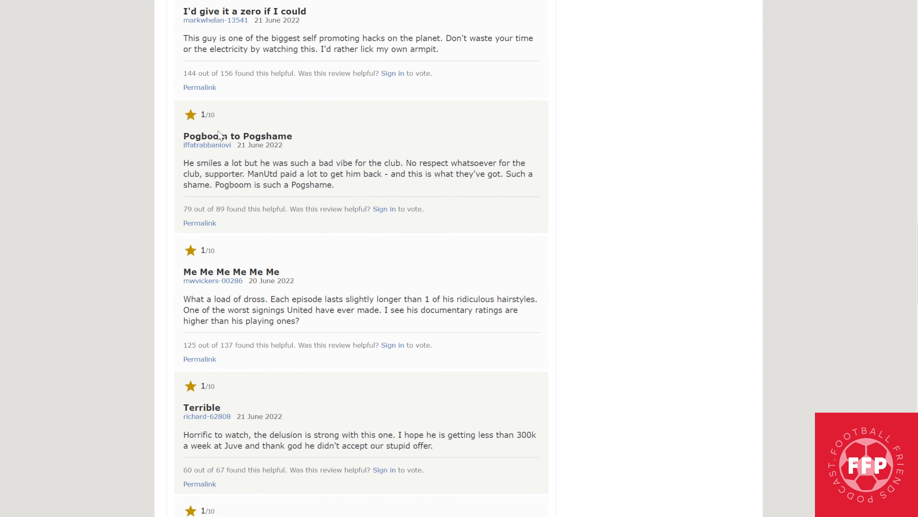
mouse_move(208, 180)
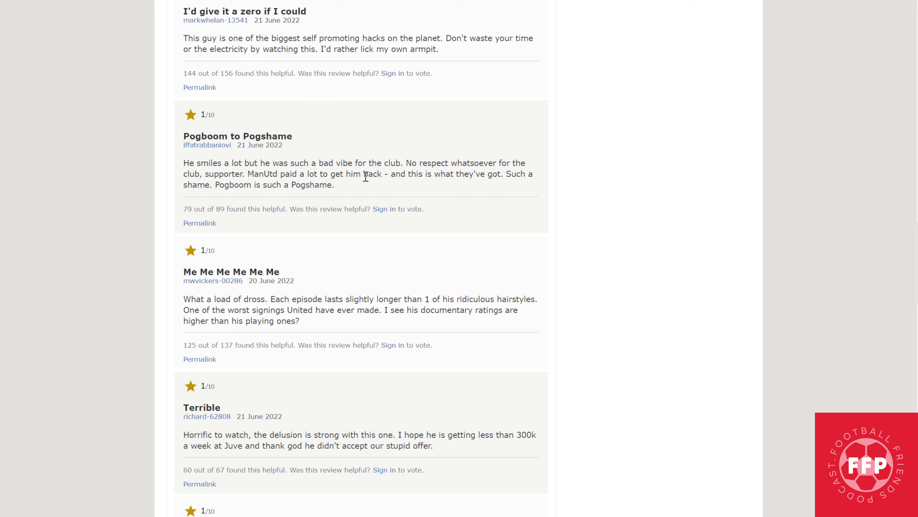
mouse_move(516, 165)
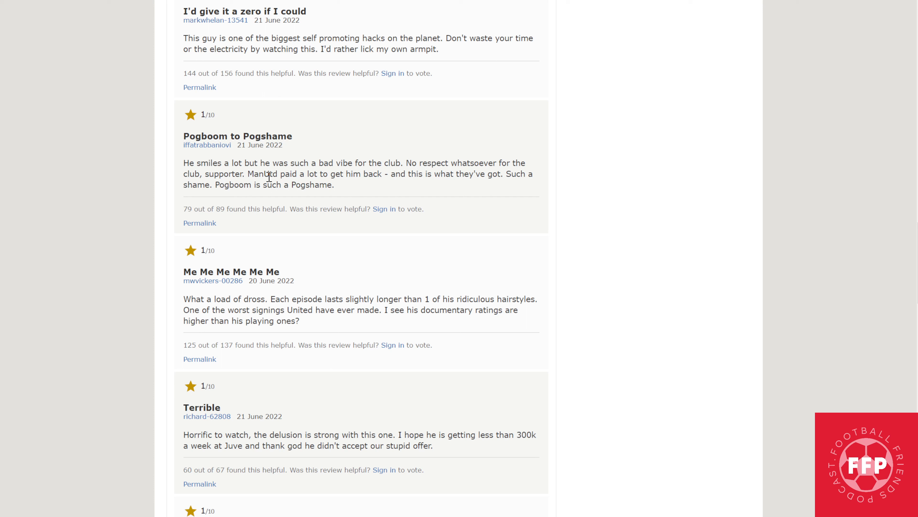
mouse_move(362, 184)
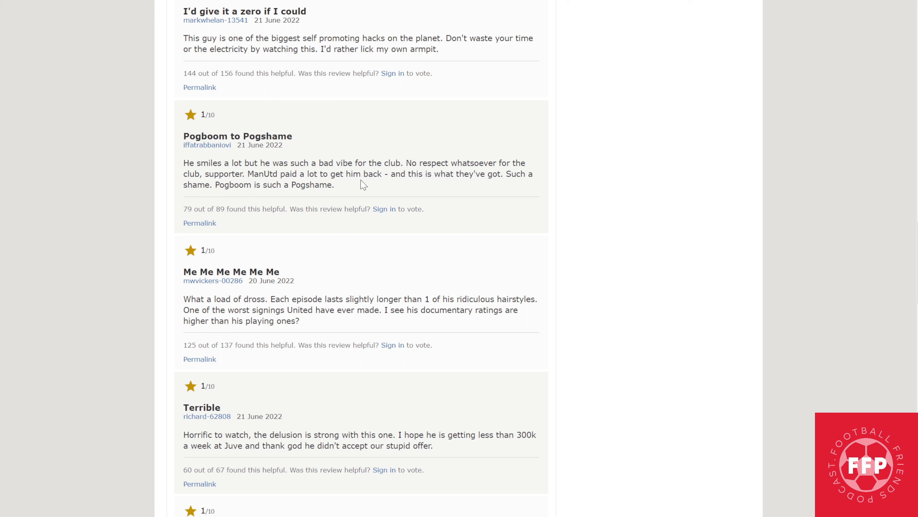
mouse_move(489, 188)
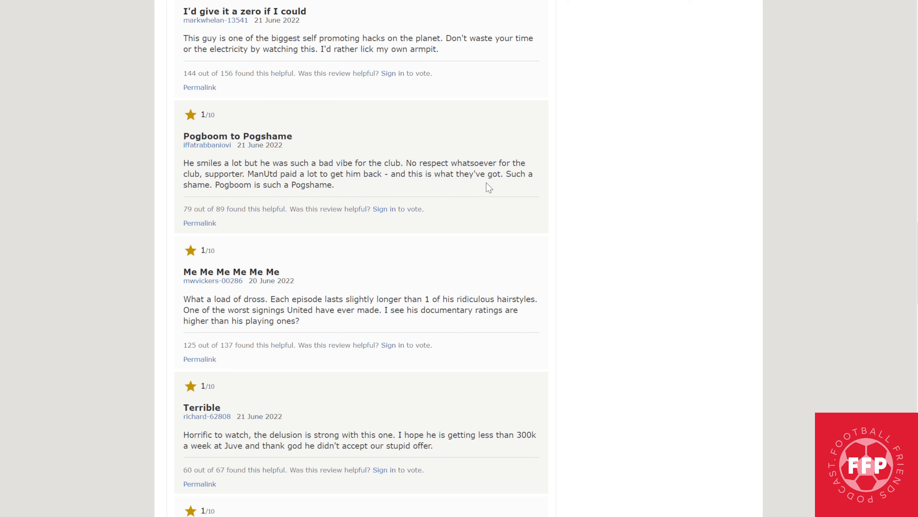
mouse_move(221, 194)
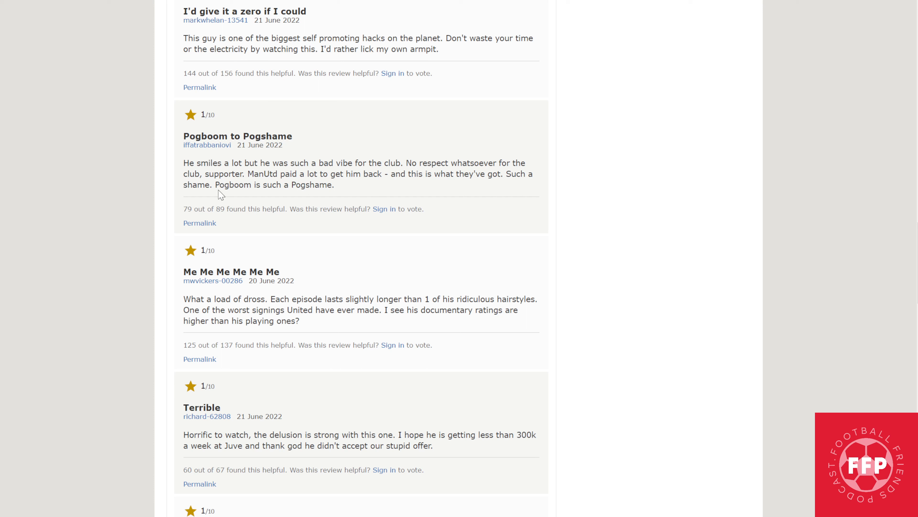
scroll(down, 3)
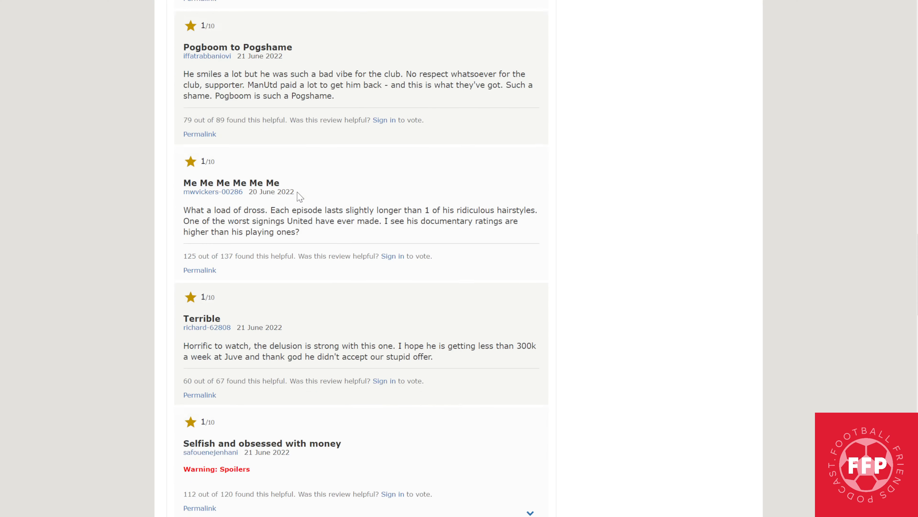
scroll(down, 3)
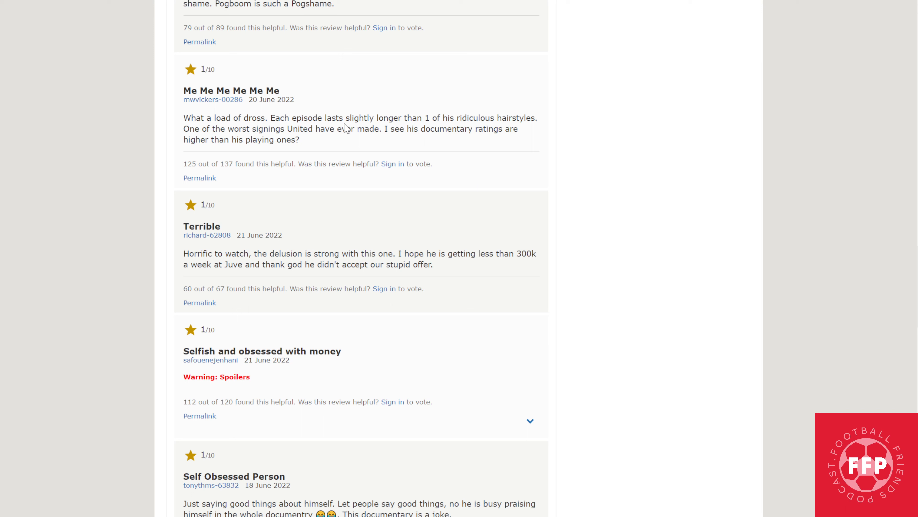
mouse_move(461, 115)
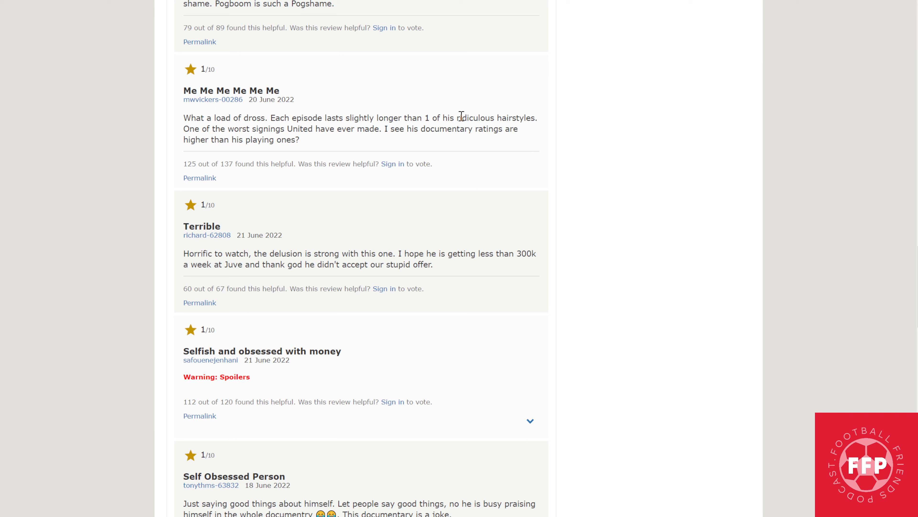
mouse_move(332, 154)
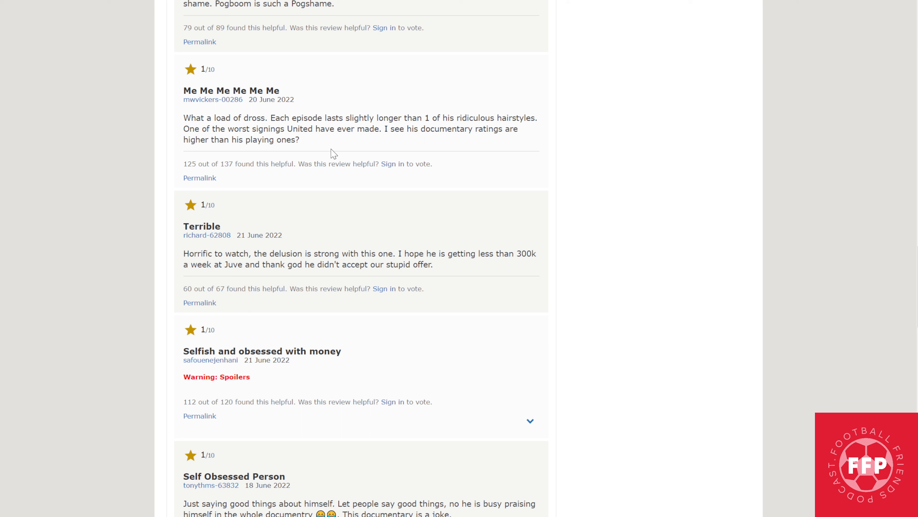
mouse_move(210, 142)
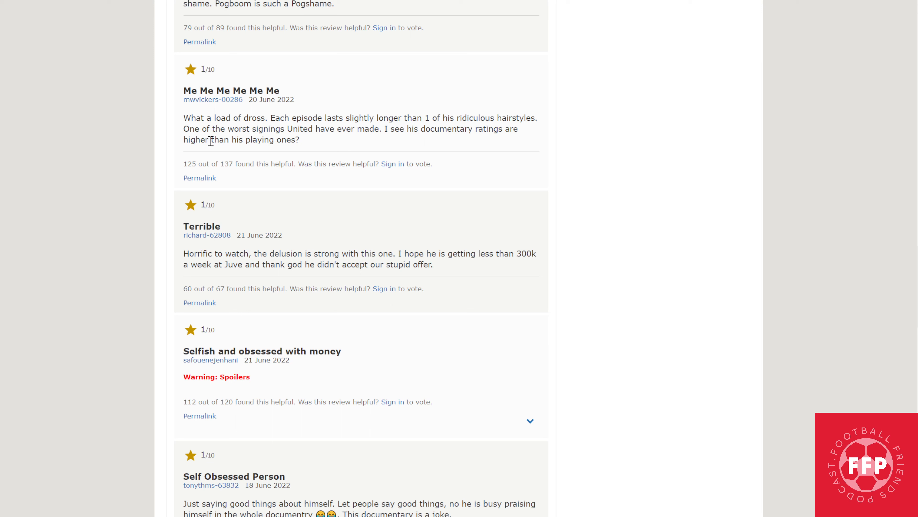
mouse_move(315, 125)
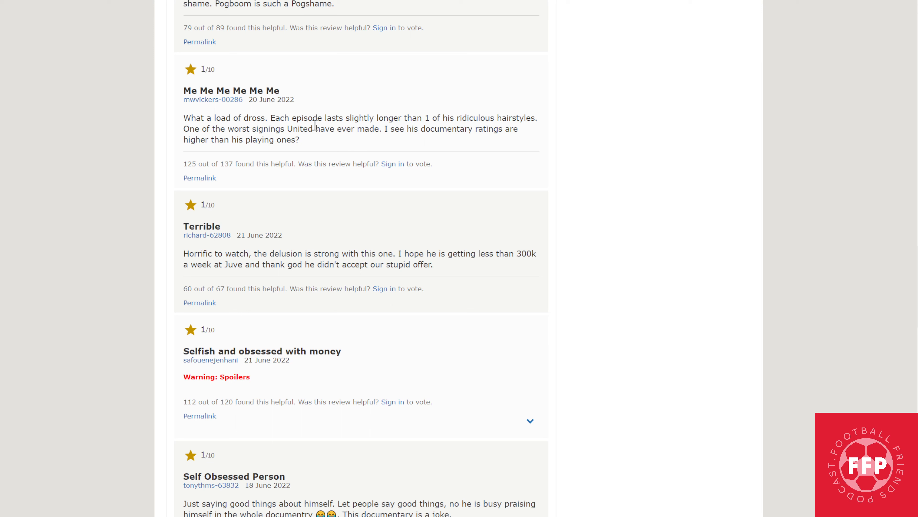
mouse_move(515, 151)
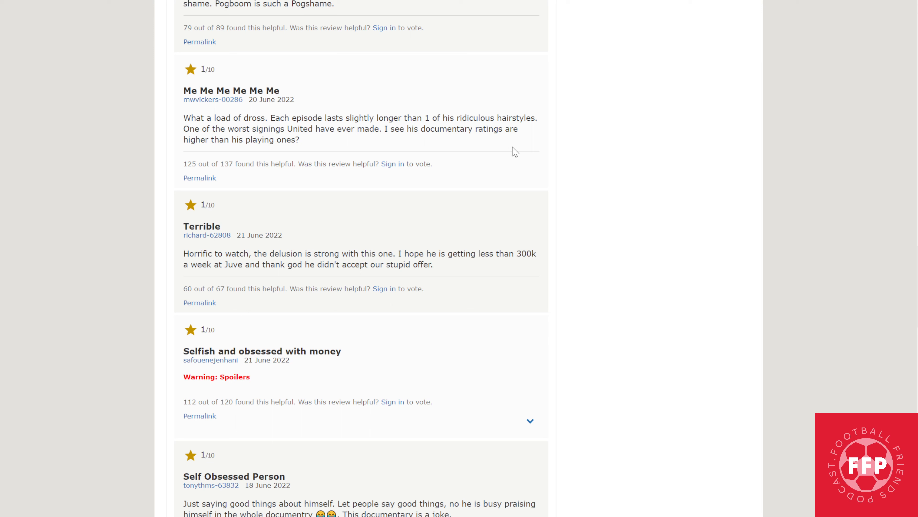
mouse_move(287, 133)
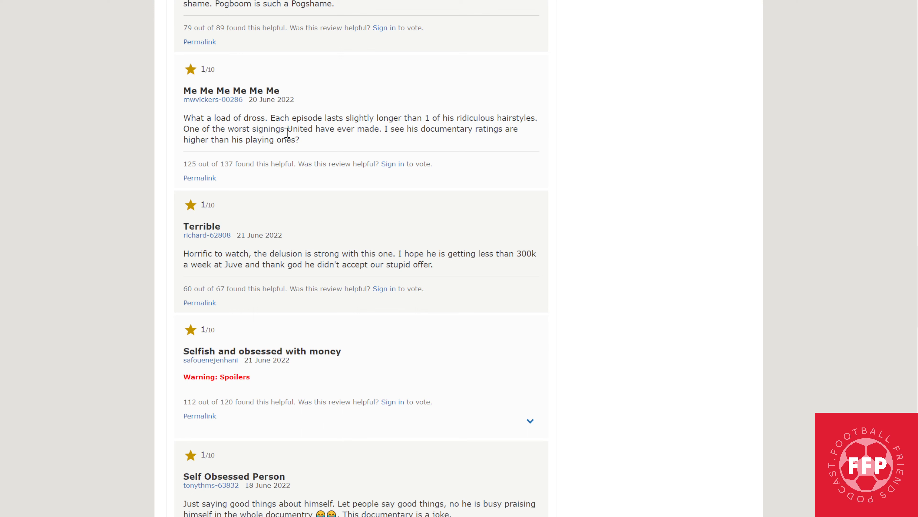
mouse_move(701, 222)
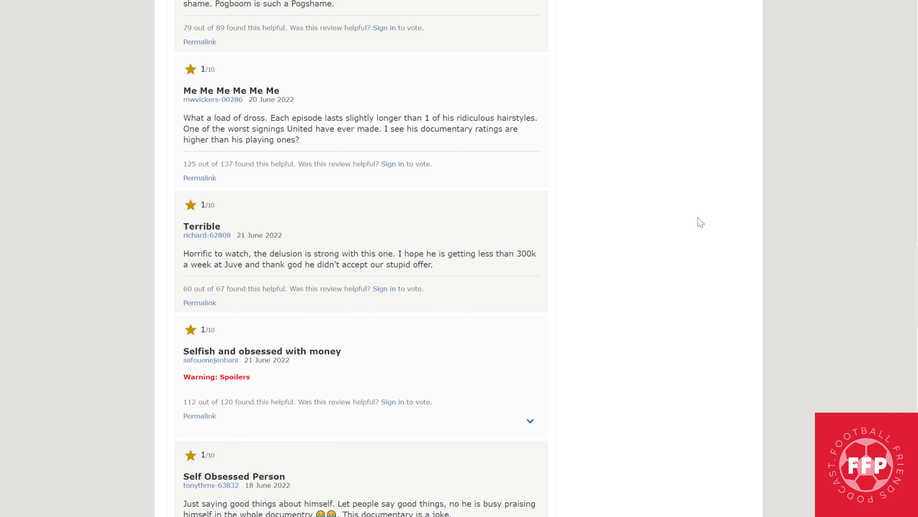
scroll(down, 3)
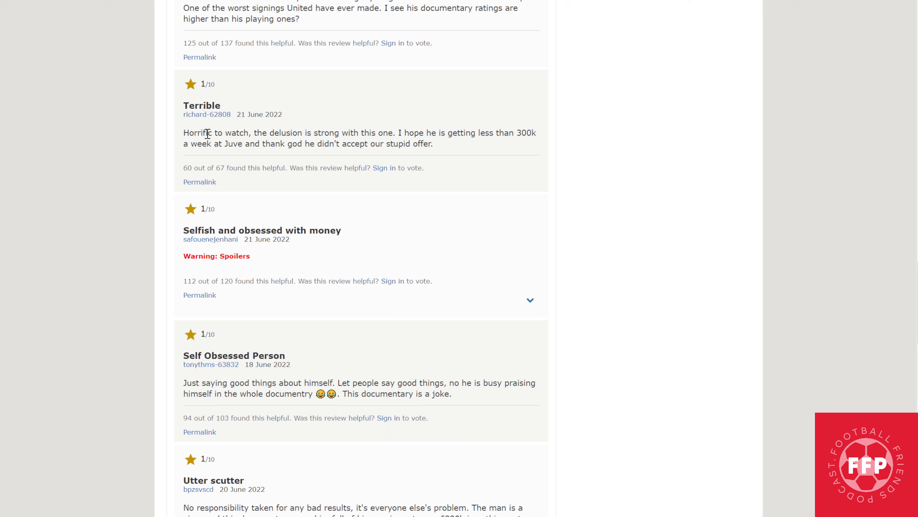
mouse_move(430, 141)
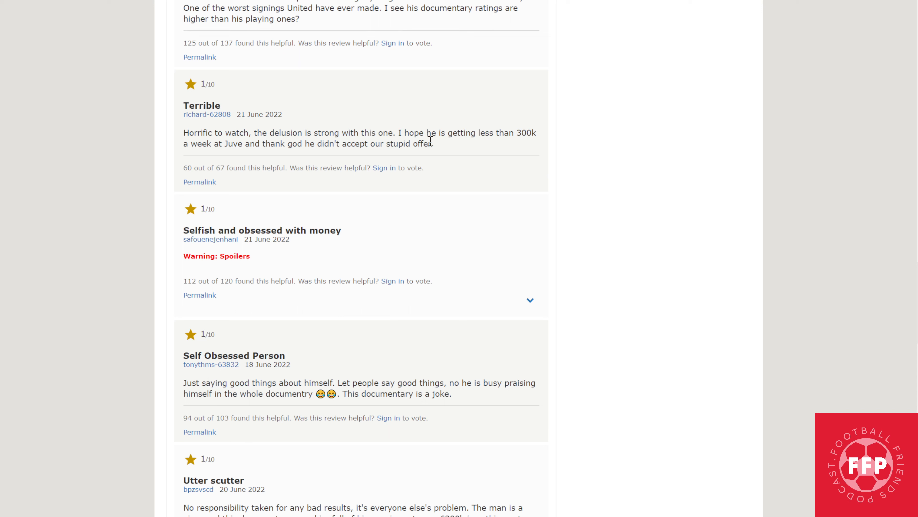
mouse_move(532, 148)
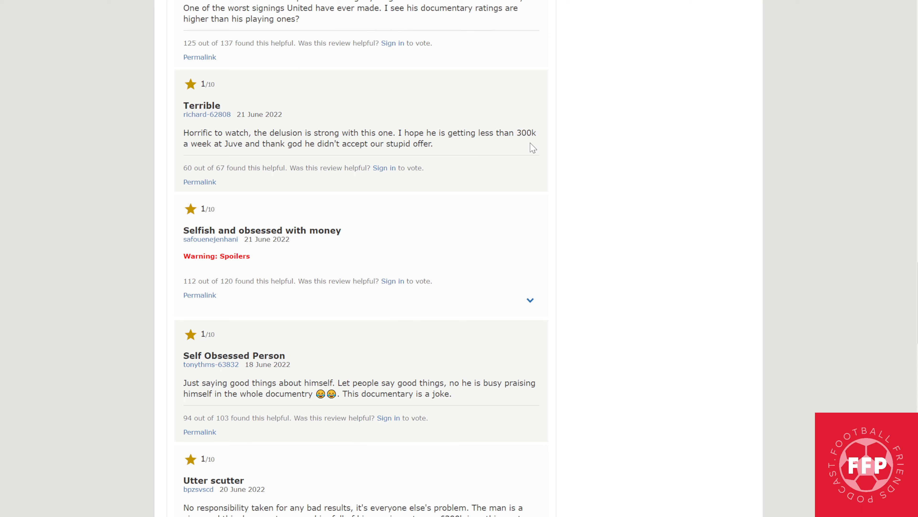
mouse_move(245, 158)
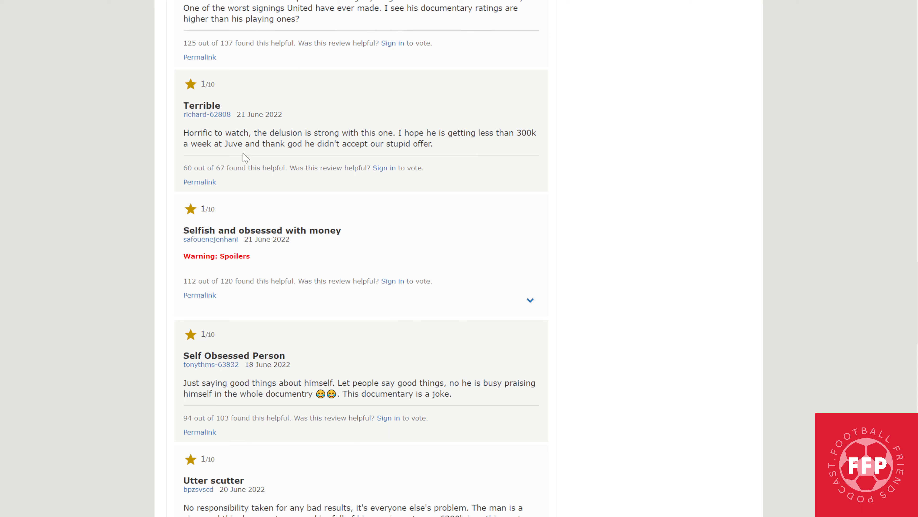
mouse_move(444, 160)
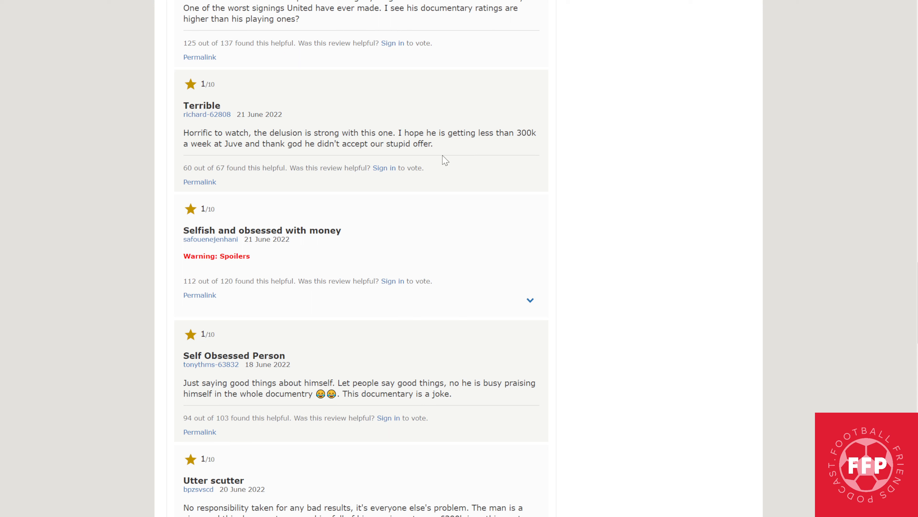
mouse_move(486, 163)
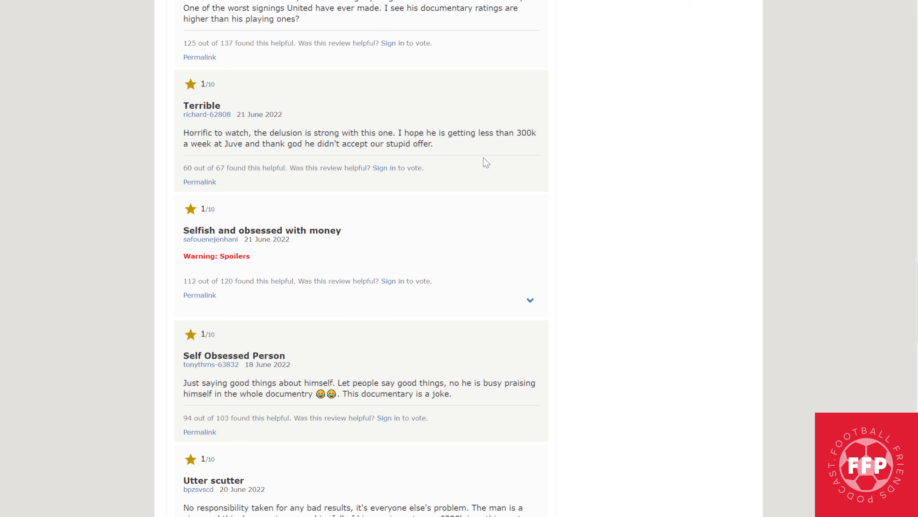
mouse_move(490, 162)
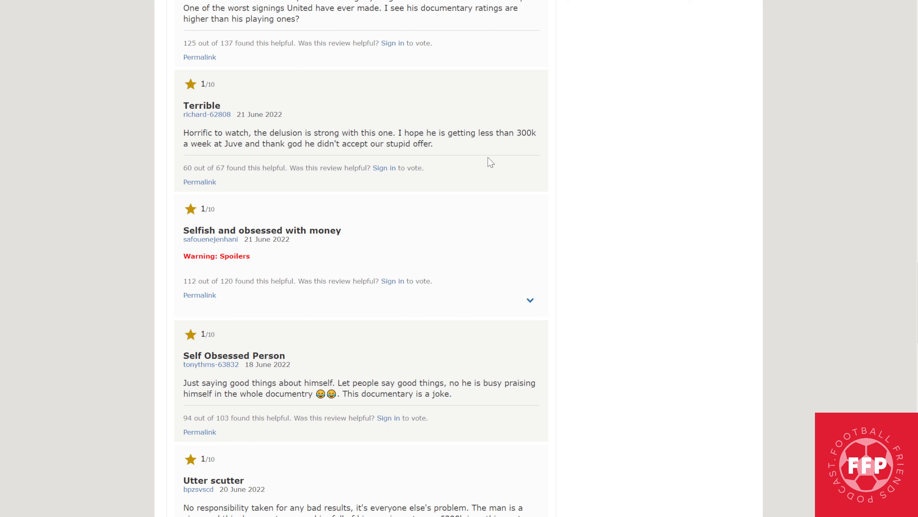
mouse_move(530, 306)
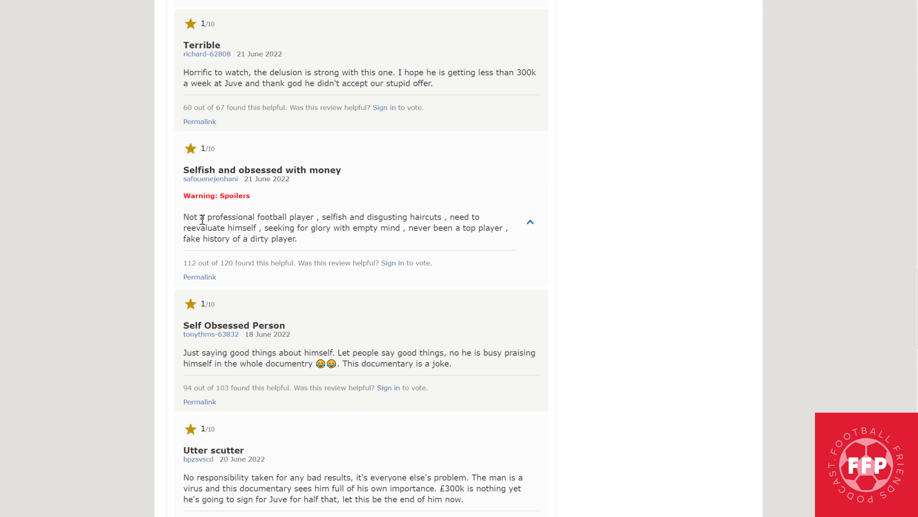
mouse_move(380, 224)
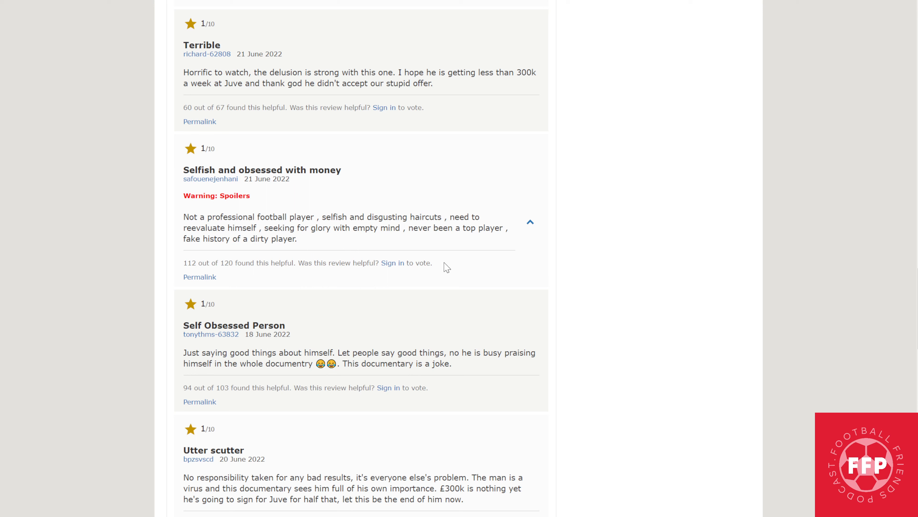
mouse_move(391, 208)
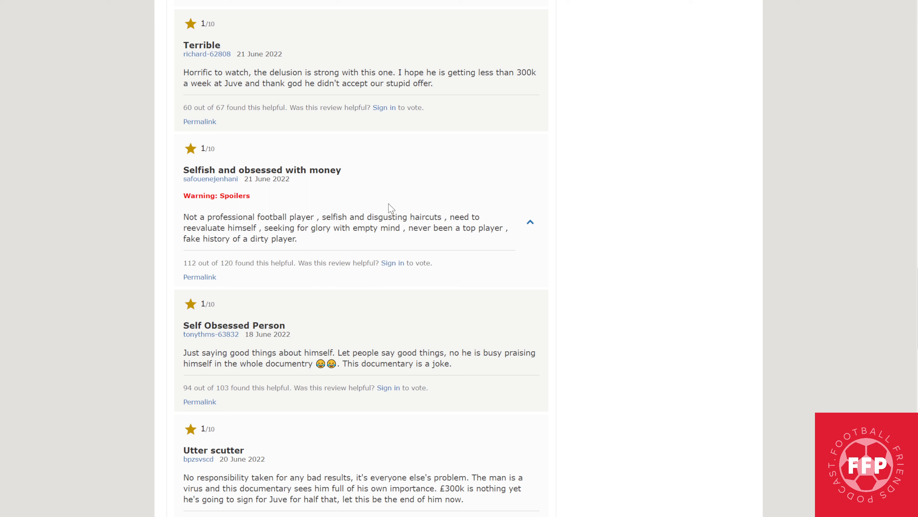
mouse_move(352, 232)
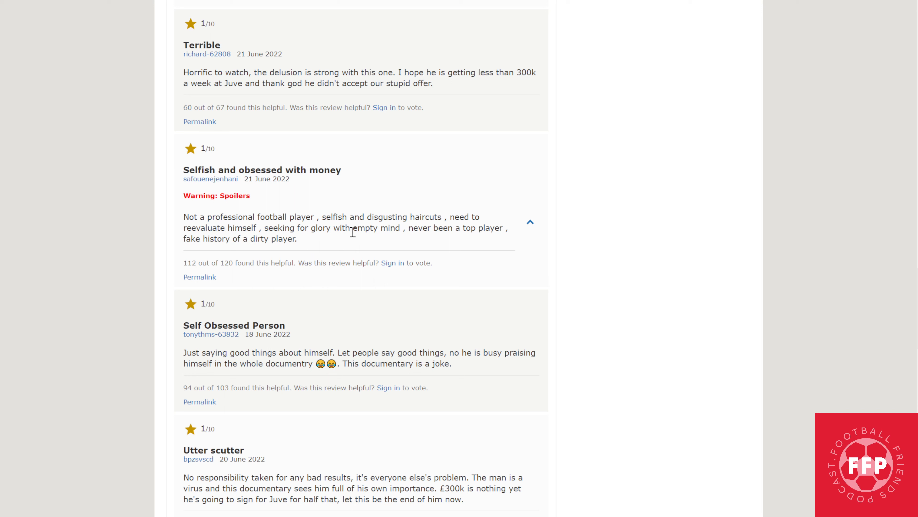
mouse_move(486, 232)
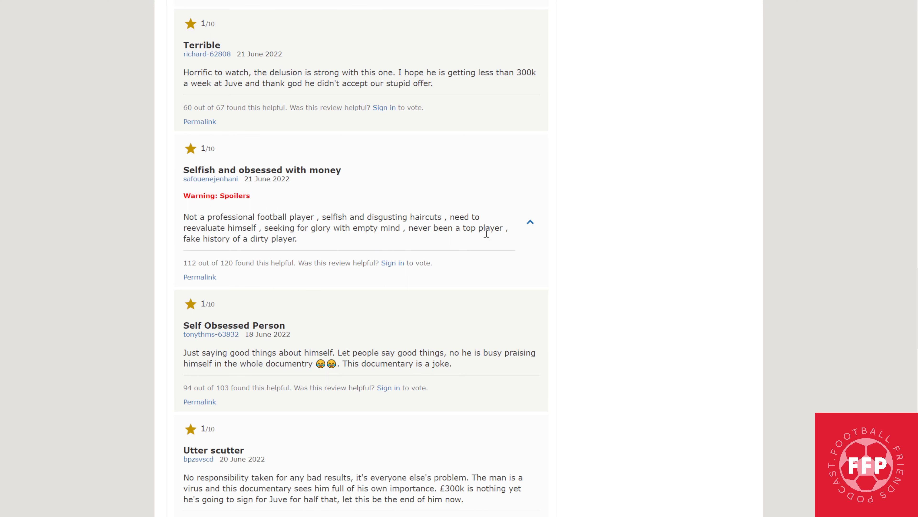
mouse_move(472, 263)
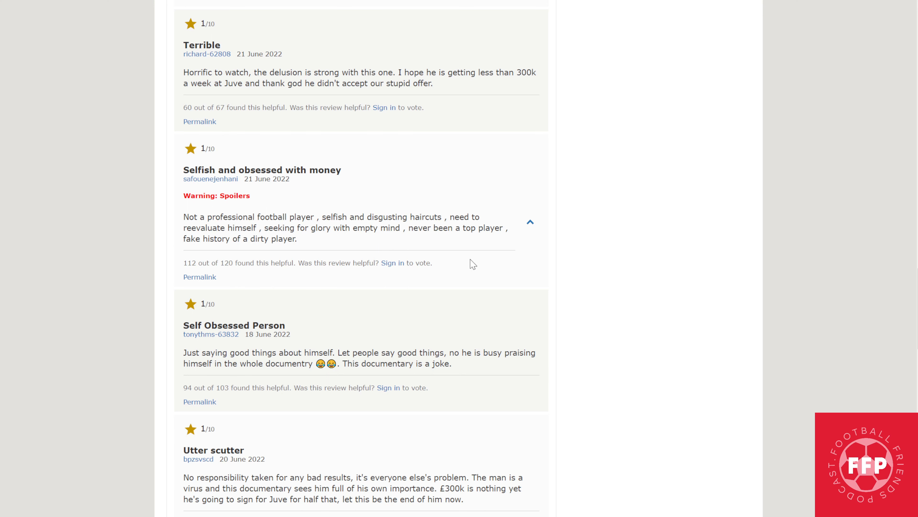
Scroll down slightly below the expanded spoiler review so "Reflects Pogba's life" begins to show
scroll(down, 3)
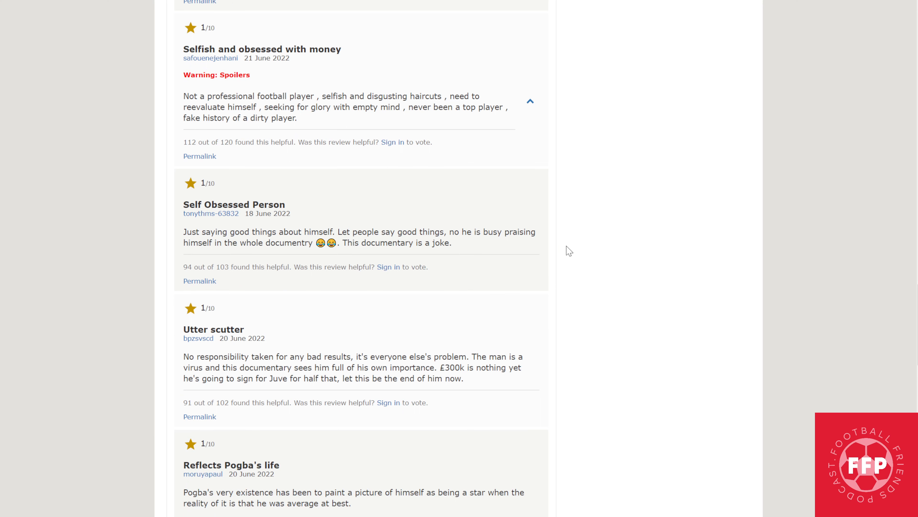
mouse_move(606, 256)
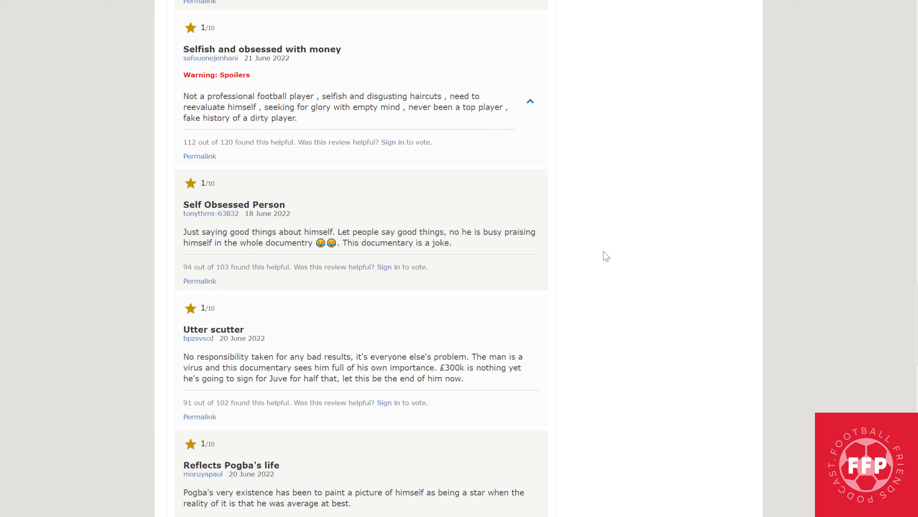
Scroll down so "Reflects Pogba's life" is fully readable with "A self obsession sob story" below
scroll(down, 3)
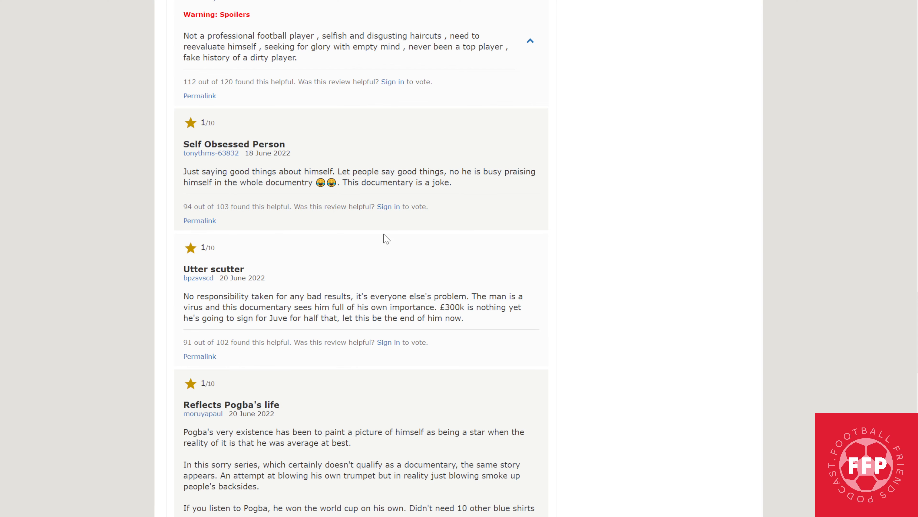
scroll(down, 3)
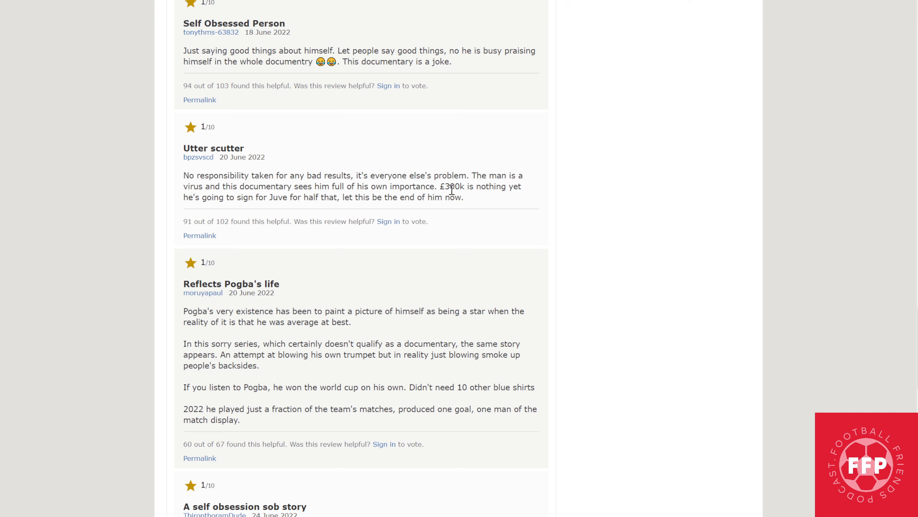
mouse_move(181, 202)
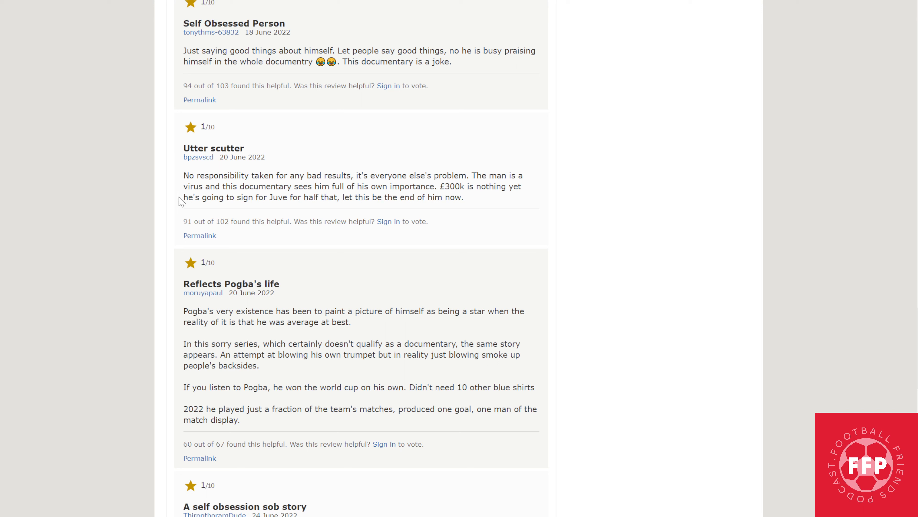
mouse_move(332, 208)
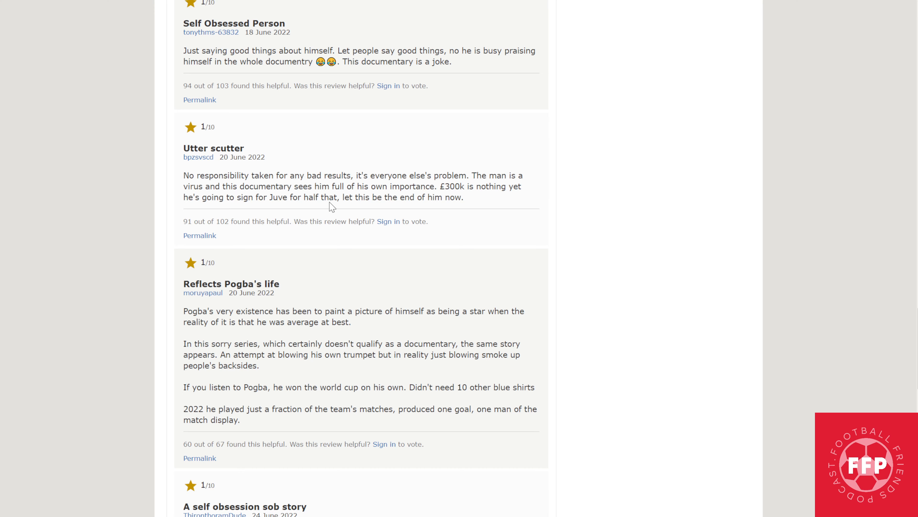
mouse_move(577, 260)
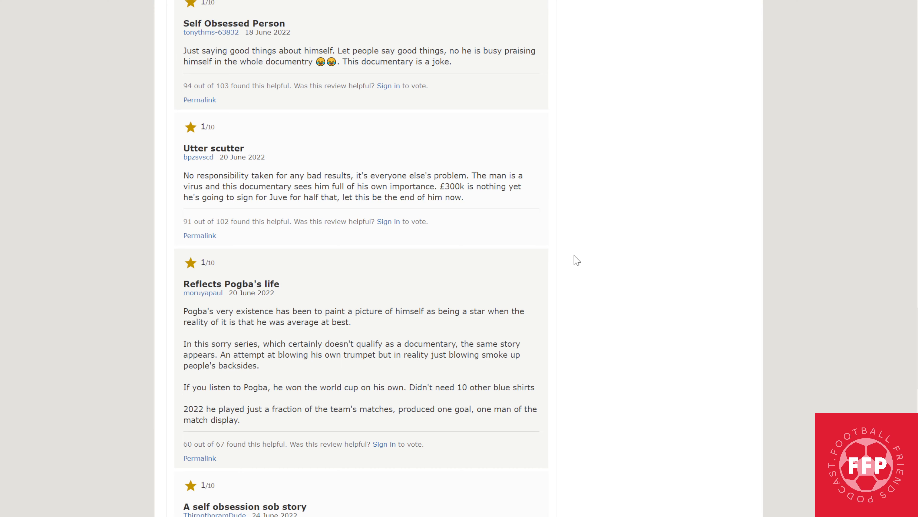
scroll(down, 3)
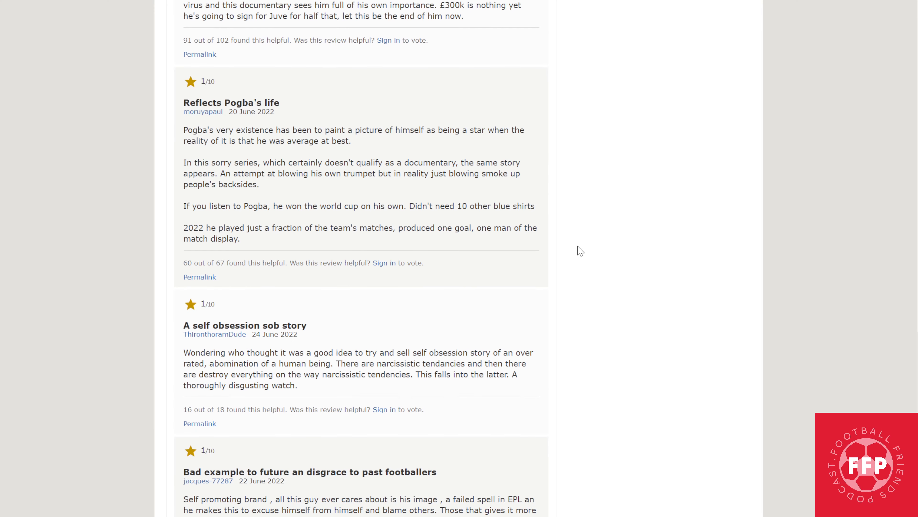
Load the next batch of 1/10 reviews via Load More and skim through them
scroll(down, 3)
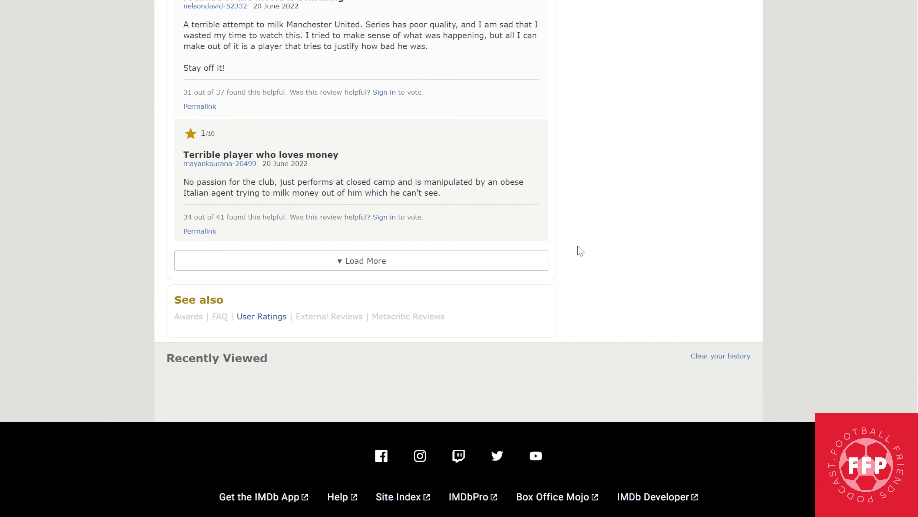
click(361, 261)
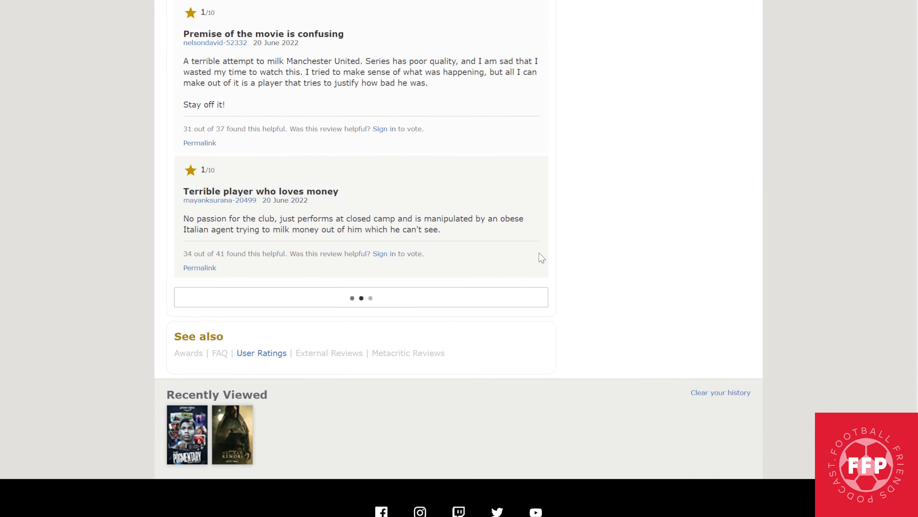
scroll(down, 3)
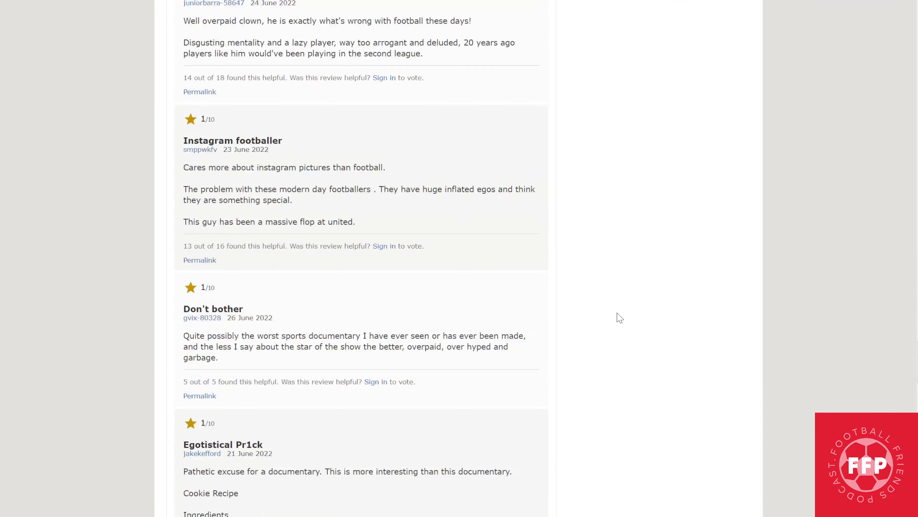
scroll(down, 3)
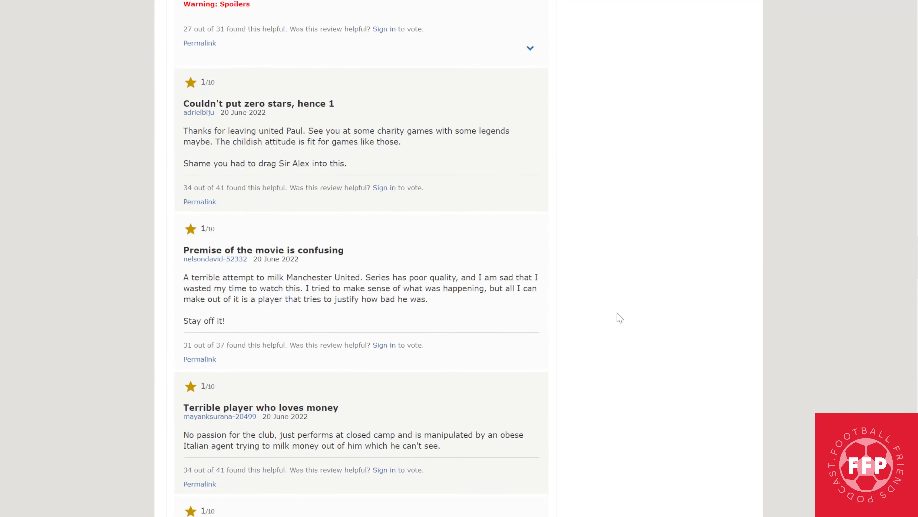
scroll(down, 3)
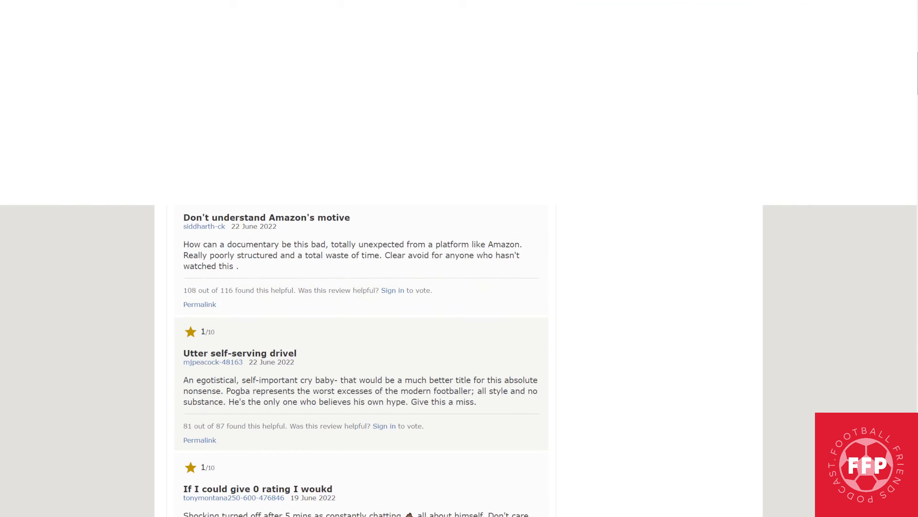
Return to the top of The Pogmentary User Reviews page
scroll(up, 3)
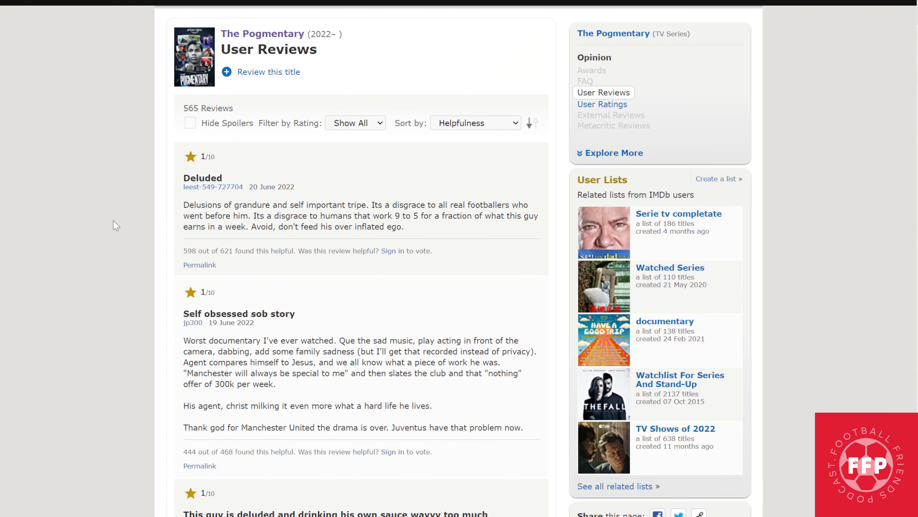